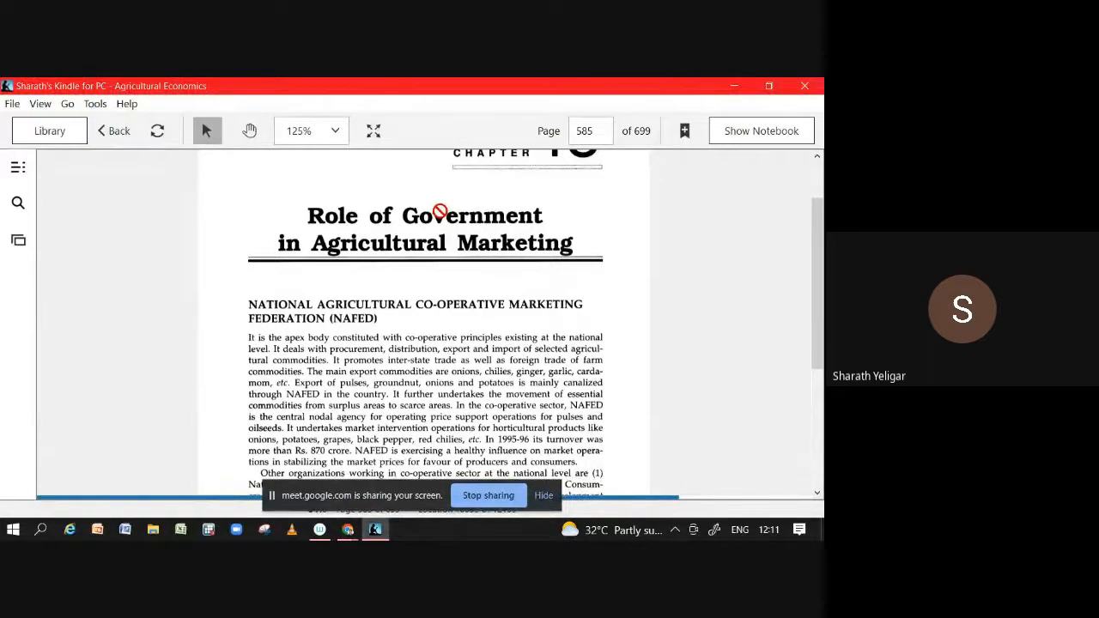
mouse_move(116, 329)
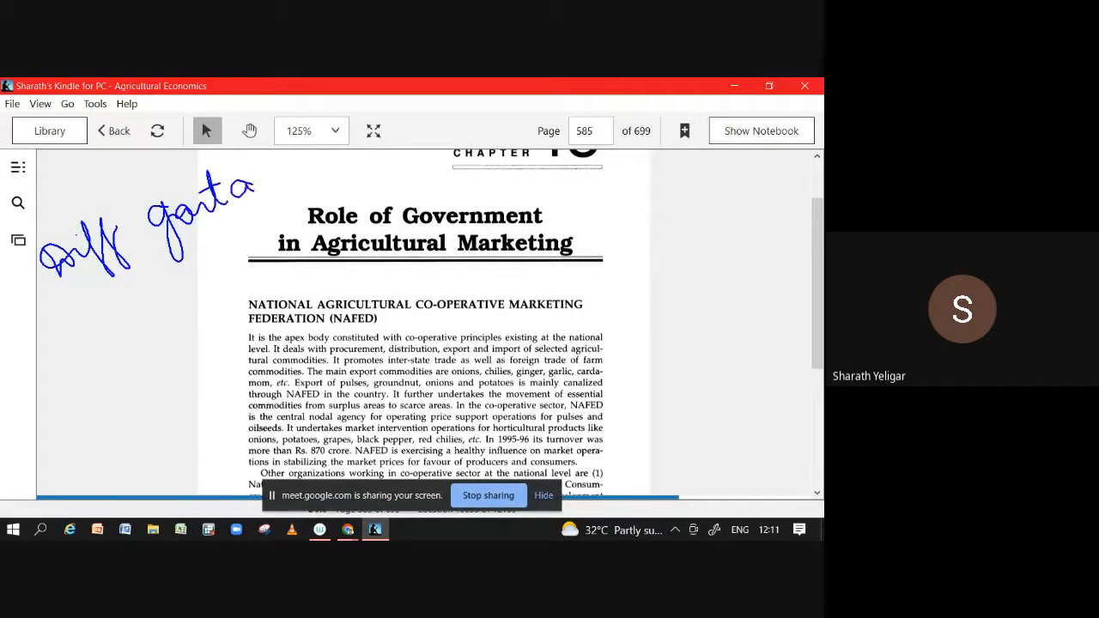
Handwrite a margin note and list NCDC, NAFED and FCI beside the chapter title.
drag(258, 186, 330, 171)
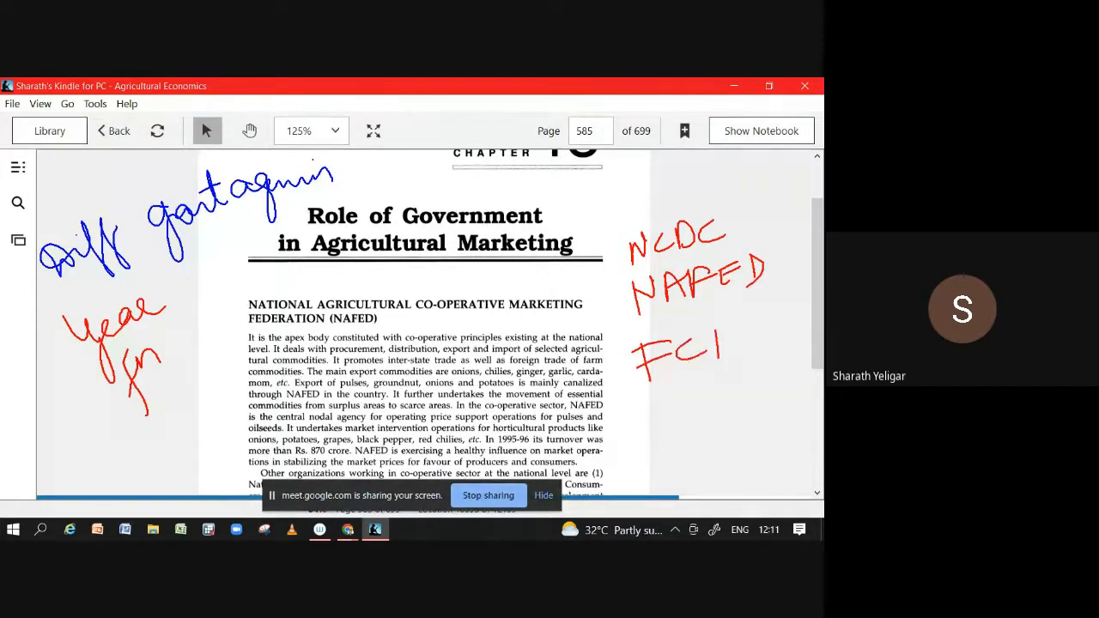
drag(666, 421, 695, 409)
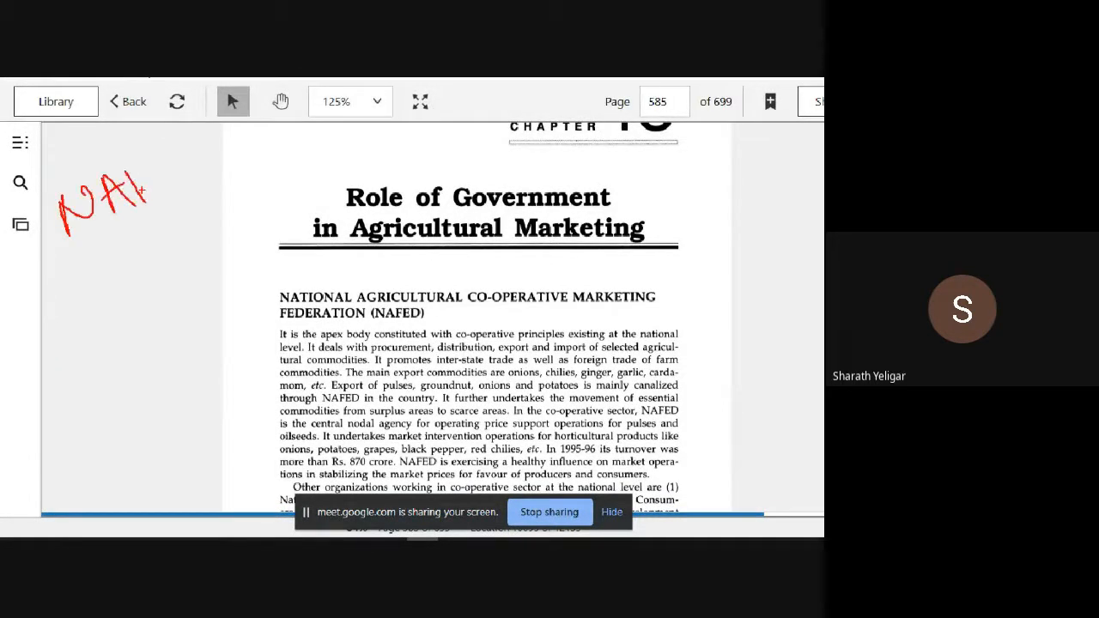
Handwrite NAFED notes (1958, oilseeds/pulses) in the margin and underline the co-operative marketing heading.
drag(134, 198, 206, 172)
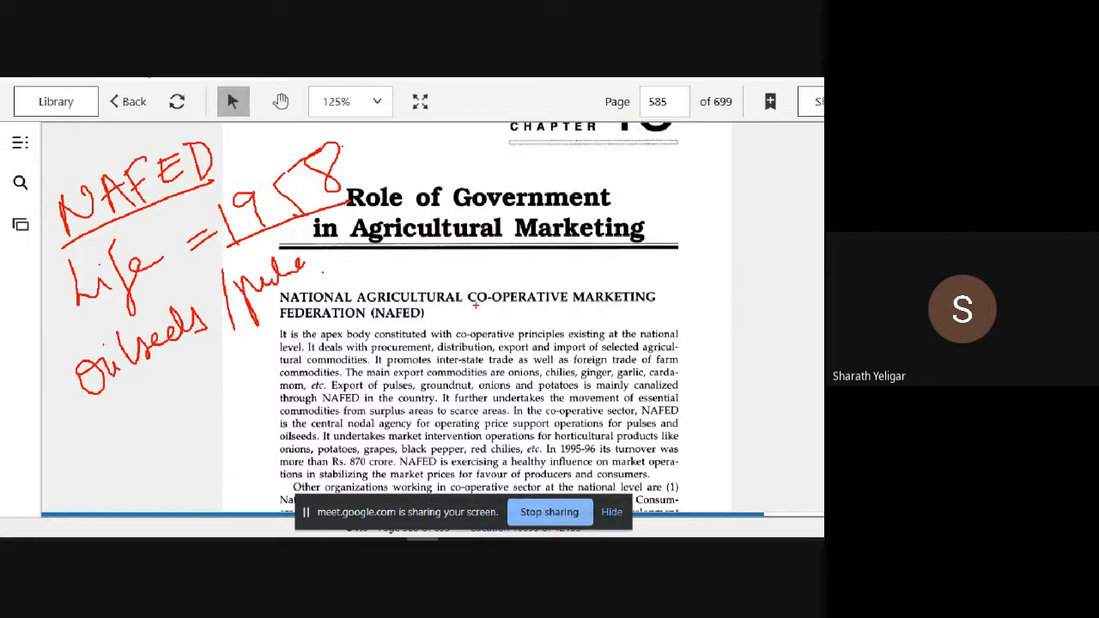
drag(478, 309, 653, 289)
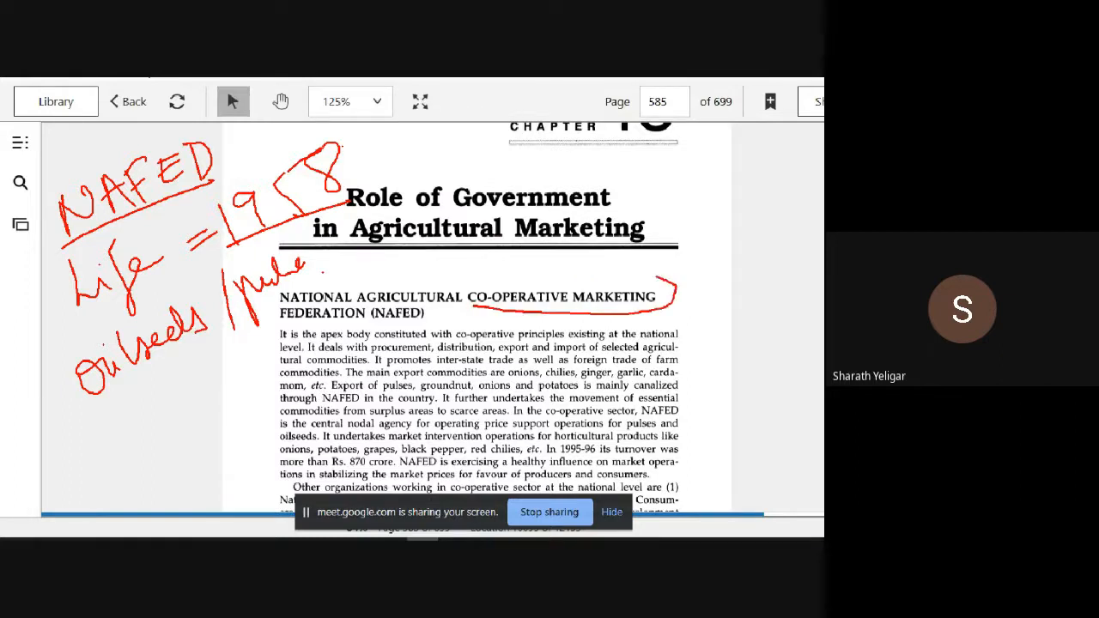
drag(468, 296, 666, 292)
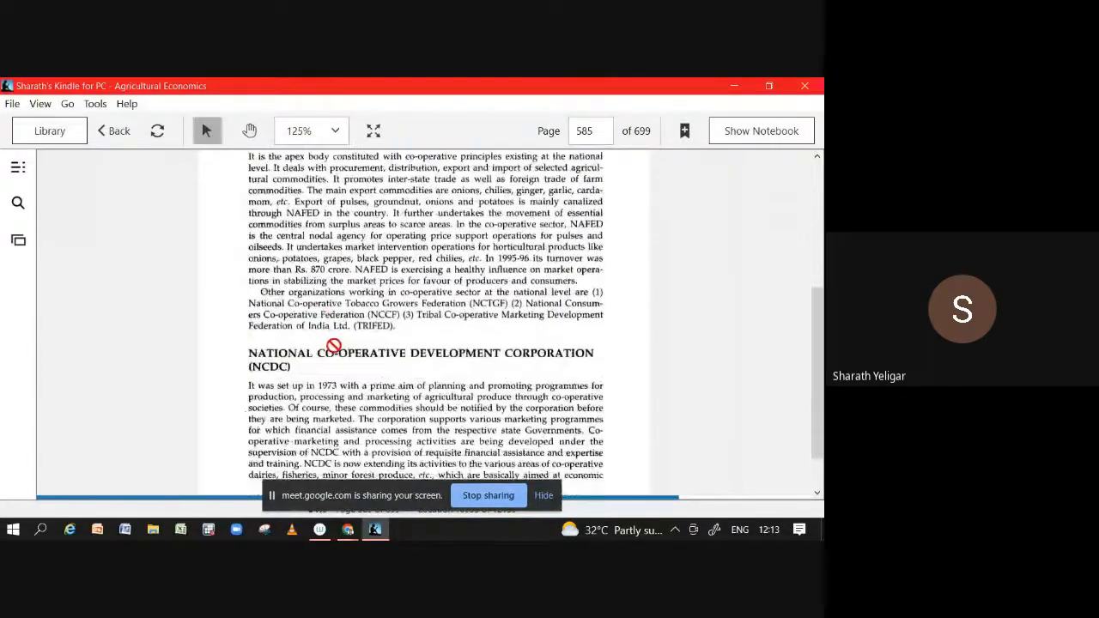
Scroll past the NCDC section down to the Procurement of Foodgrains section on page 586.
scroll(down, 3)
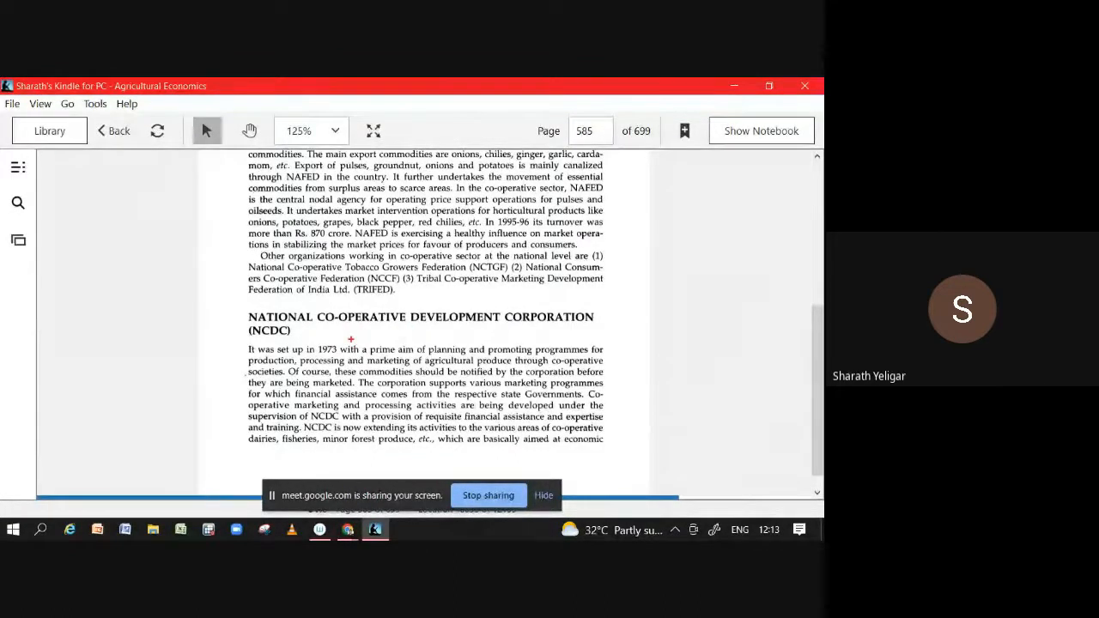
drag(309, 350, 342, 342)
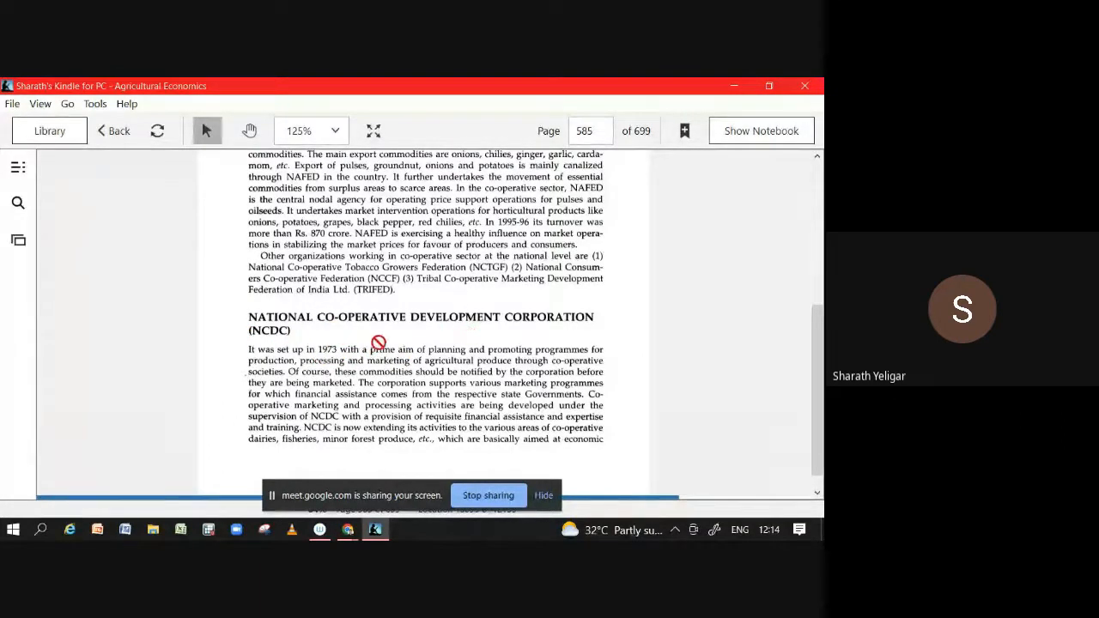
mouse_move(453, 388)
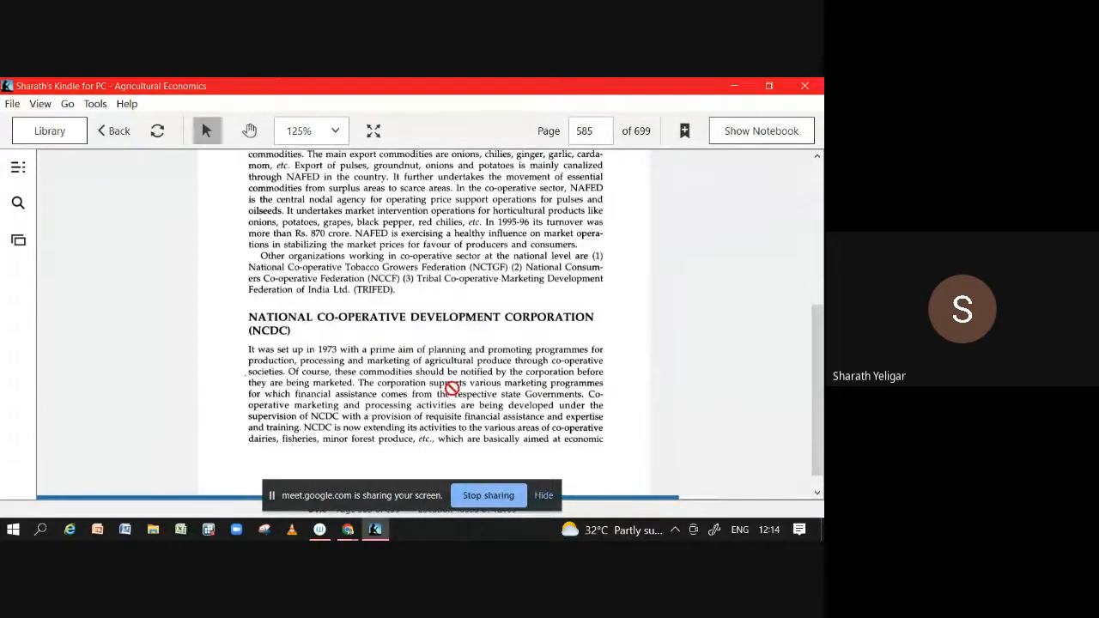
mouse_move(378, 385)
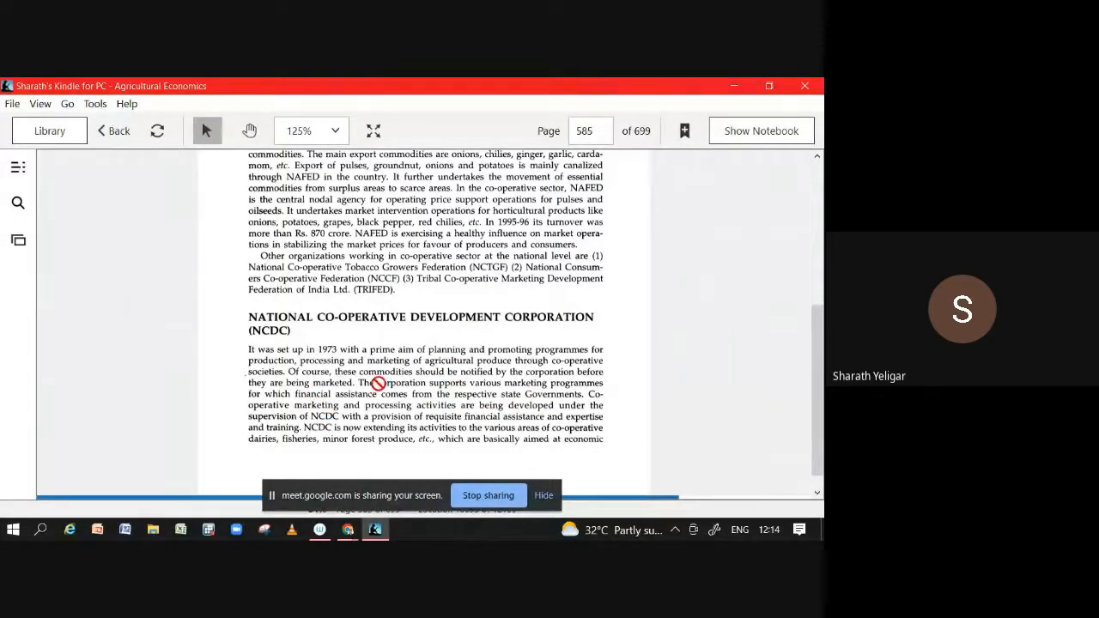
scroll(down, 3)
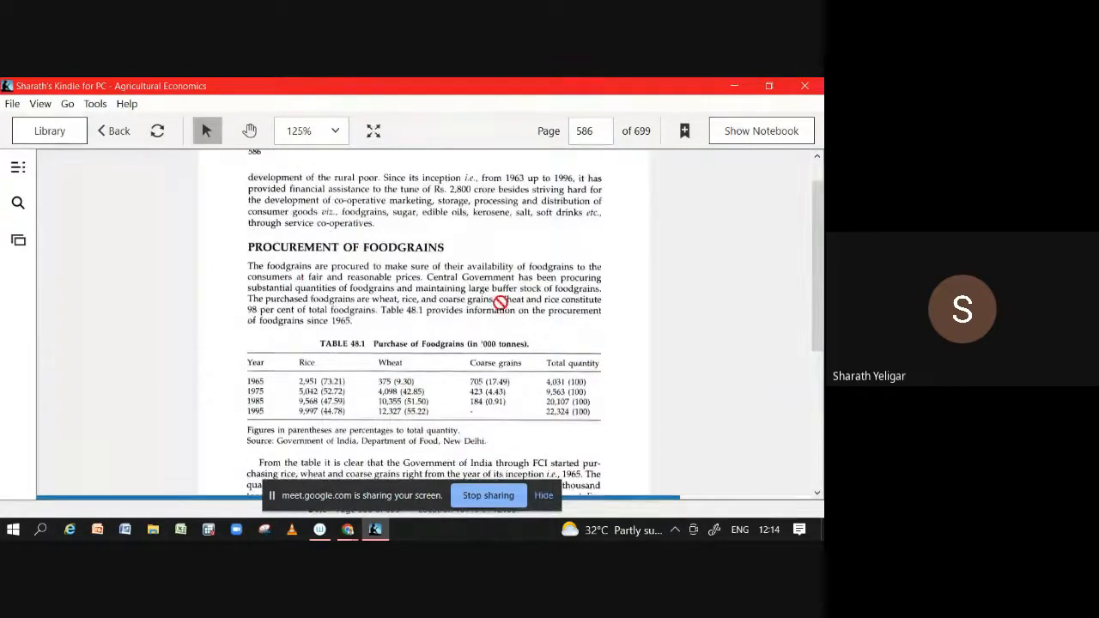
Scroll down to page 587 with the levy on producers and levy on traders and millers sections.
scroll(down, 3)
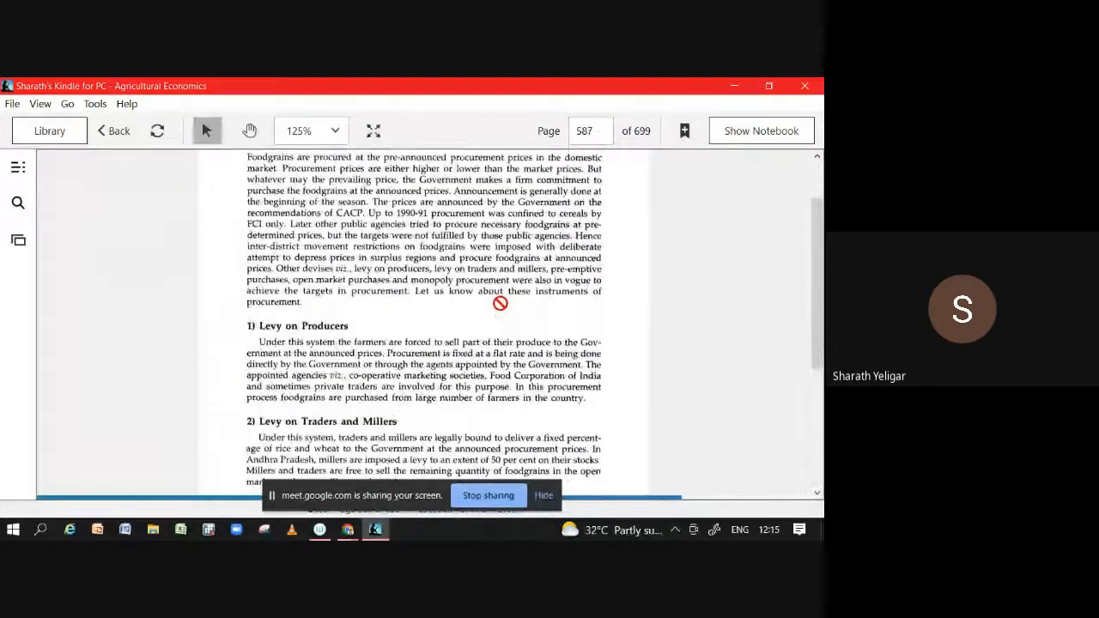
scroll(down, 3)
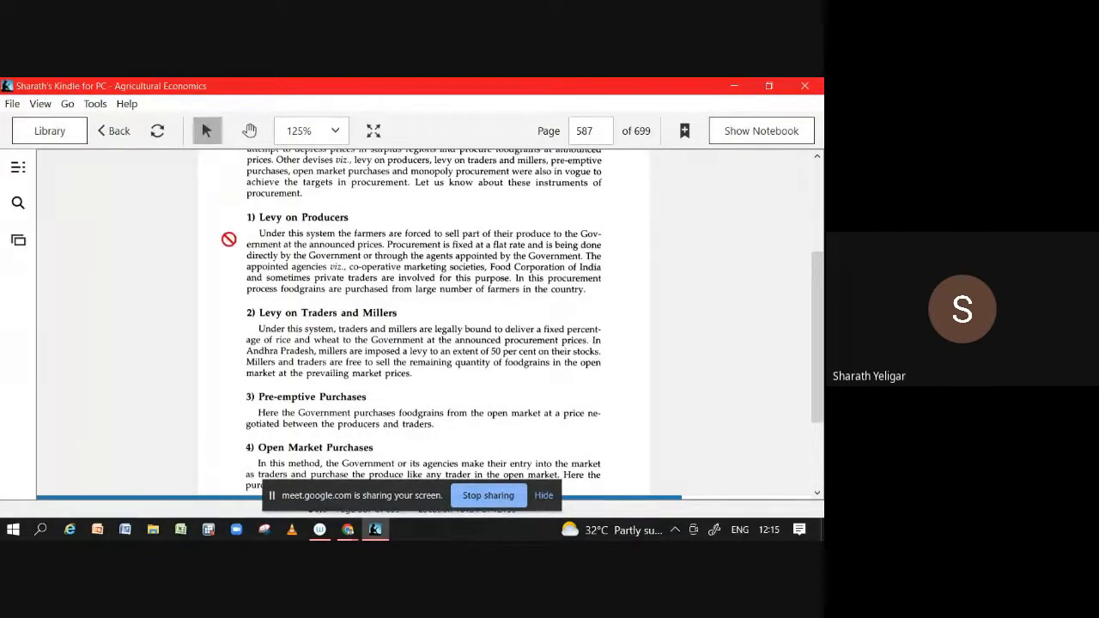
scroll(down, 3)
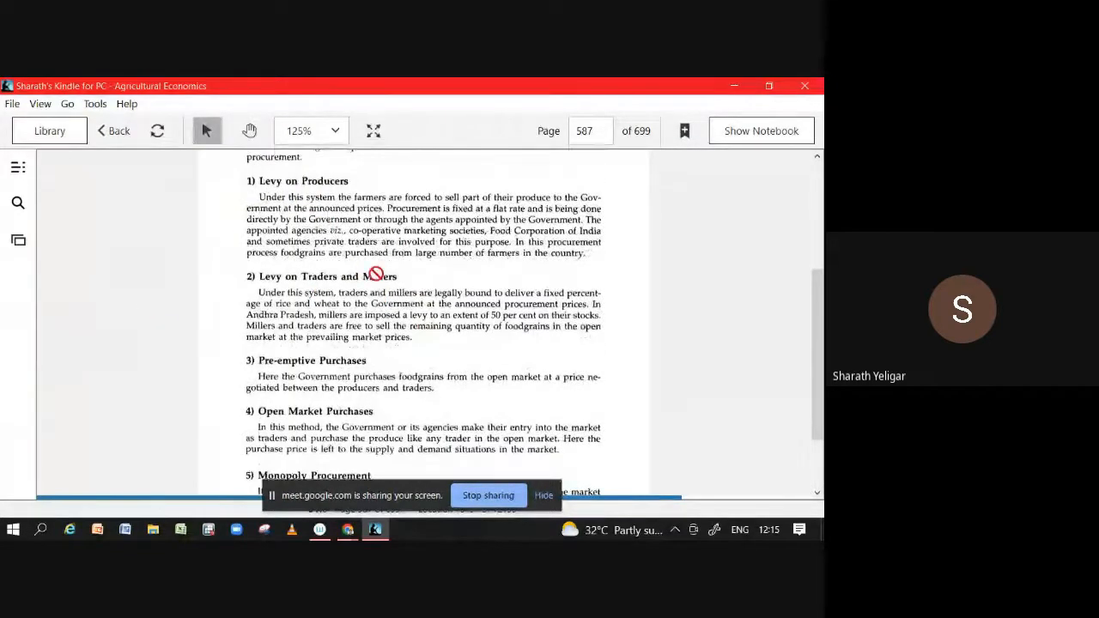
mouse_move(361, 367)
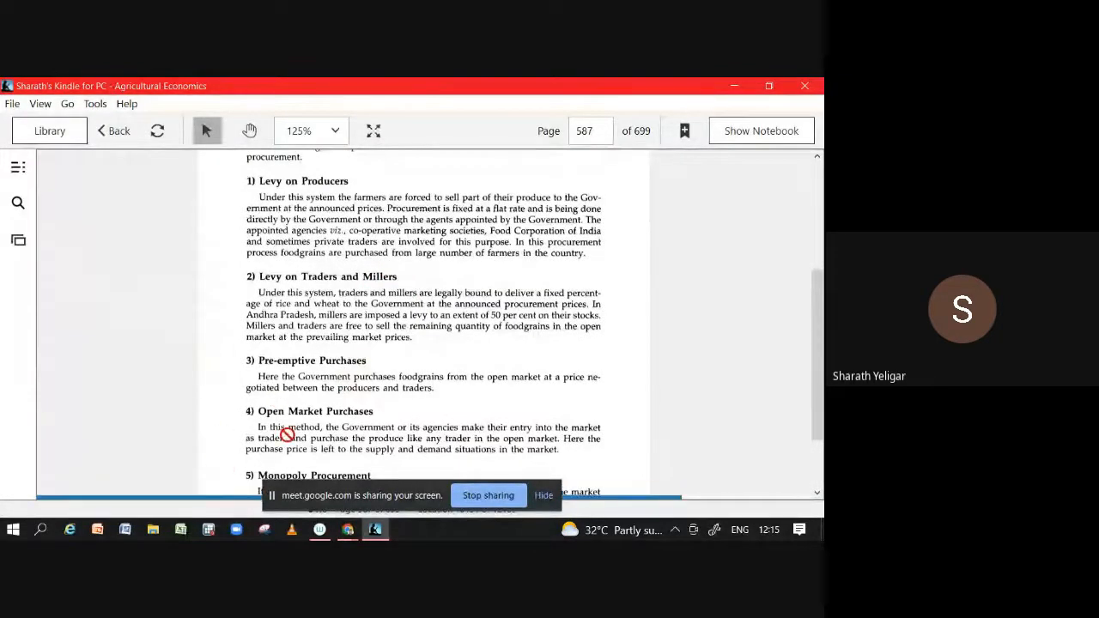
mouse_move(323, 402)
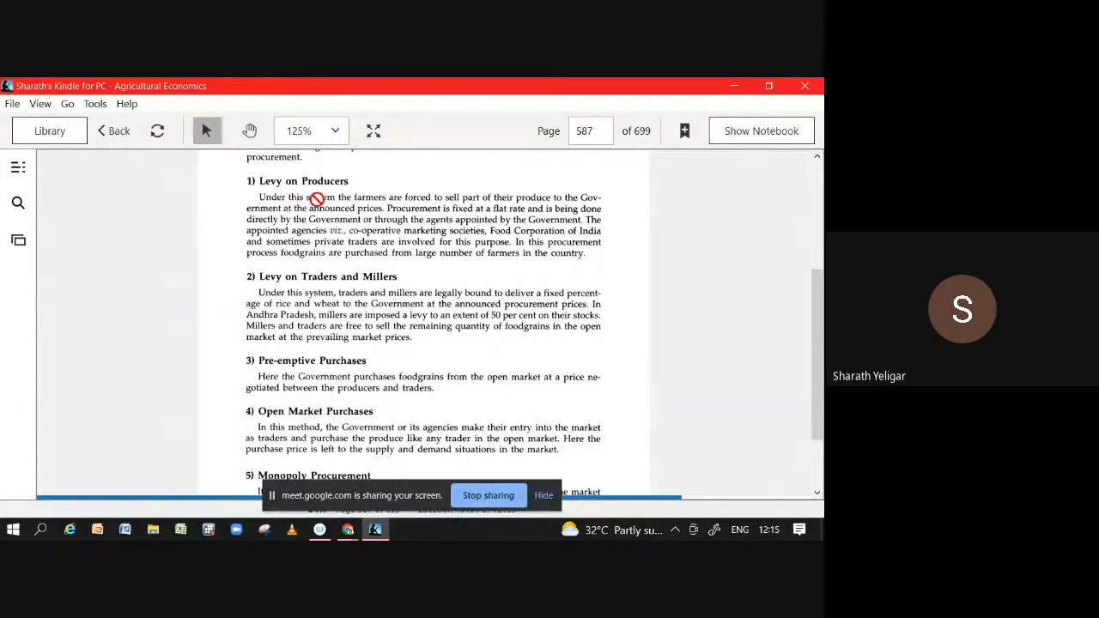
mouse_move(391, 206)
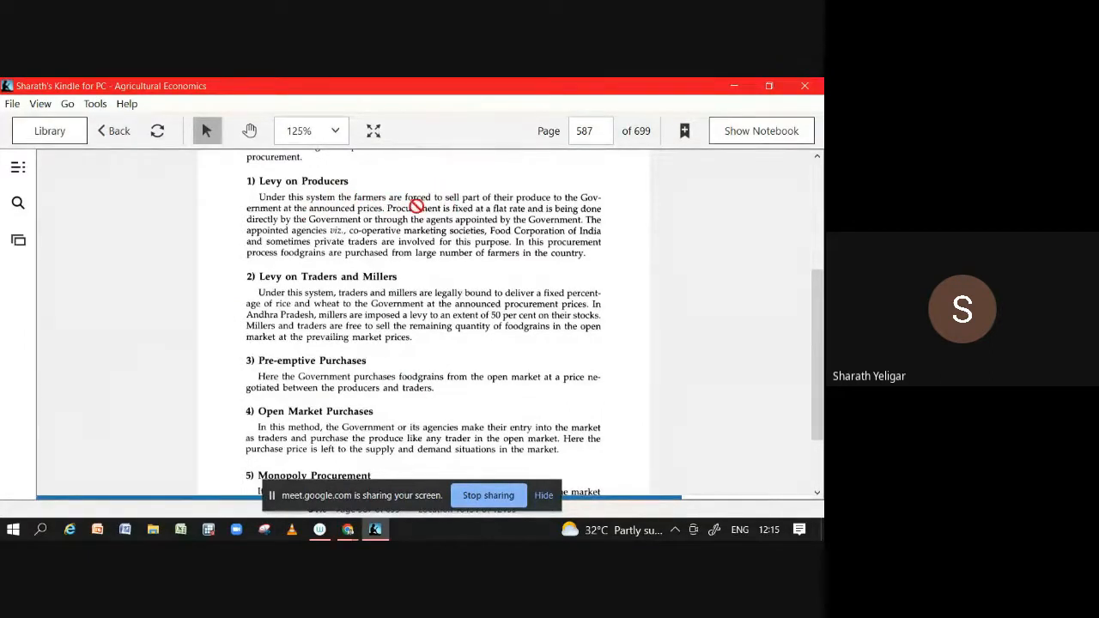
mouse_move(501, 208)
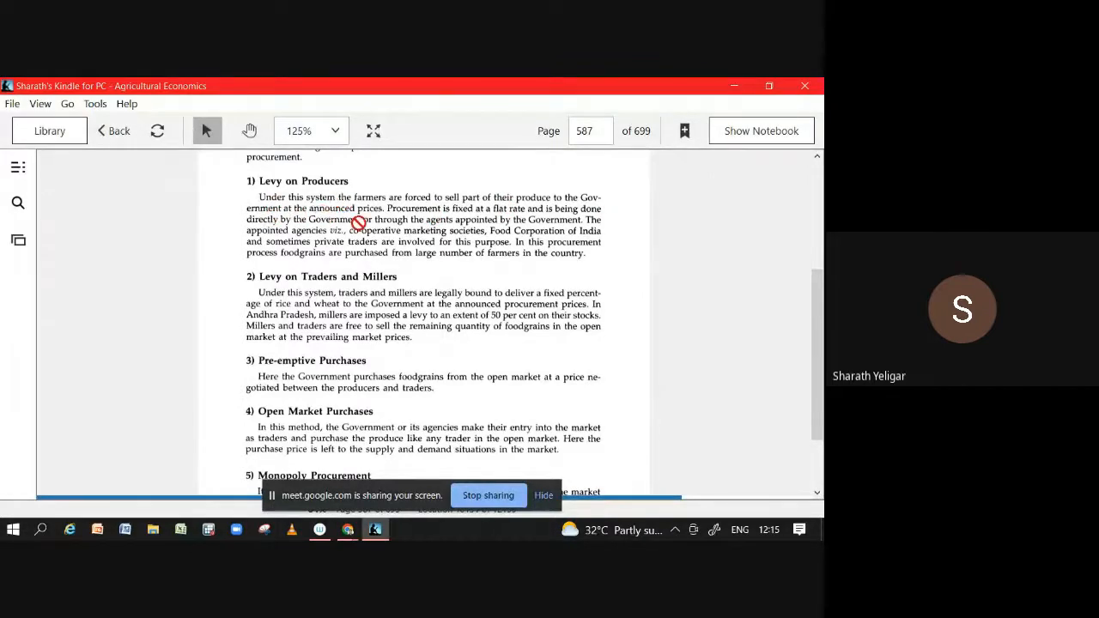
mouse_move(309, 206)
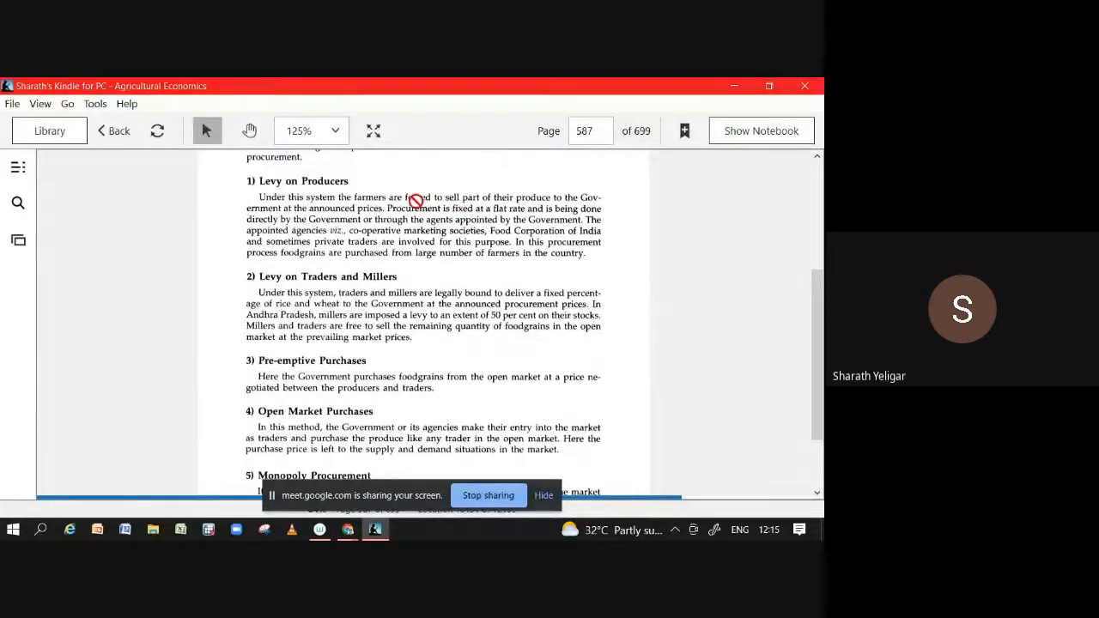
mouse_move(481, 192)
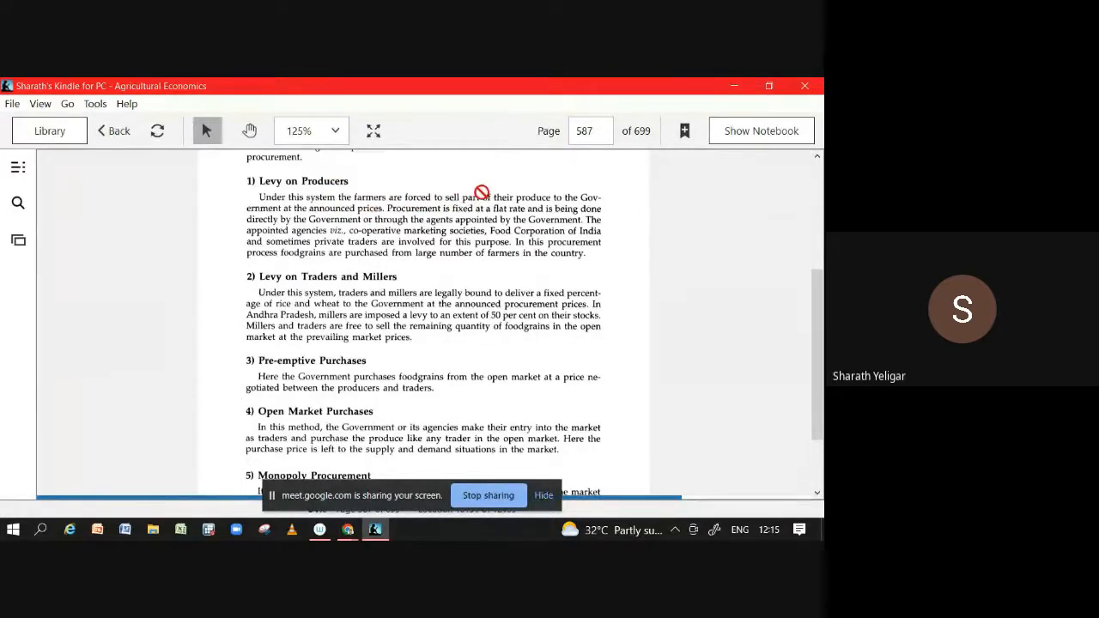
mouse_move(311, 275)
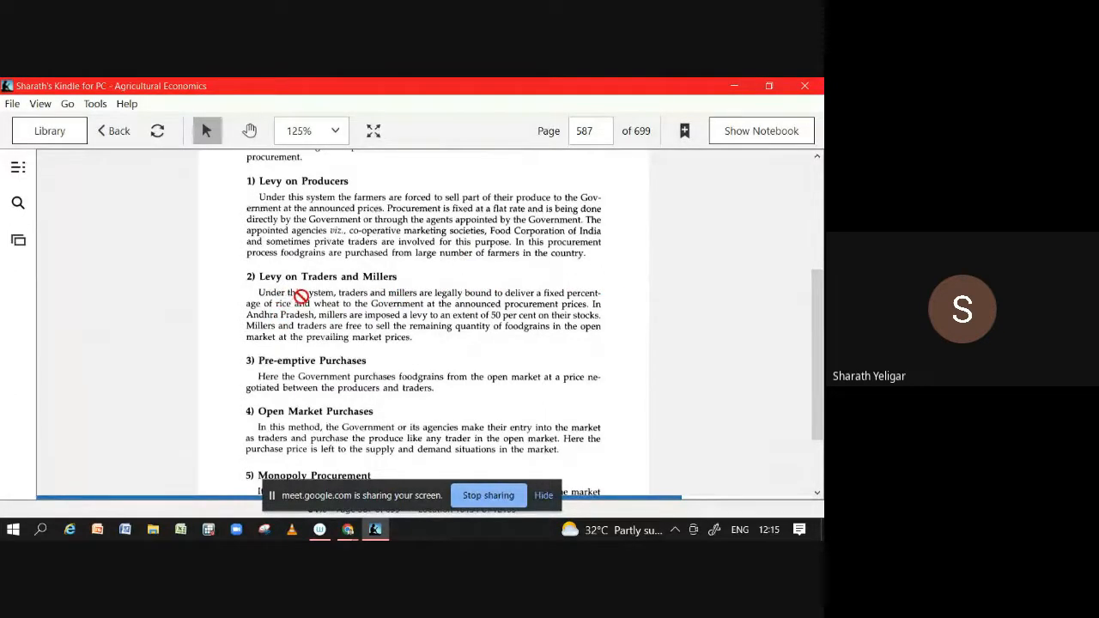
mouse_move(516, 330)
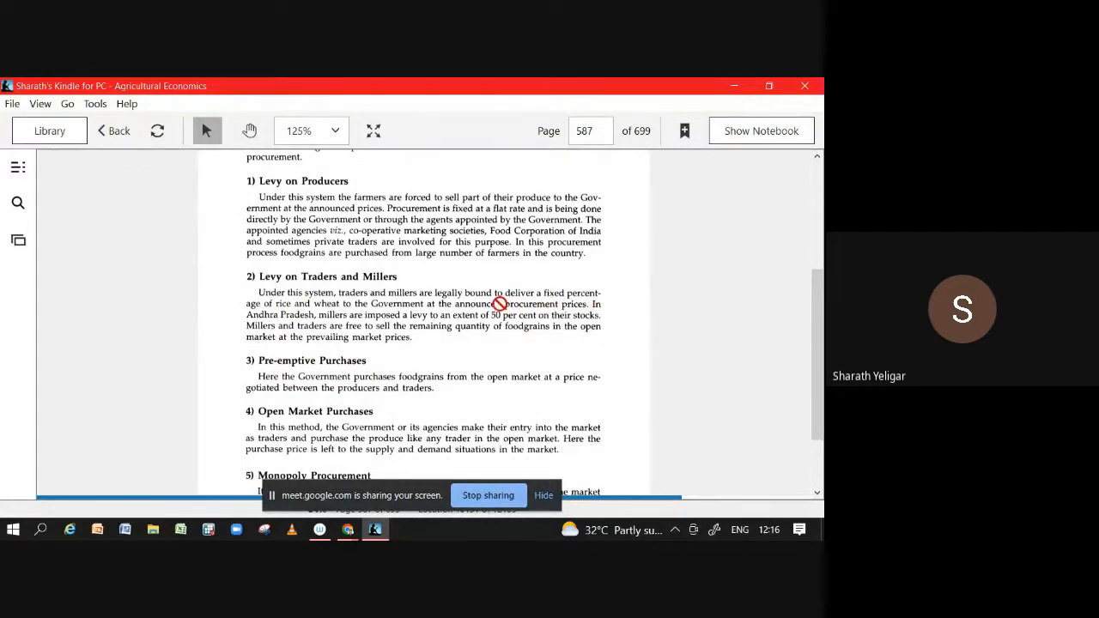
mouse_move(541, 299)
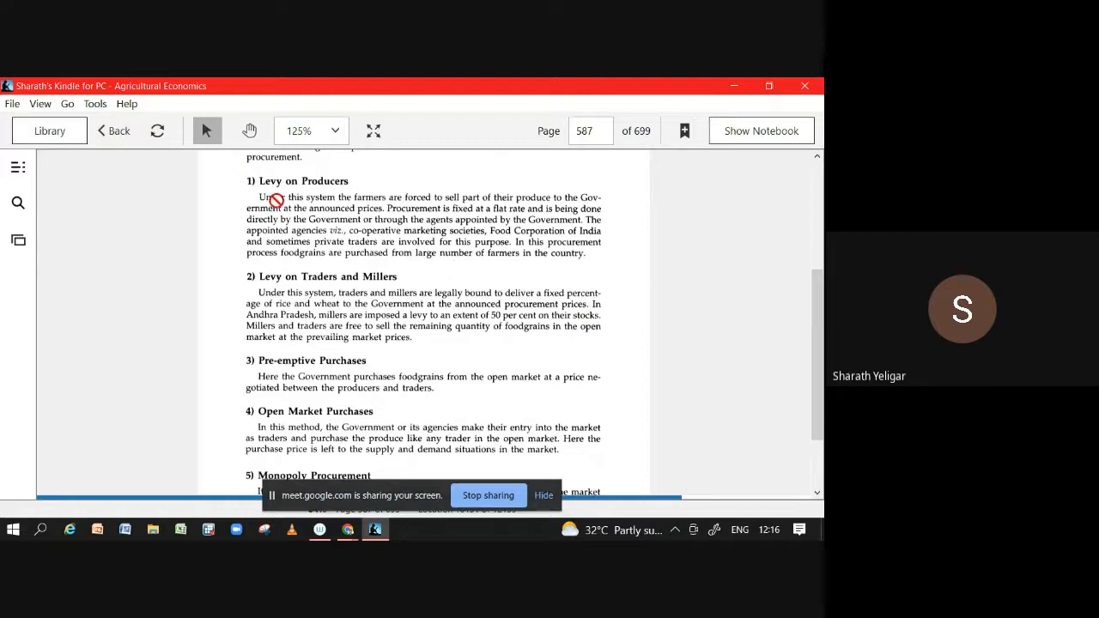
mouse_move(307, 211)
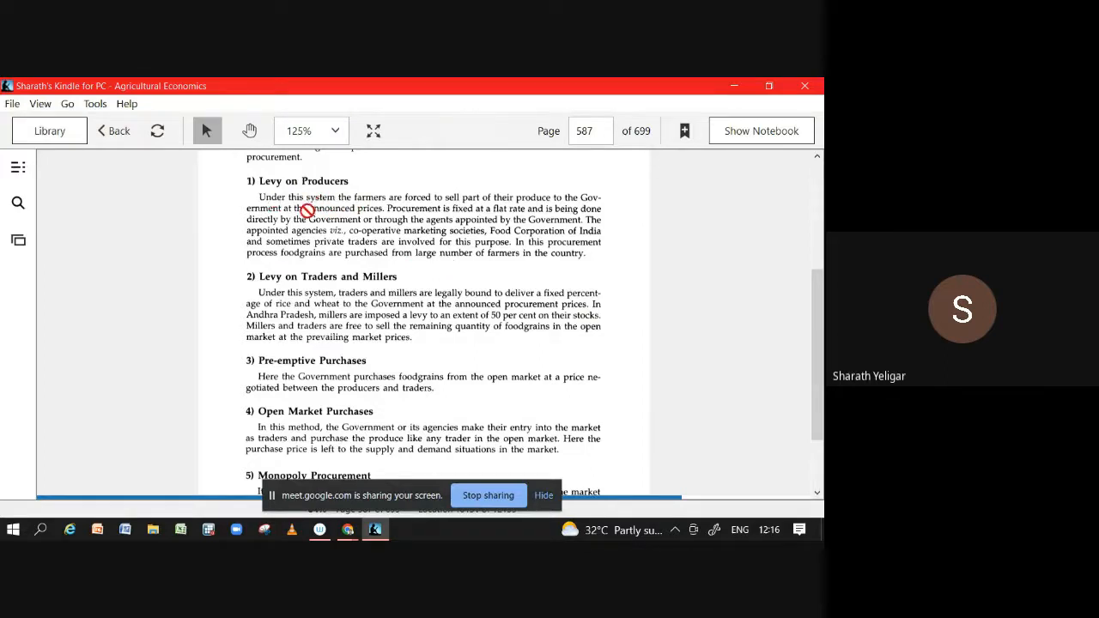
mouse_move(489, 213)
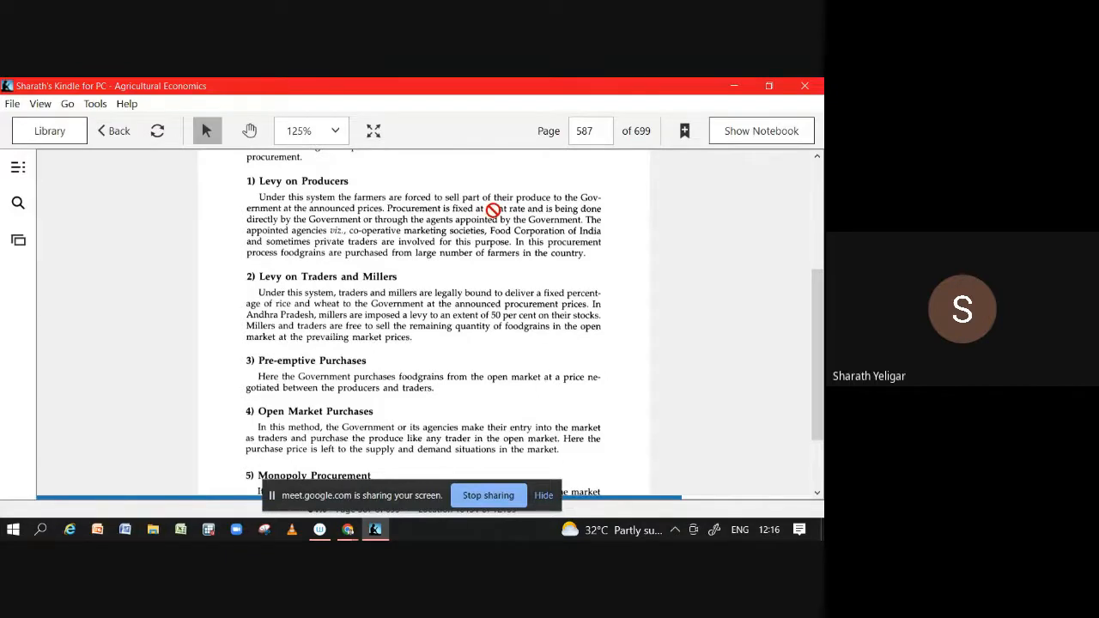
mouse_move(416, 204)
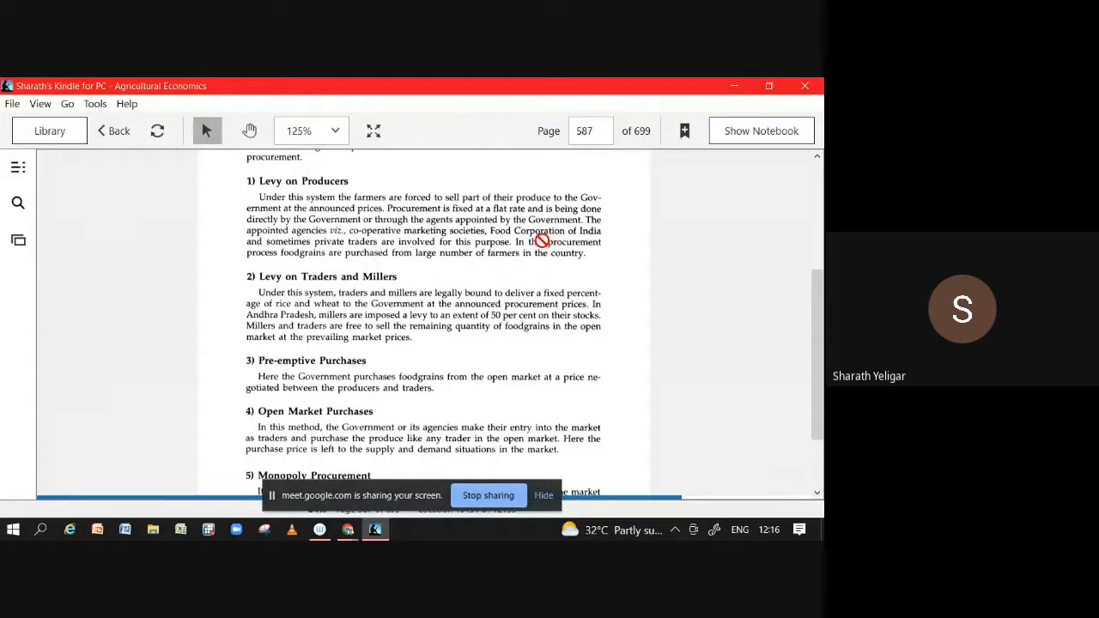
Scroll through open market purchases and monopoly procurement toward the Public Distribution System heading.
scroll(down, 3)
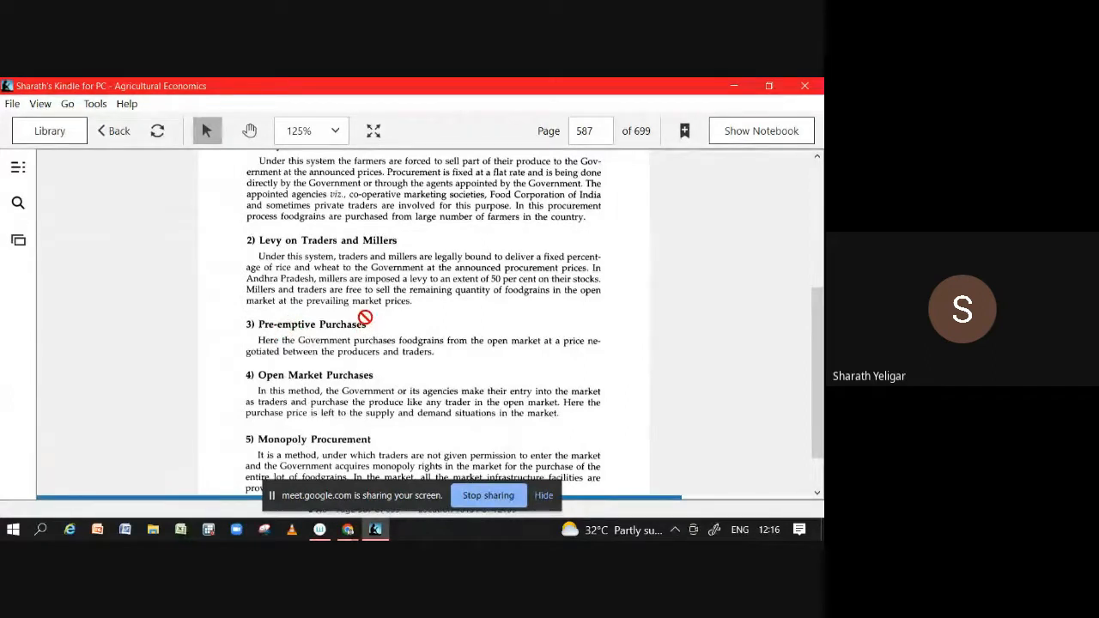
mouse_move(512, 347)
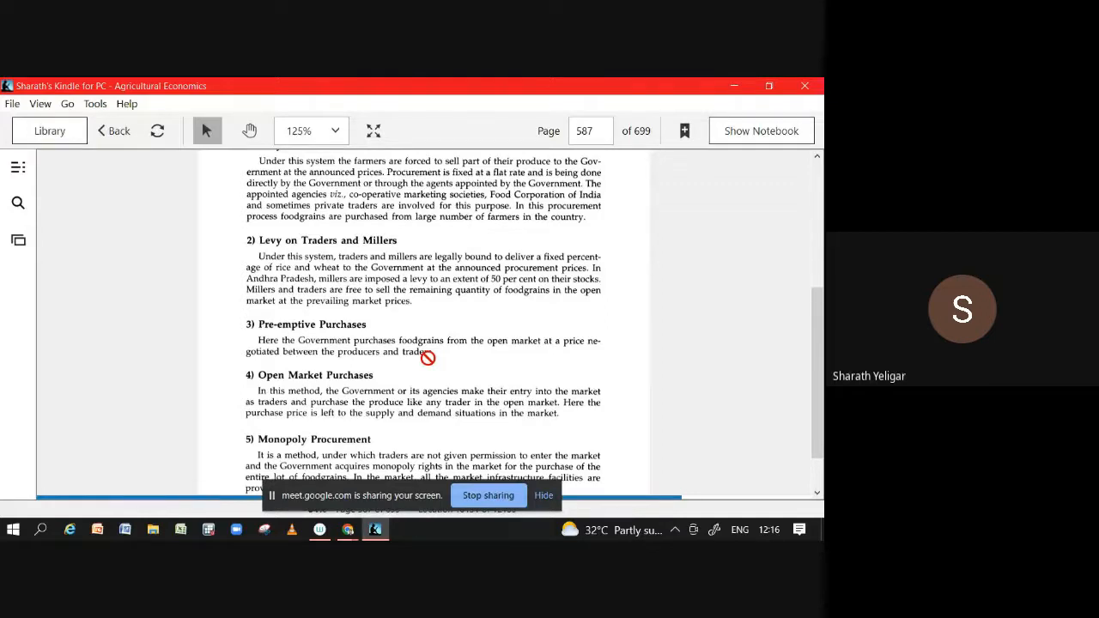
mouse_move(478, 354)
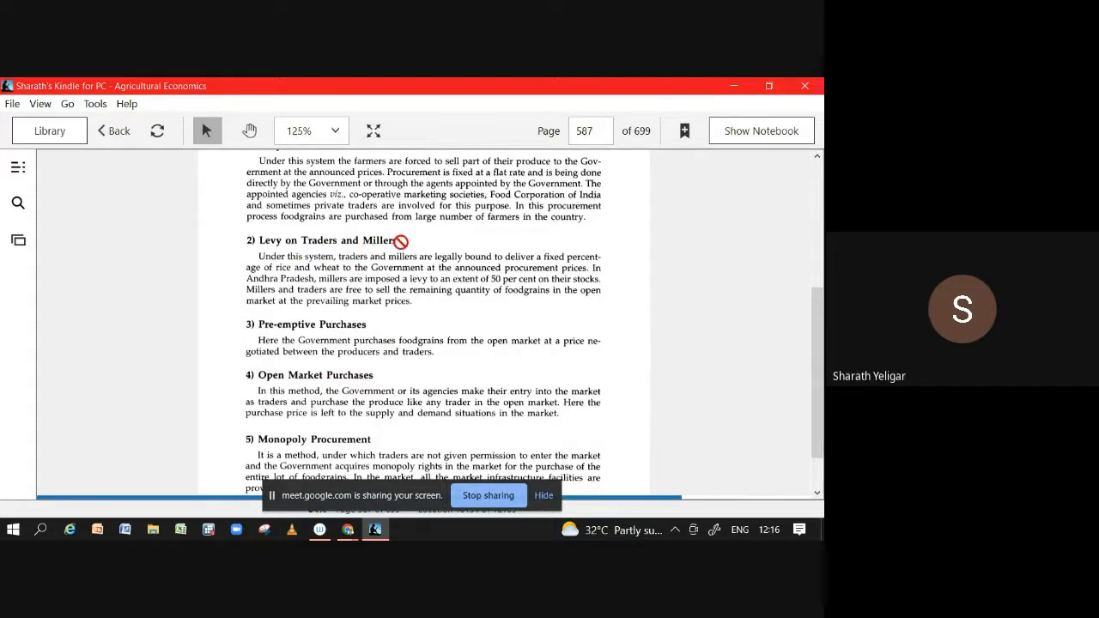
mouse_move(323, 168)
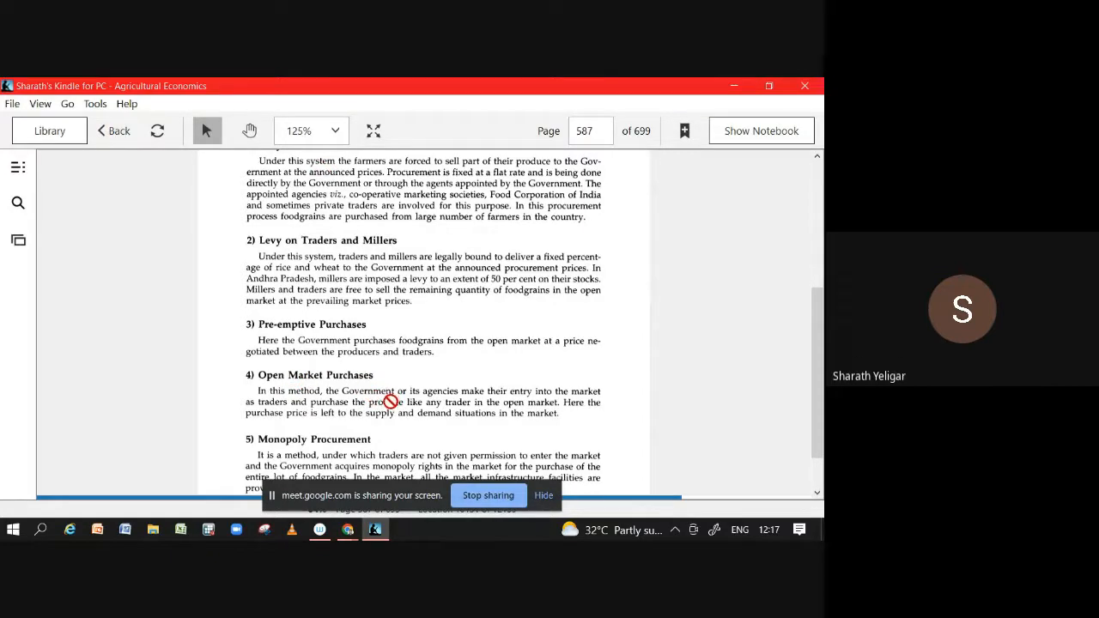
mouse_move(587, 395)
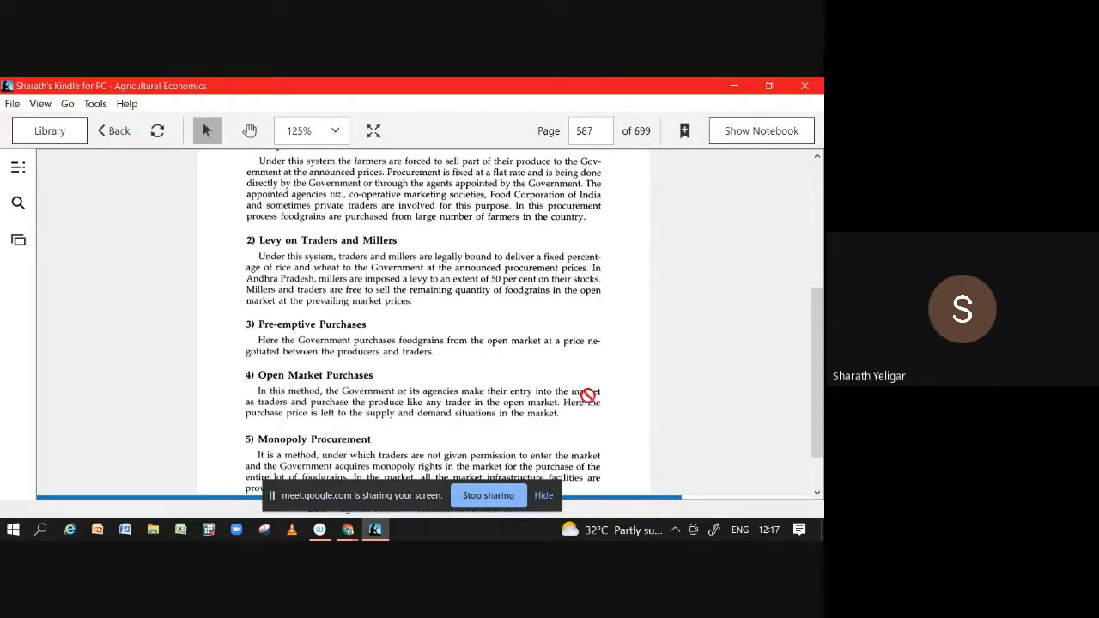
mouse_move(416, 414)
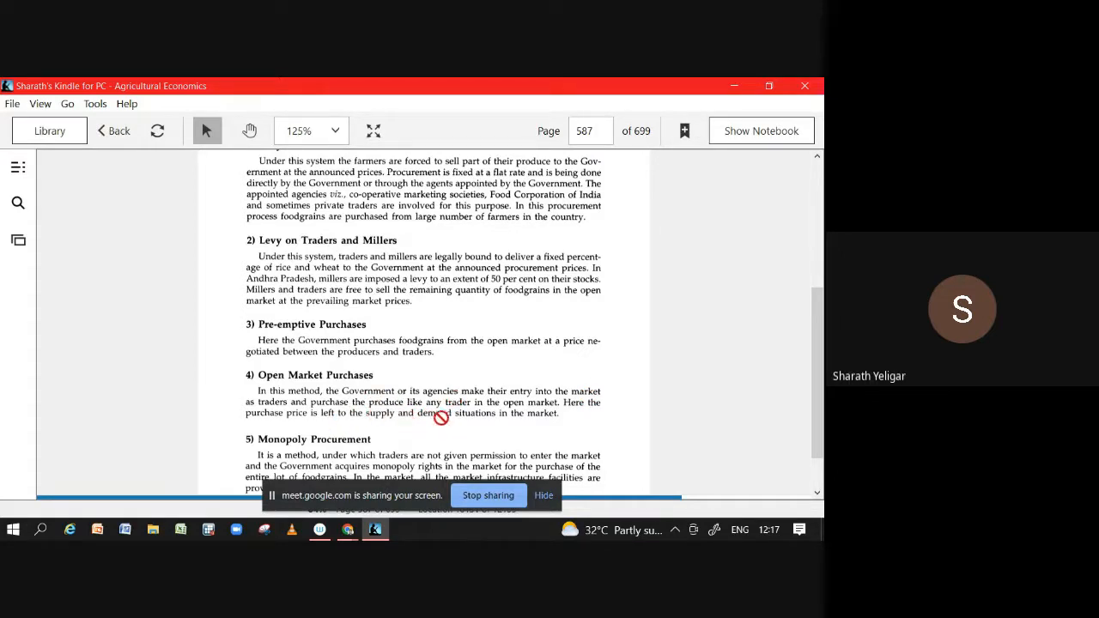
mouse_move(454, 431)
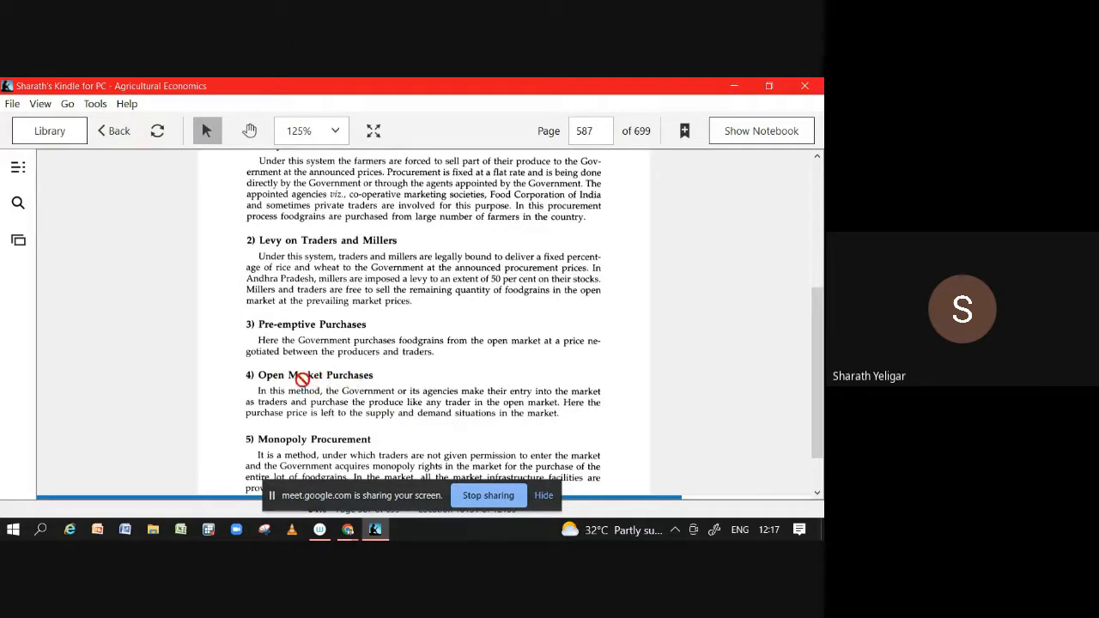
mouse_move(285, 363)
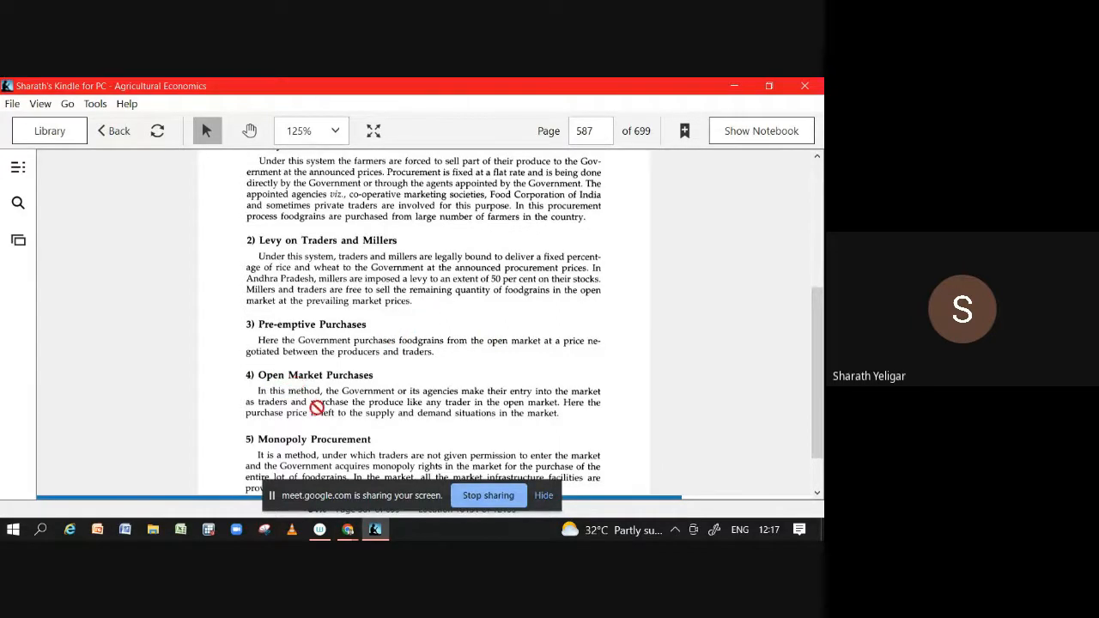
mouse_move(480, 405)
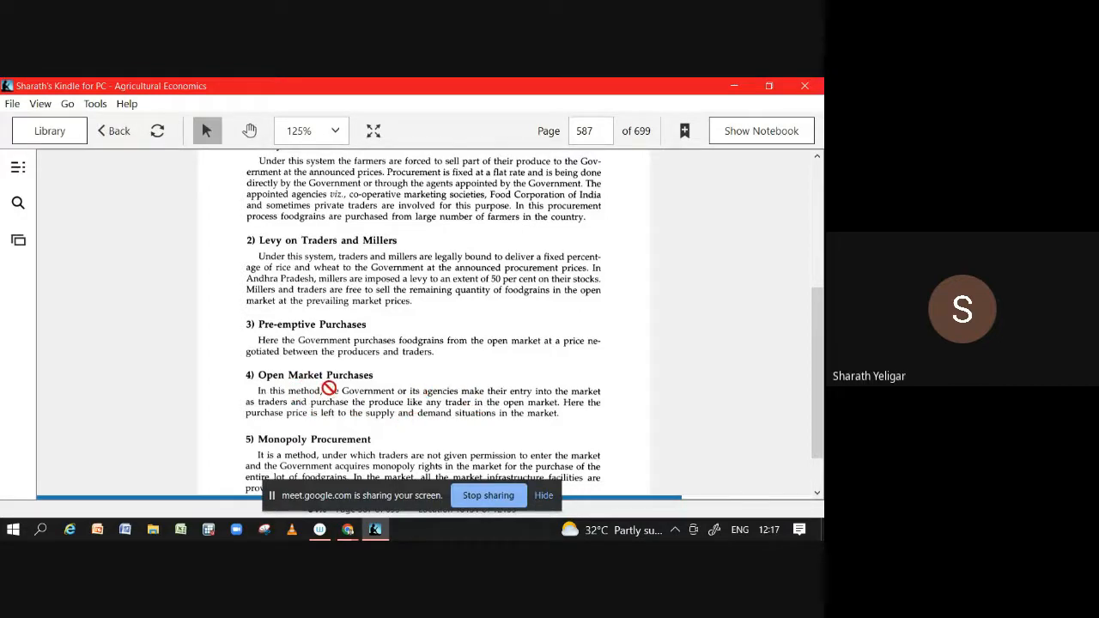
mouse_move(269, 368)
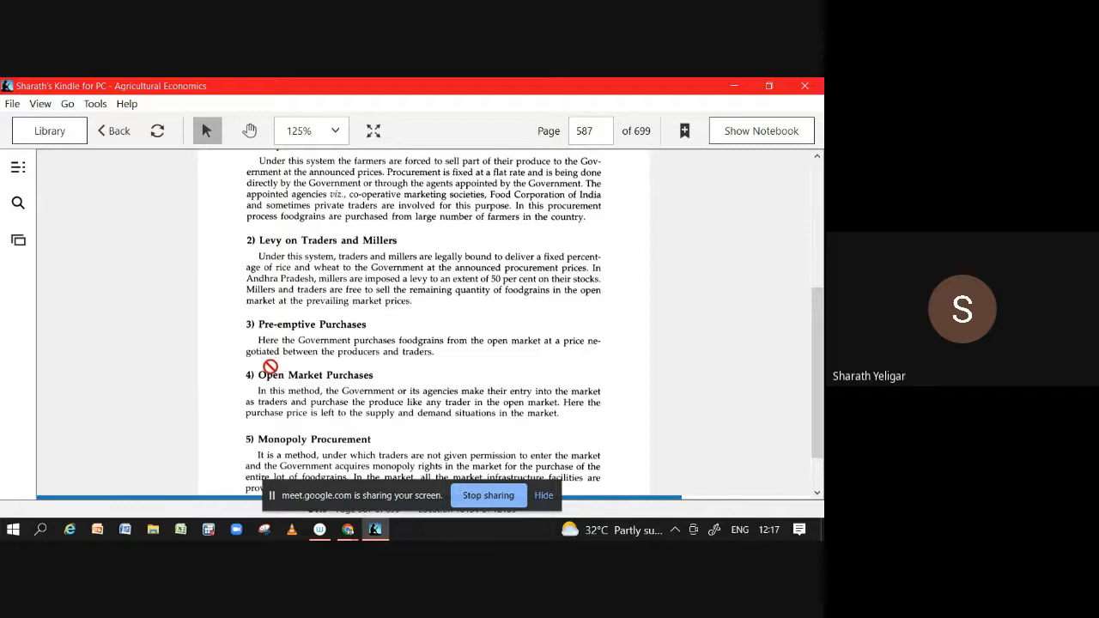
scroll(down, 3)
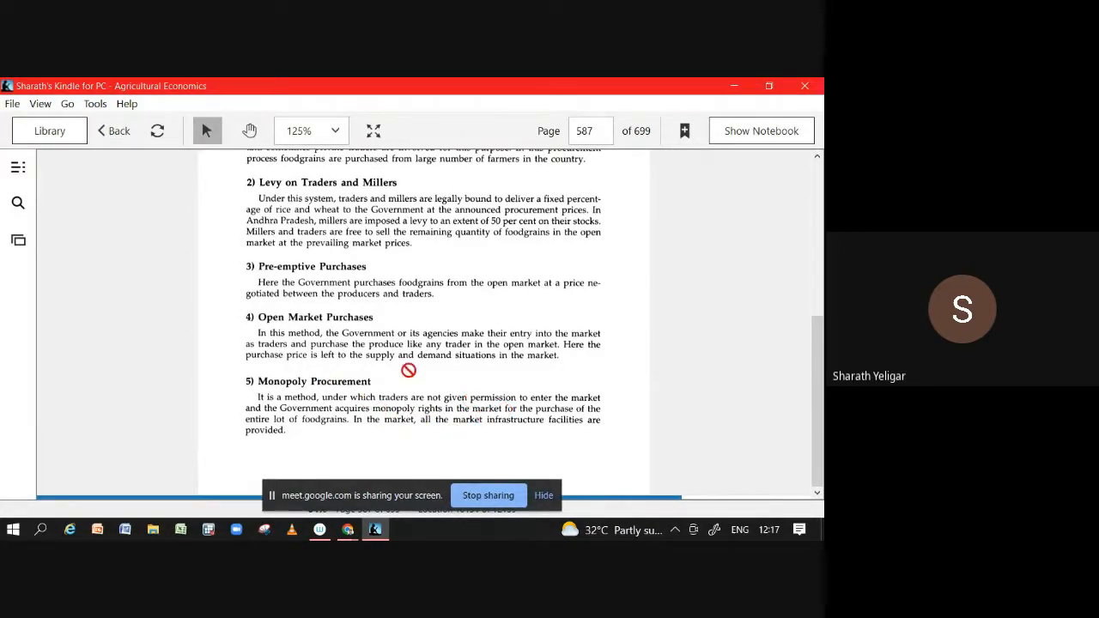
mouse_move(454, 393)
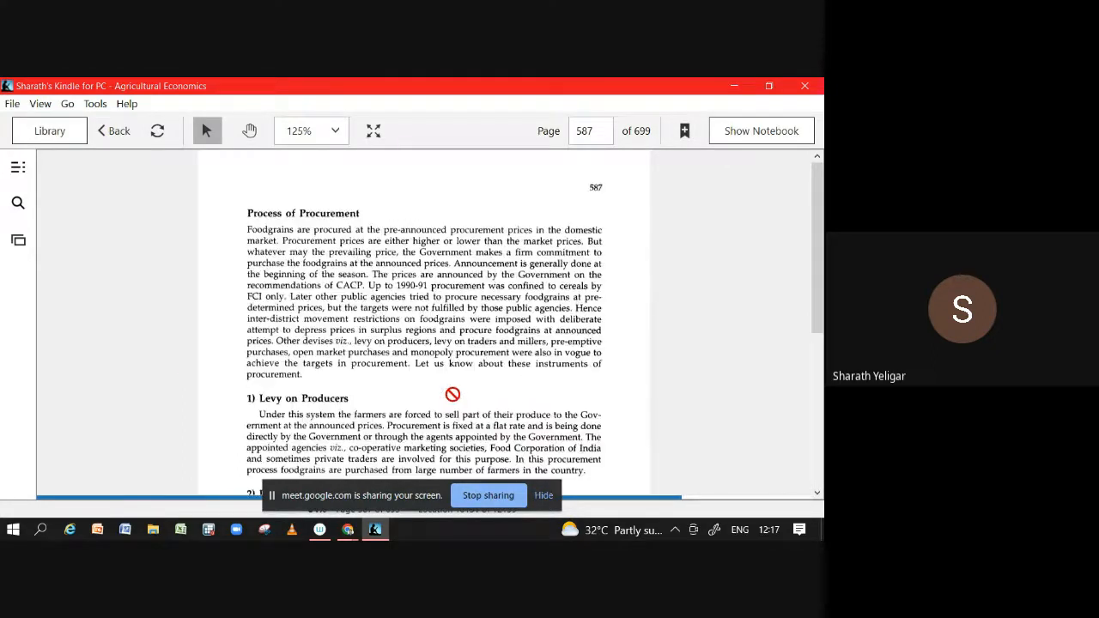
scroll(down, 3)
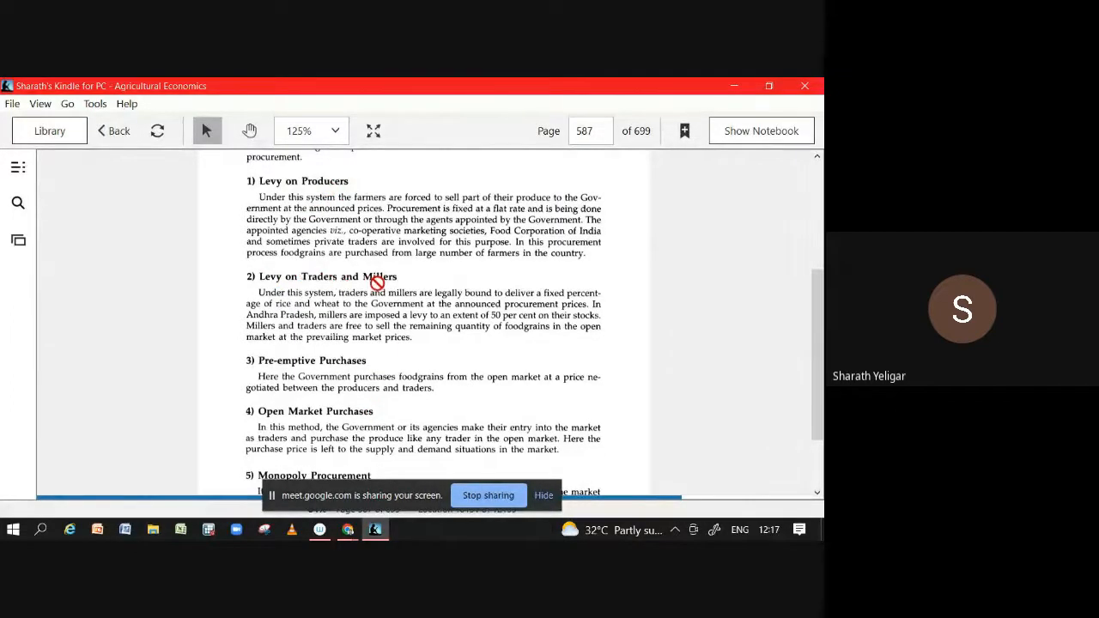
scroll(down, 3)
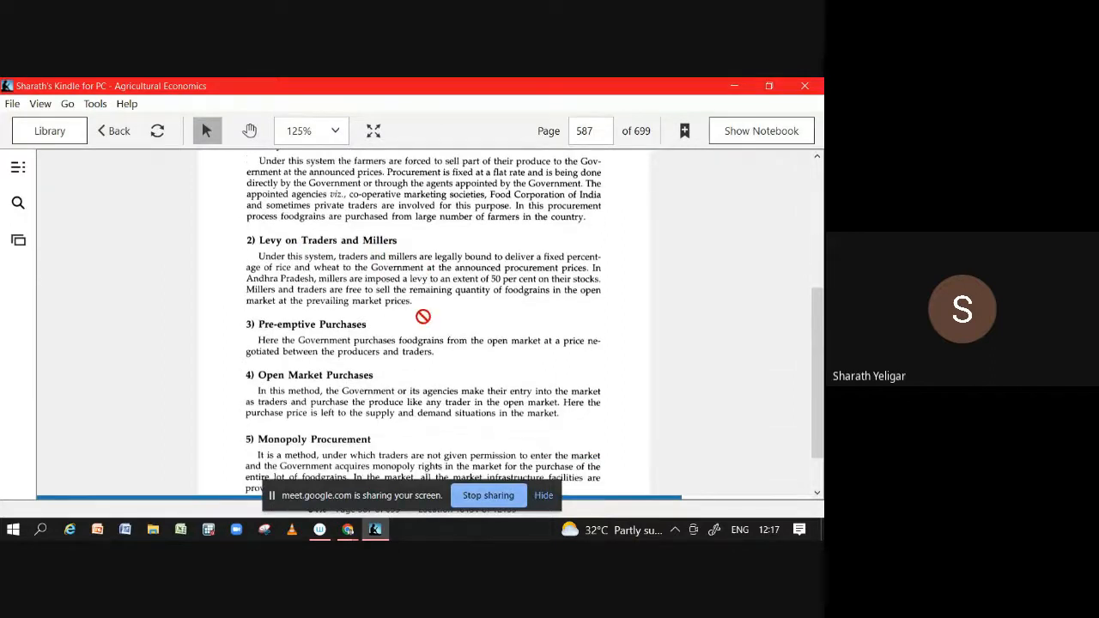
mouse_move(433, 356)
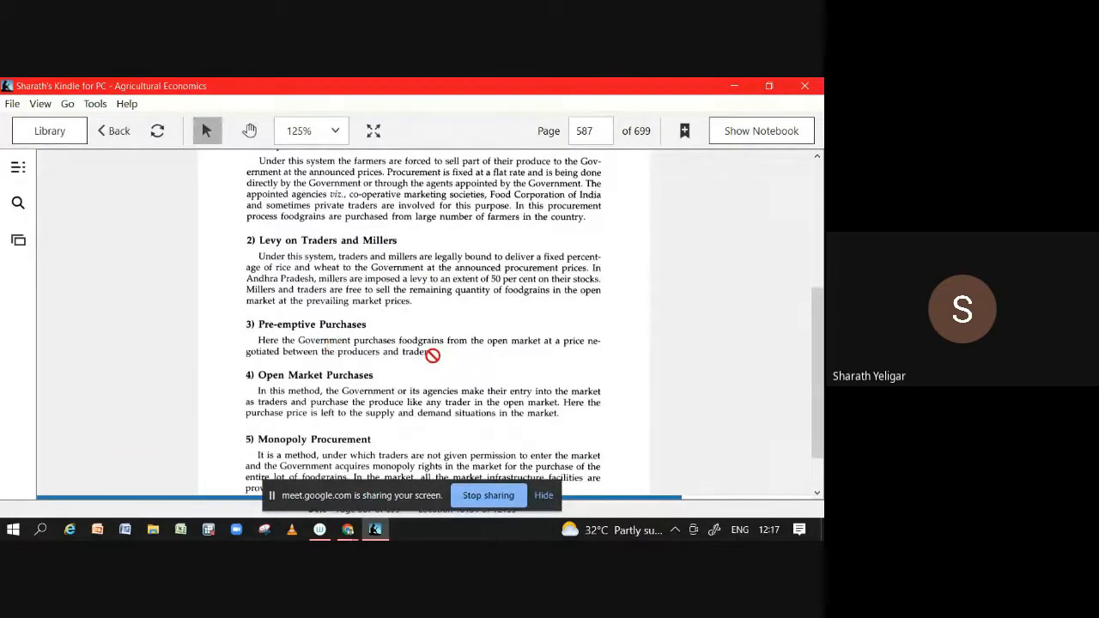
scroll(down, 3)
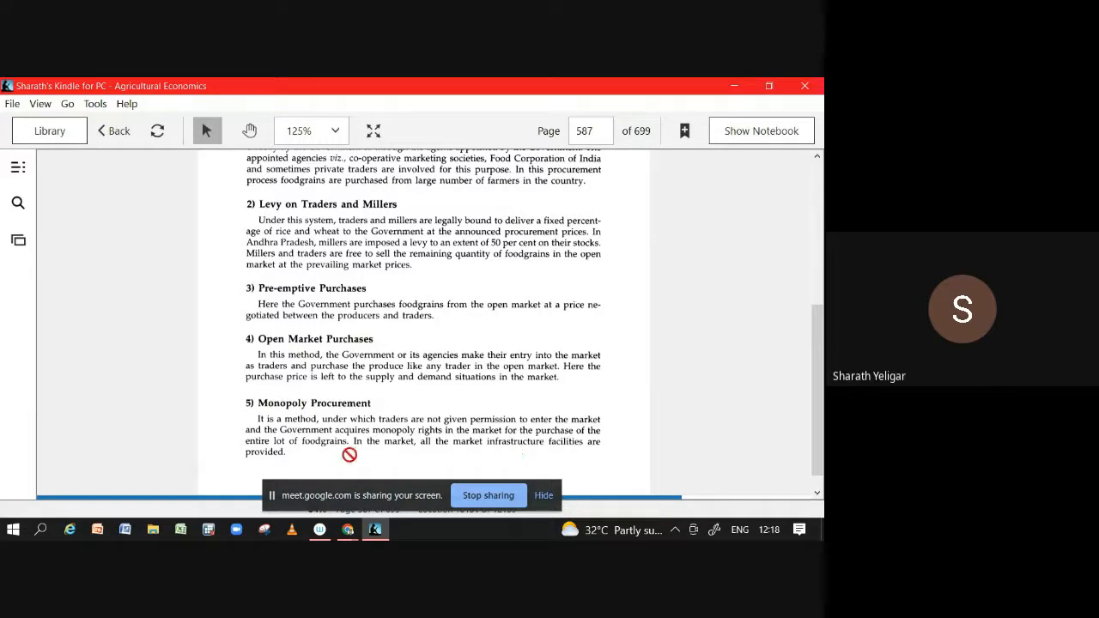
mouse_move(375, 392)
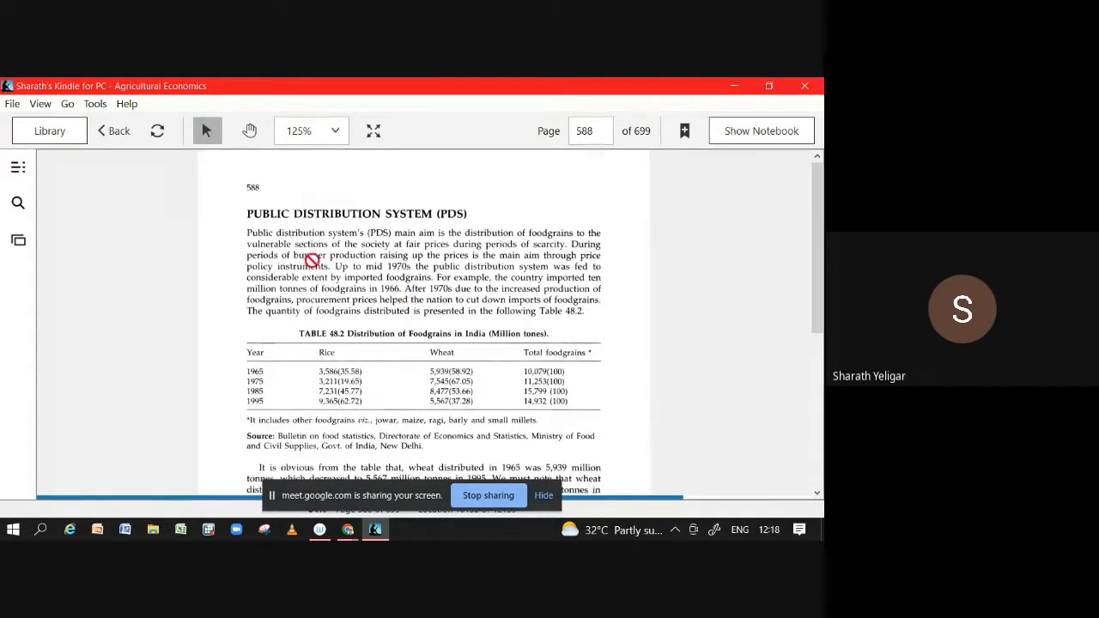
Scroll through the Revamped and Targeted PDS sections toward the Directorate of Marketing and Inspection heading.
scroll(down, 3)
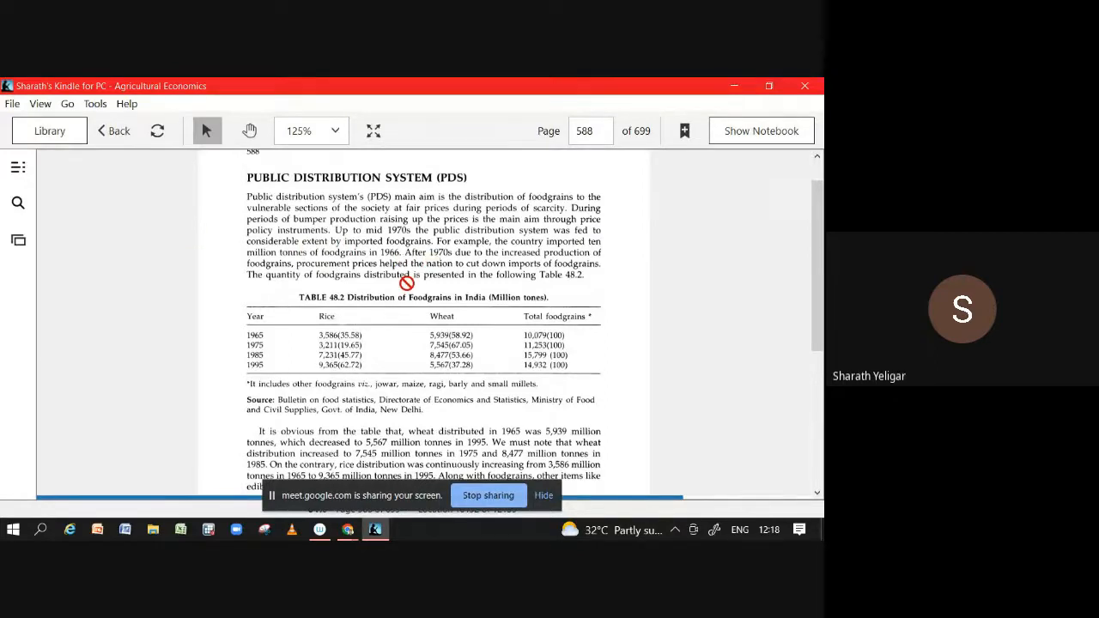
scroll(down, 3)
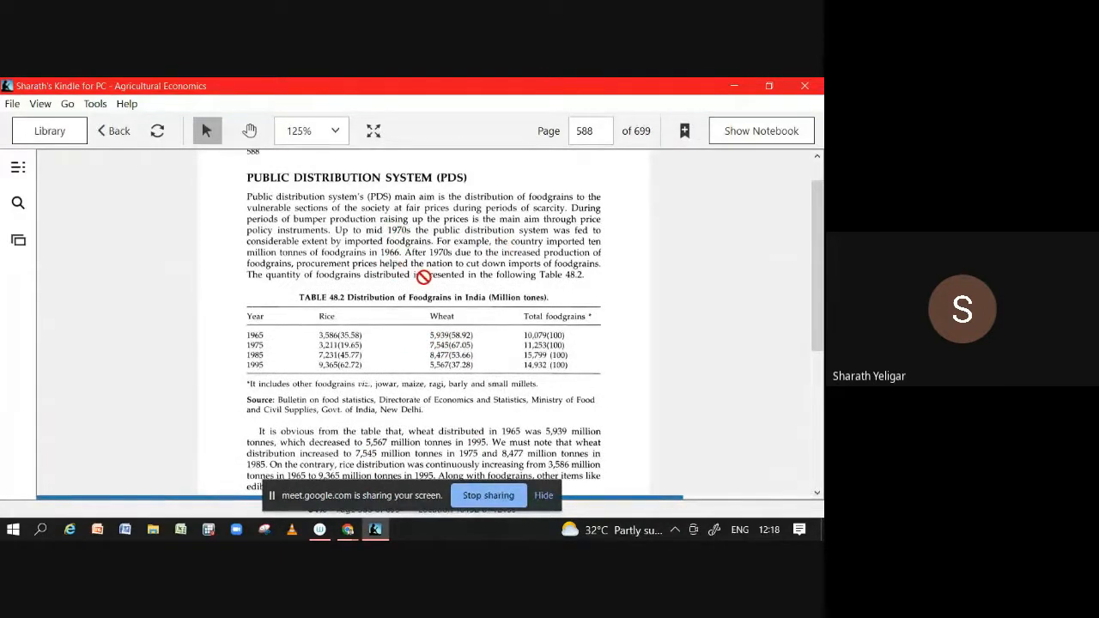
scroll(down, 3)
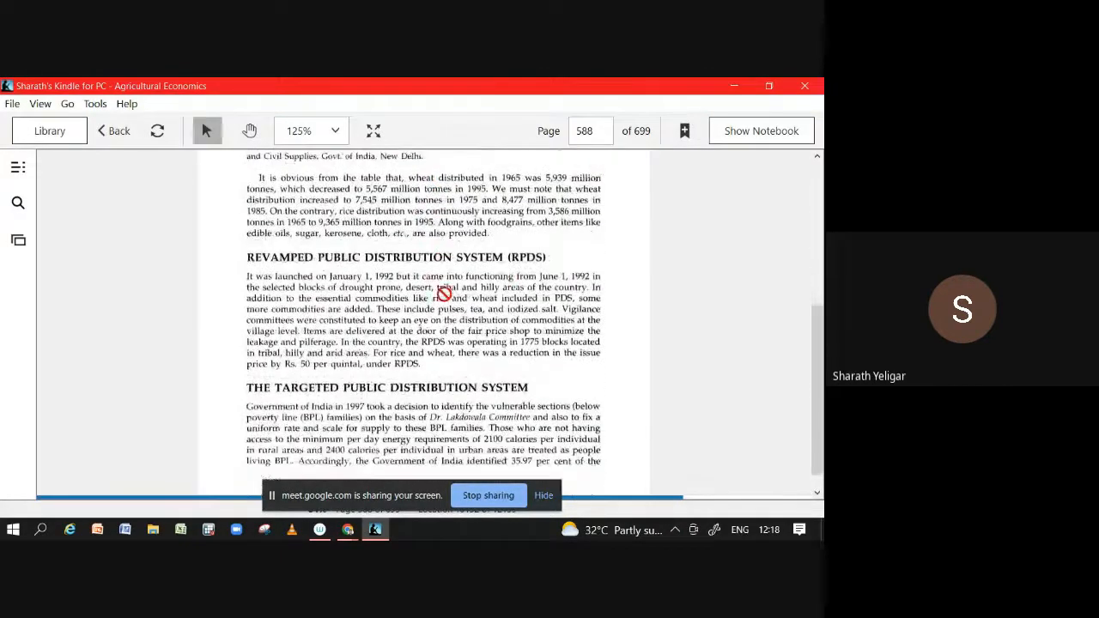
mouse_move(525, 281)
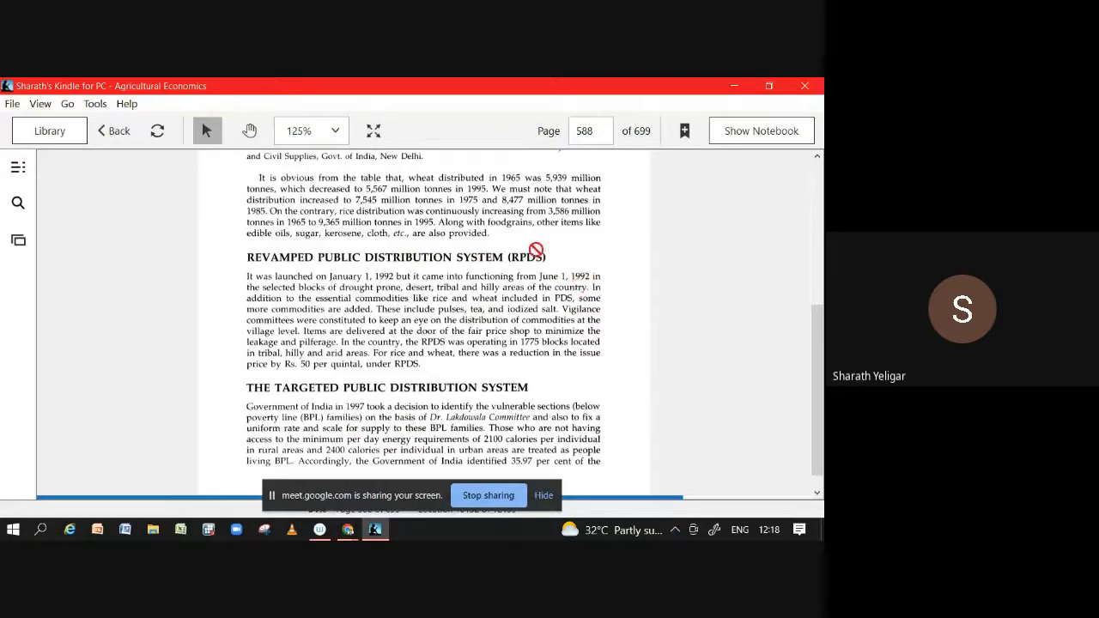
mouse_move(560, 282)
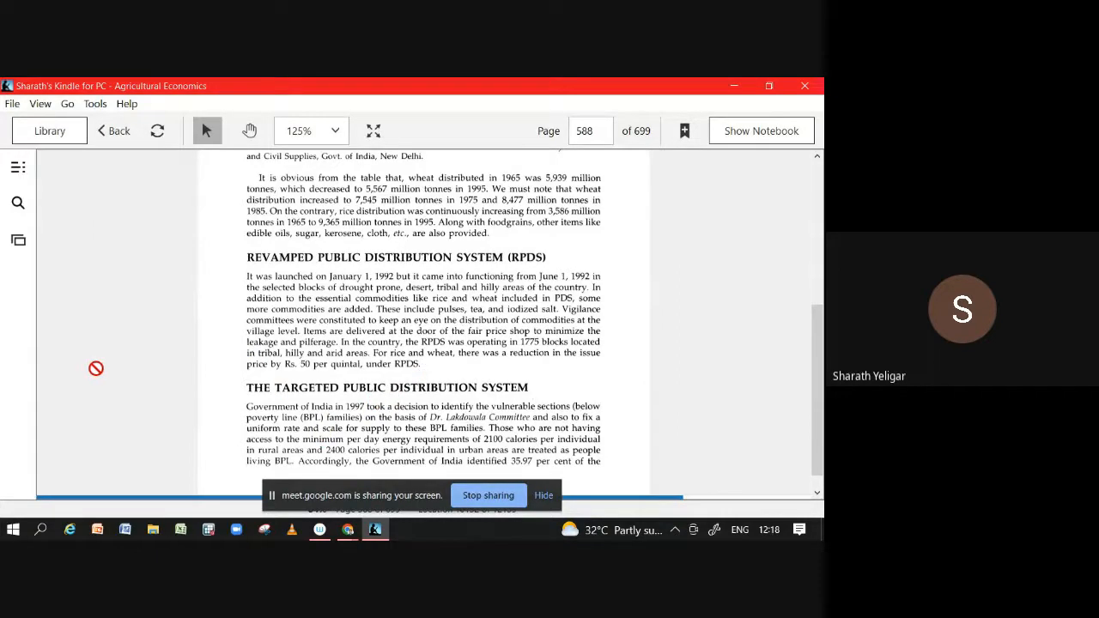
mouse_move(110, 368)
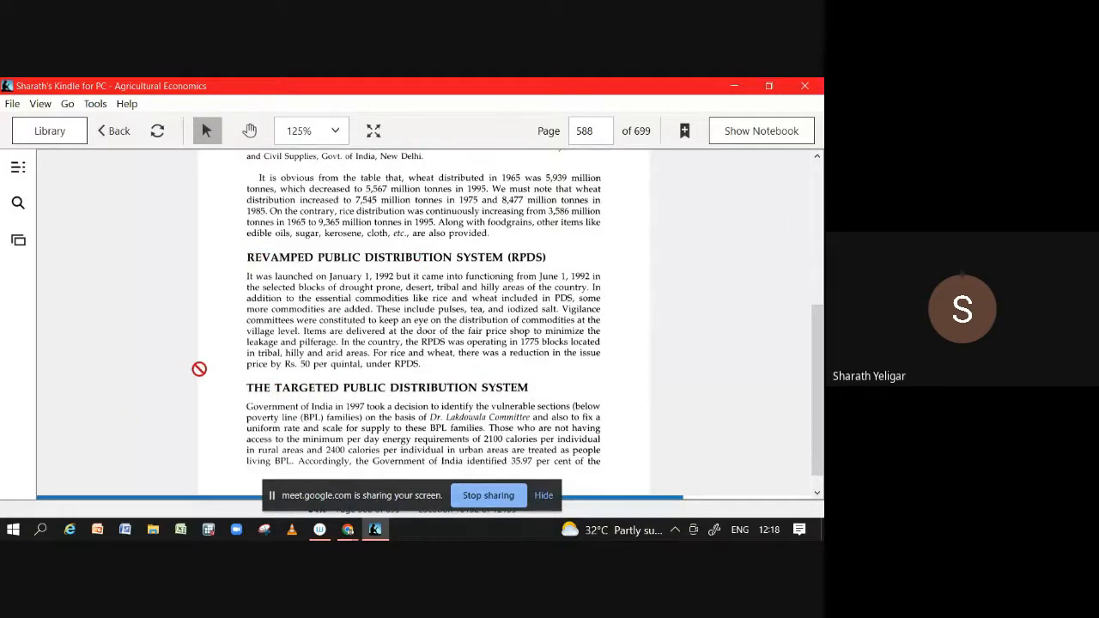
mouse_move(266, 273)
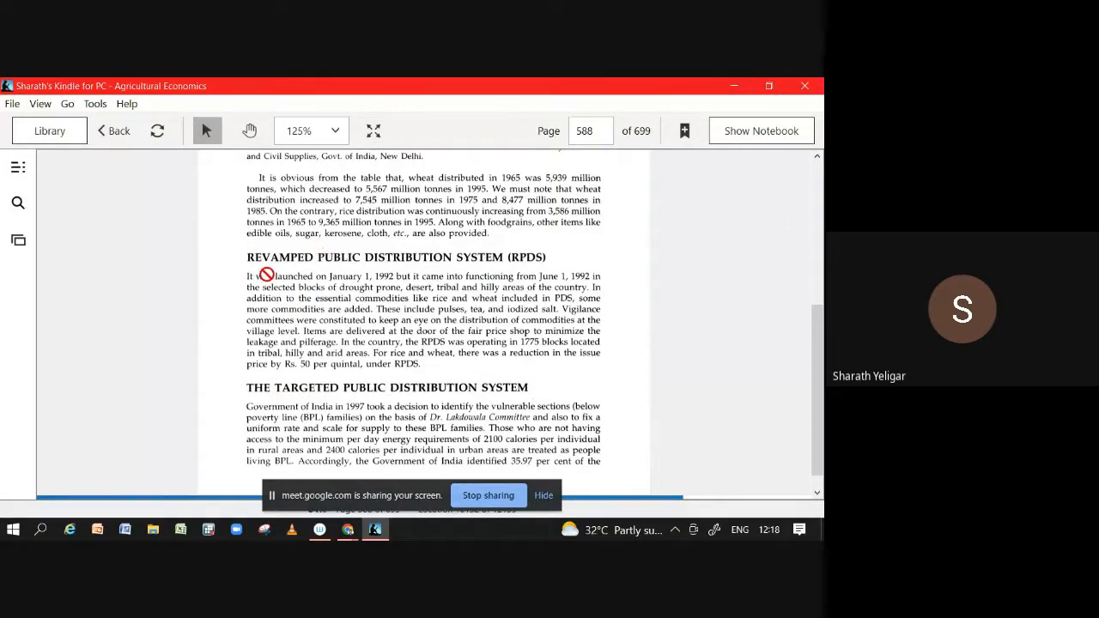
mouse_move(536, 258)
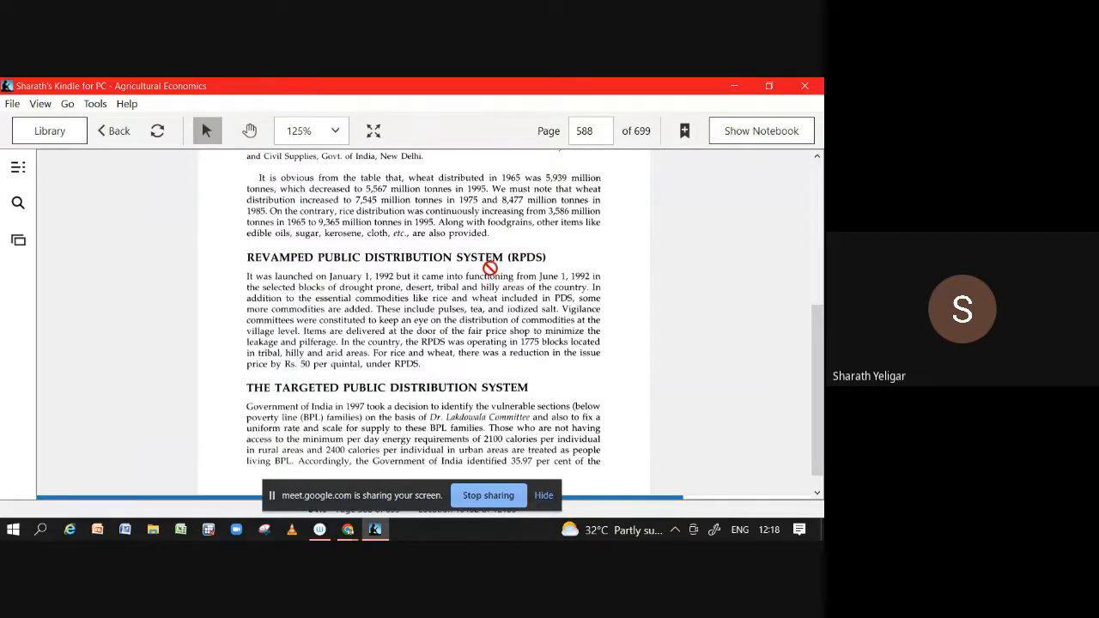
mouse_move(563, 285)
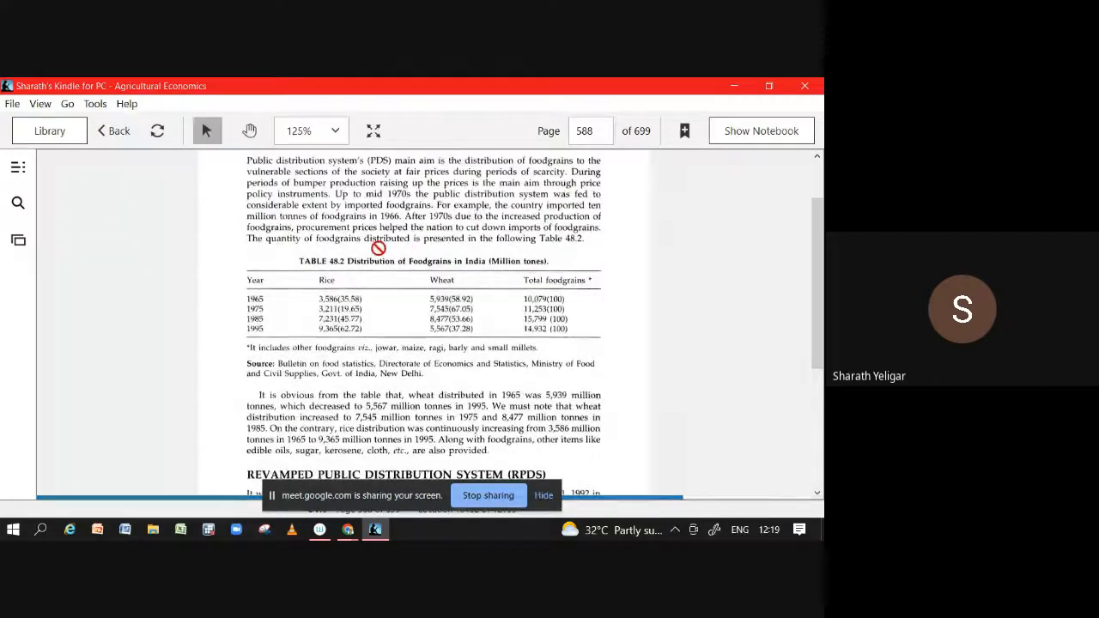
scroll(down, 3)
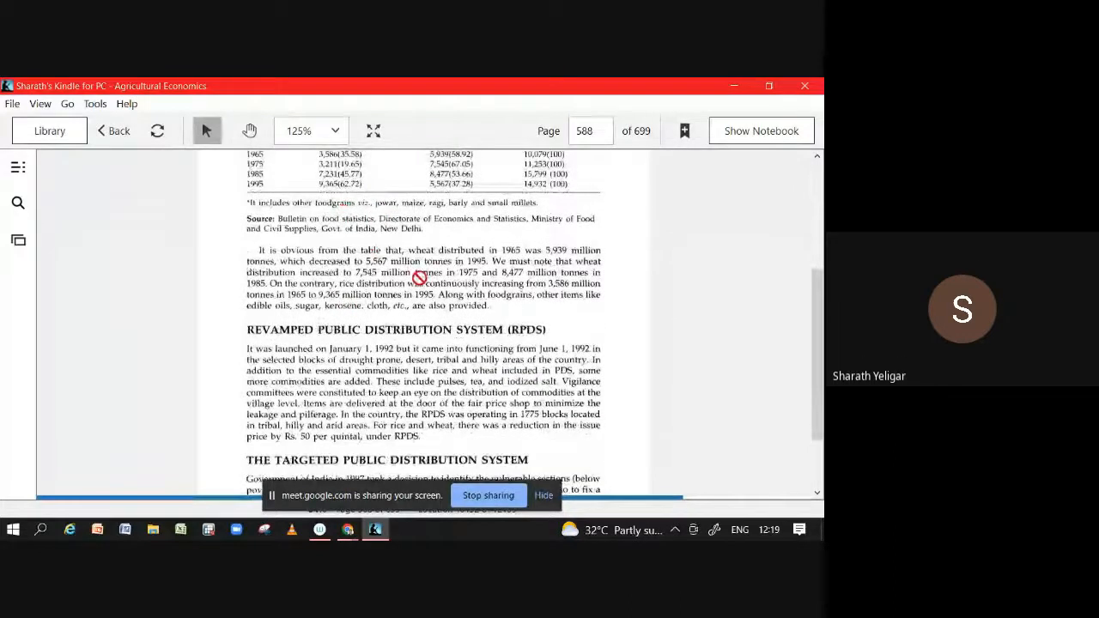
scroll(down, 3)
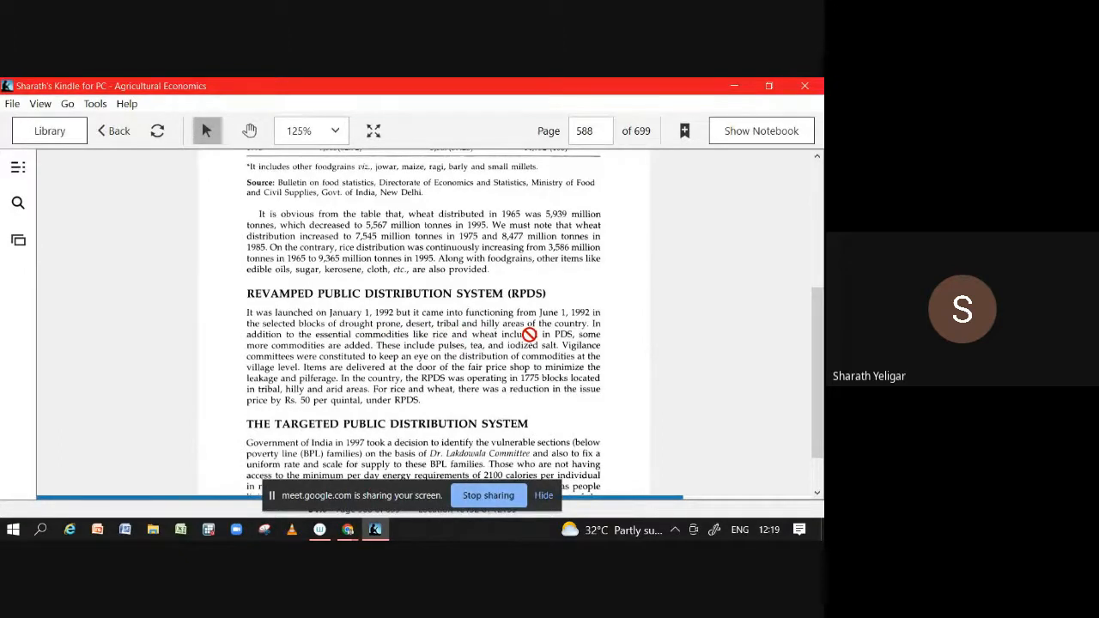
scroll(down, 3)
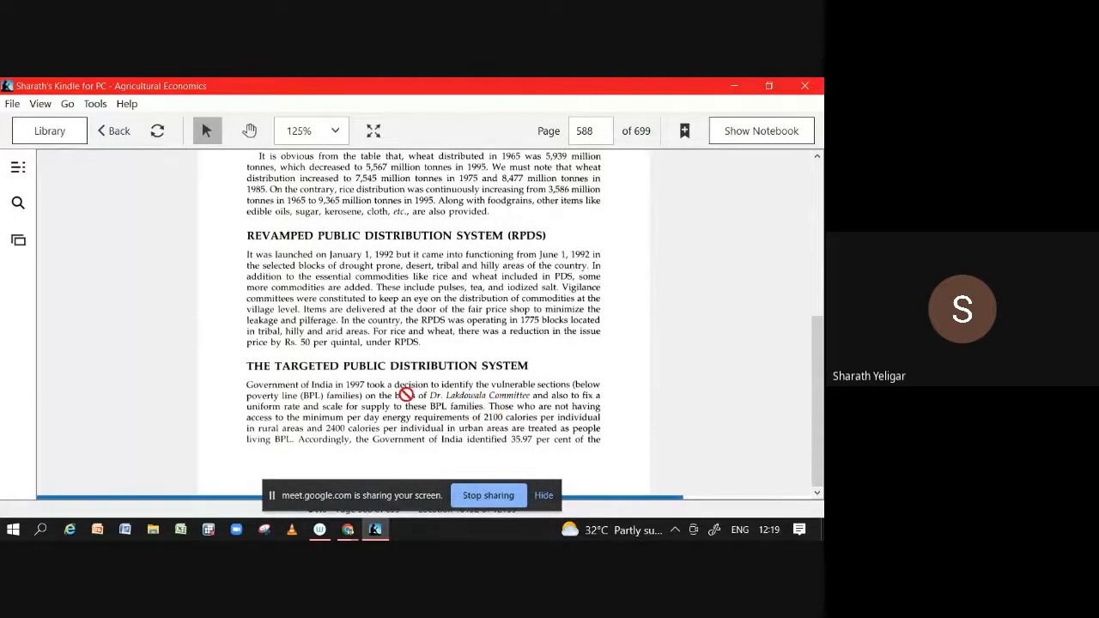
mouse_move(392, 424)
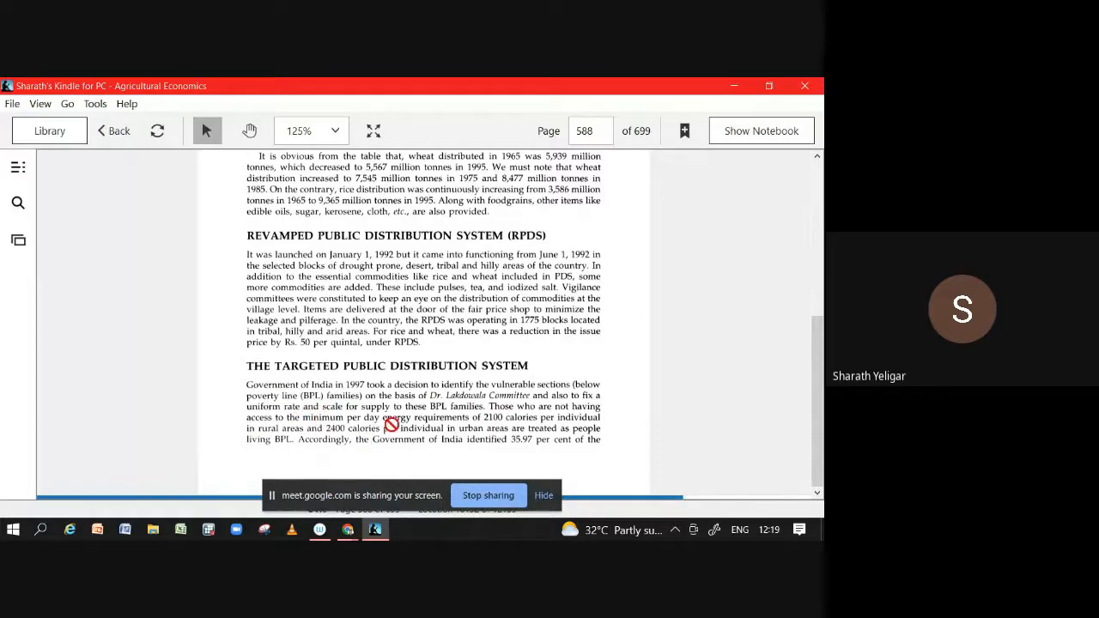
mouse_move(374, 387)
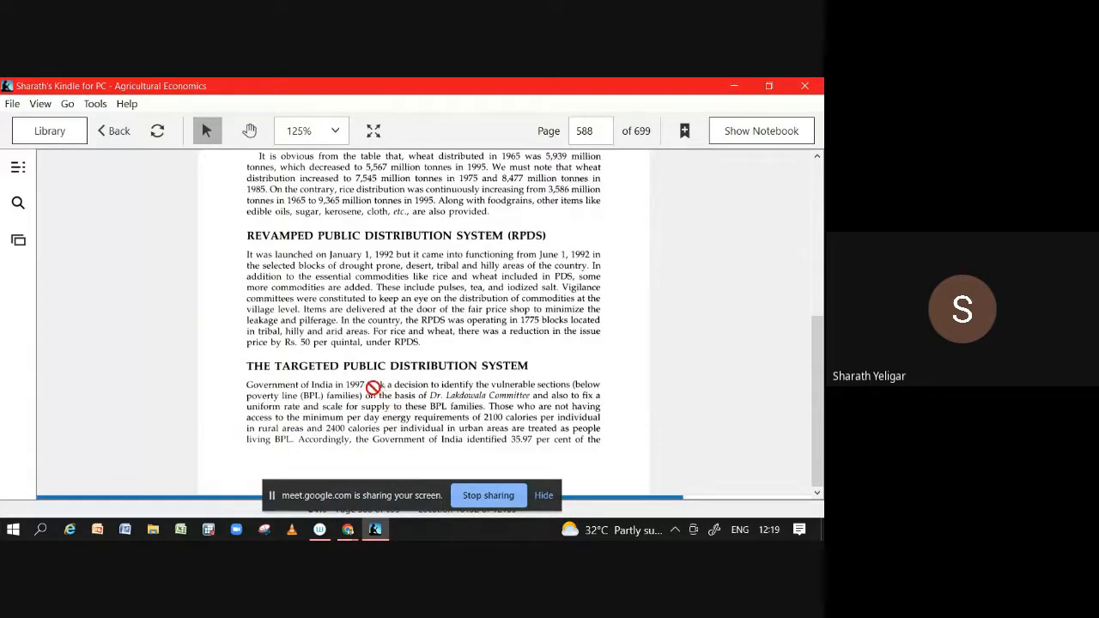
mouse_move(474, 379)
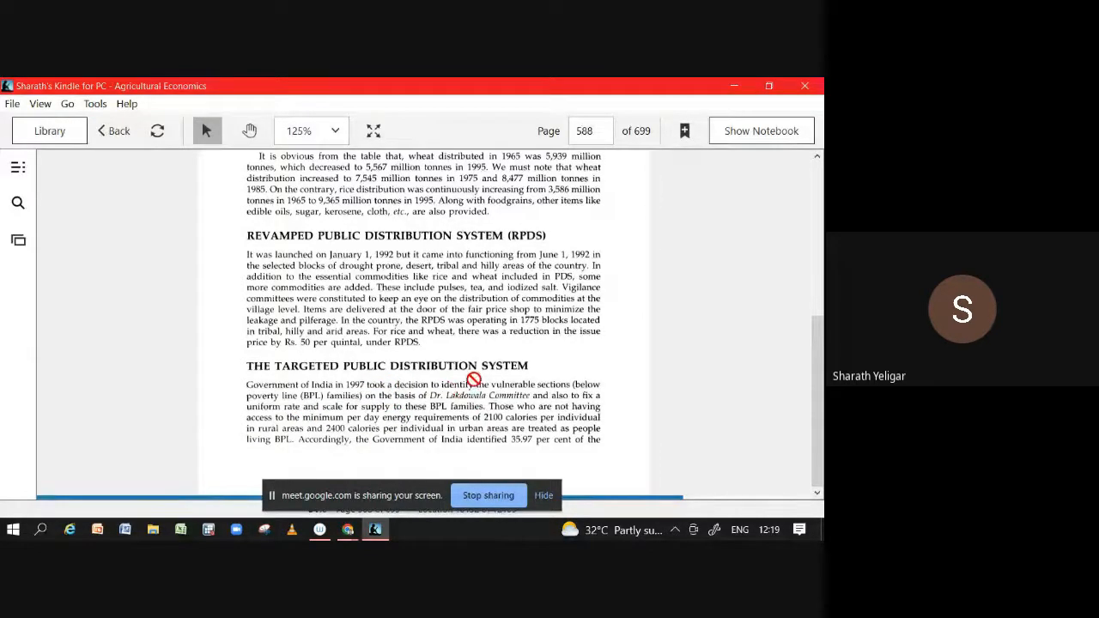
mouse_move(350, 391)
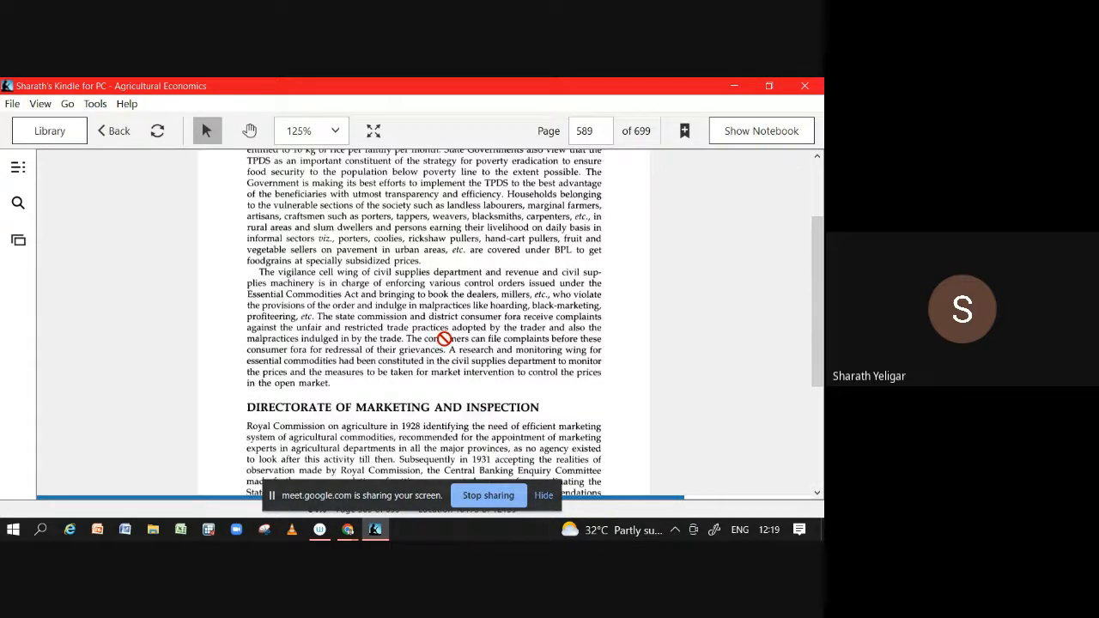
Scroll down slightly so the full Directorate of Marketing and Inspection paragraph is visible.
scroll(down, 3)
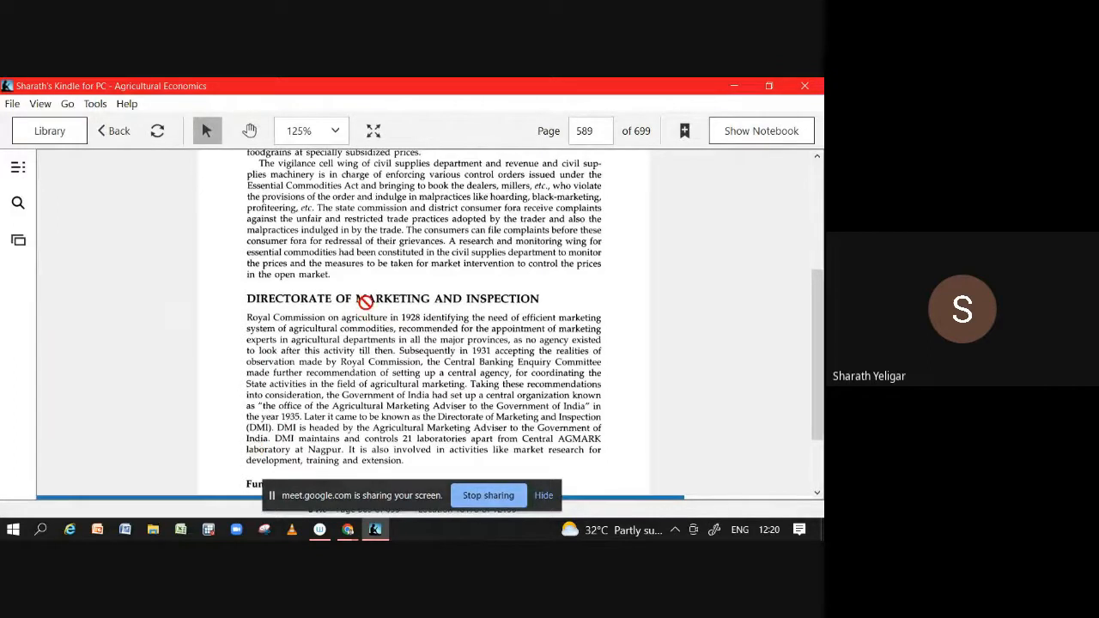
mouse_move(289, 427)
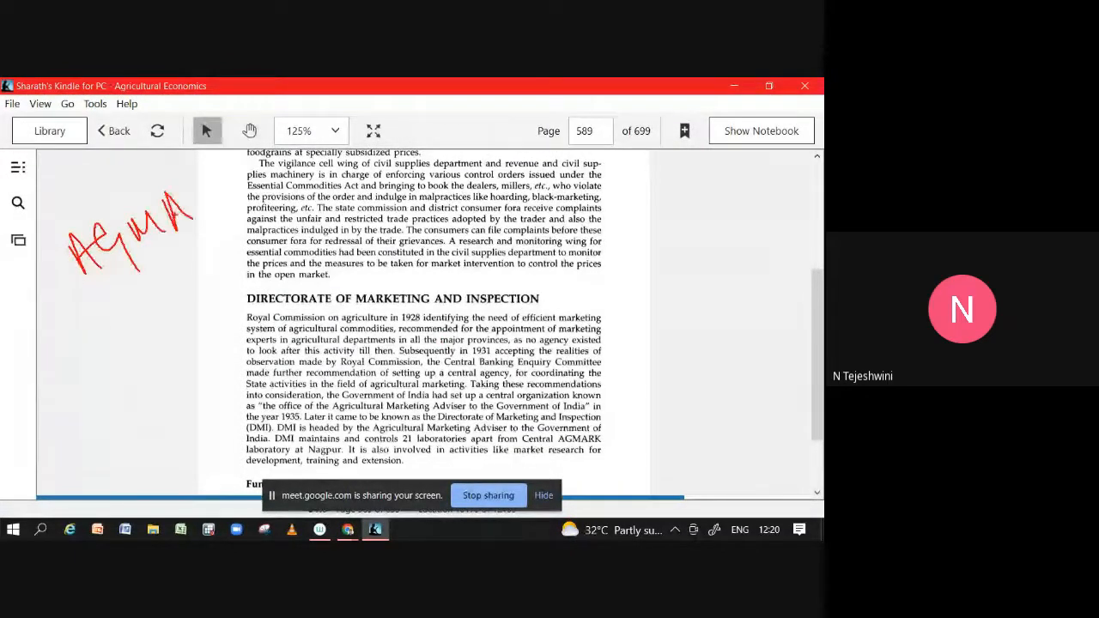
drag(168, 186, 232, 185)
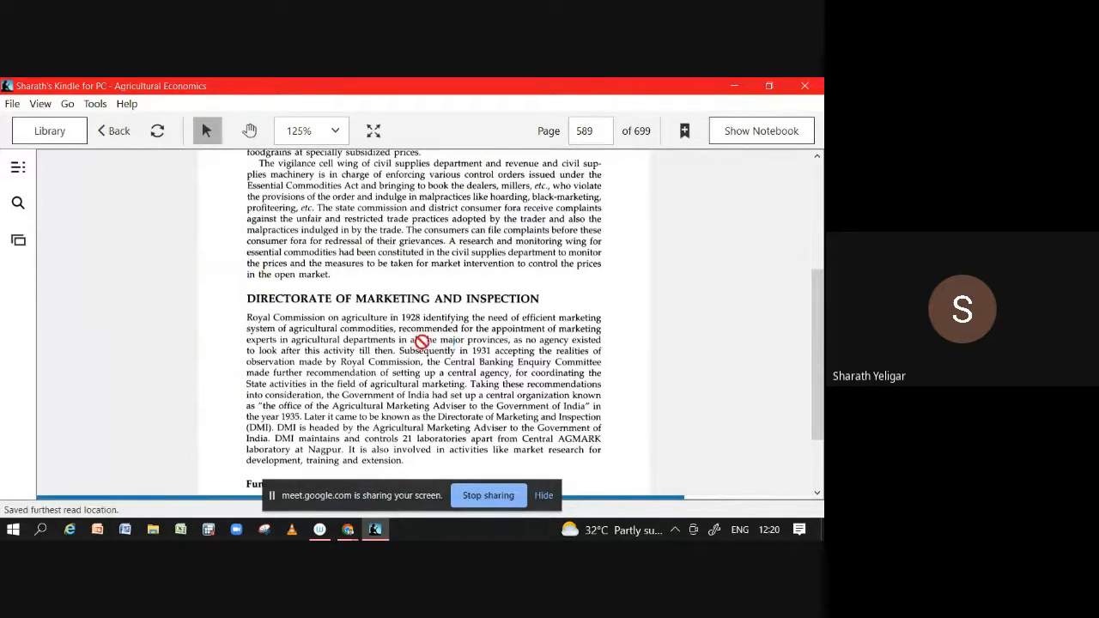
mouse_move(491, 433)
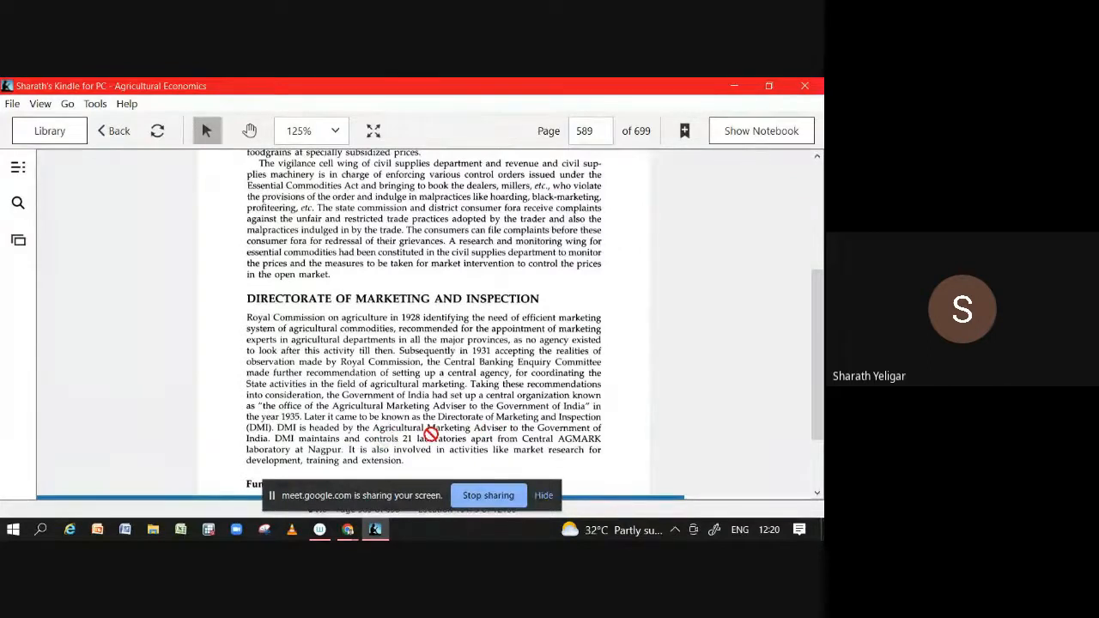
mouse_move(478, 426)
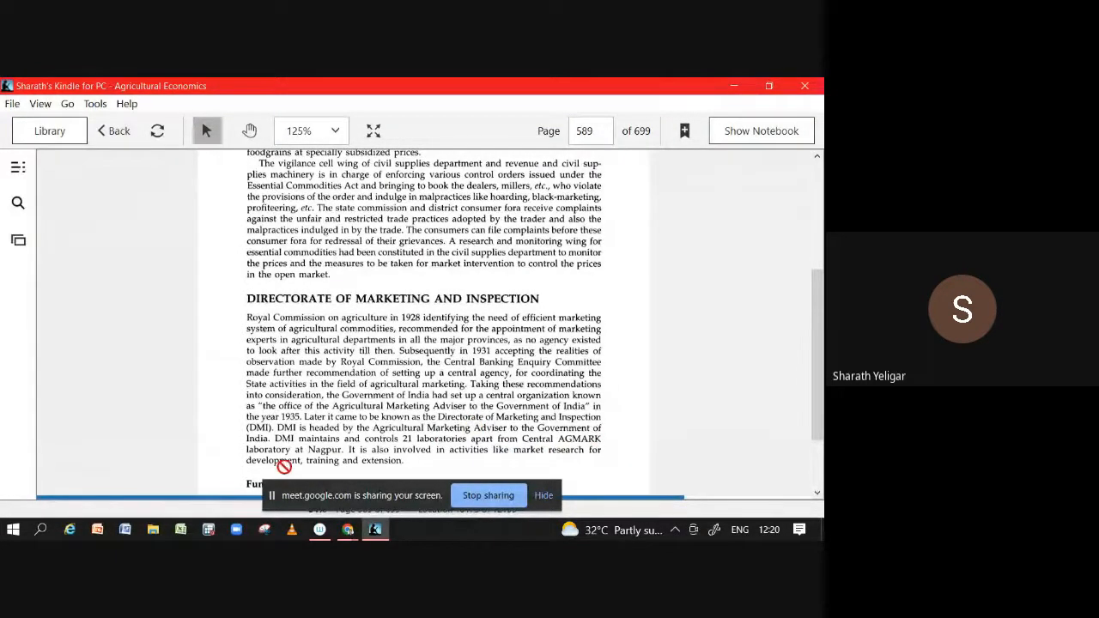
Scroll to the grade specifications on page 590 and back to the Targeted PDS text on page 589.
scroll(down, 3)
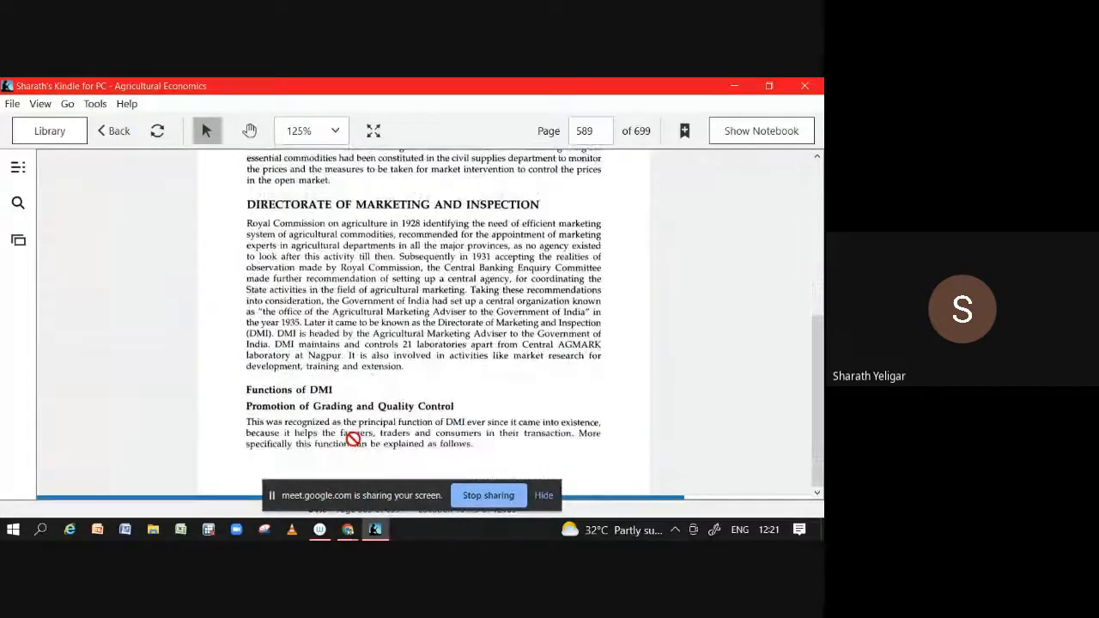
scroll(down, 3)
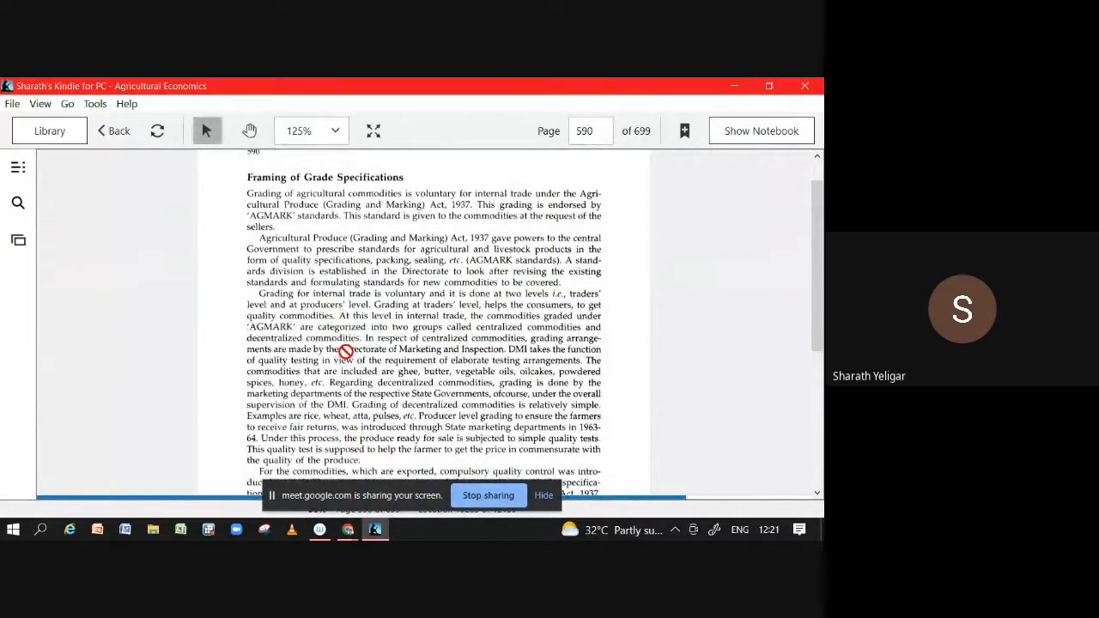
scroll(down, 3)
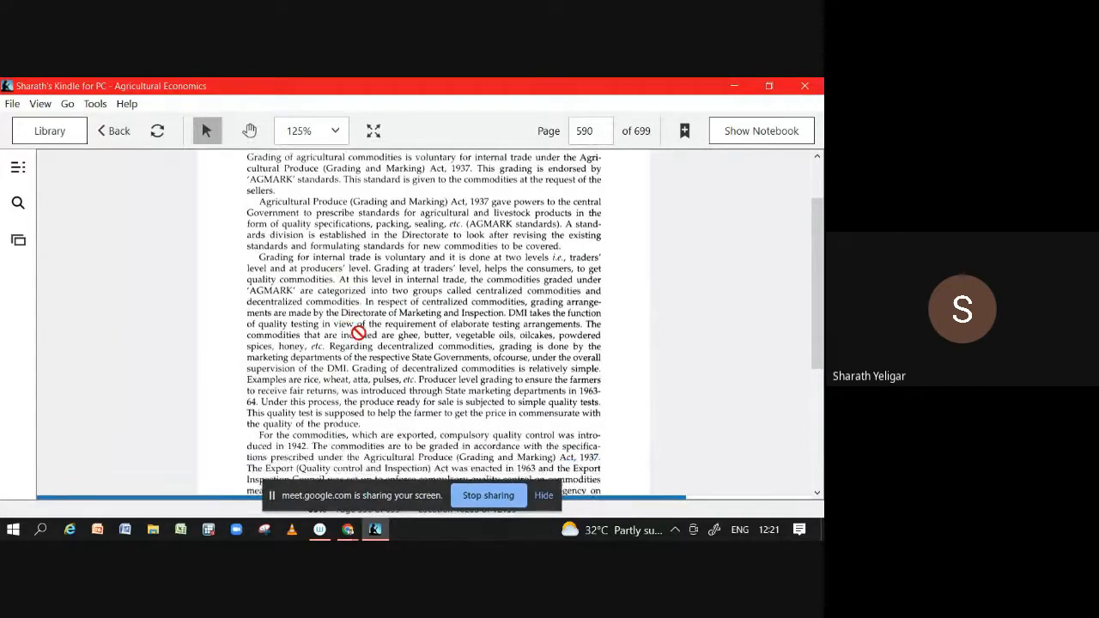
scroll(down, 3)
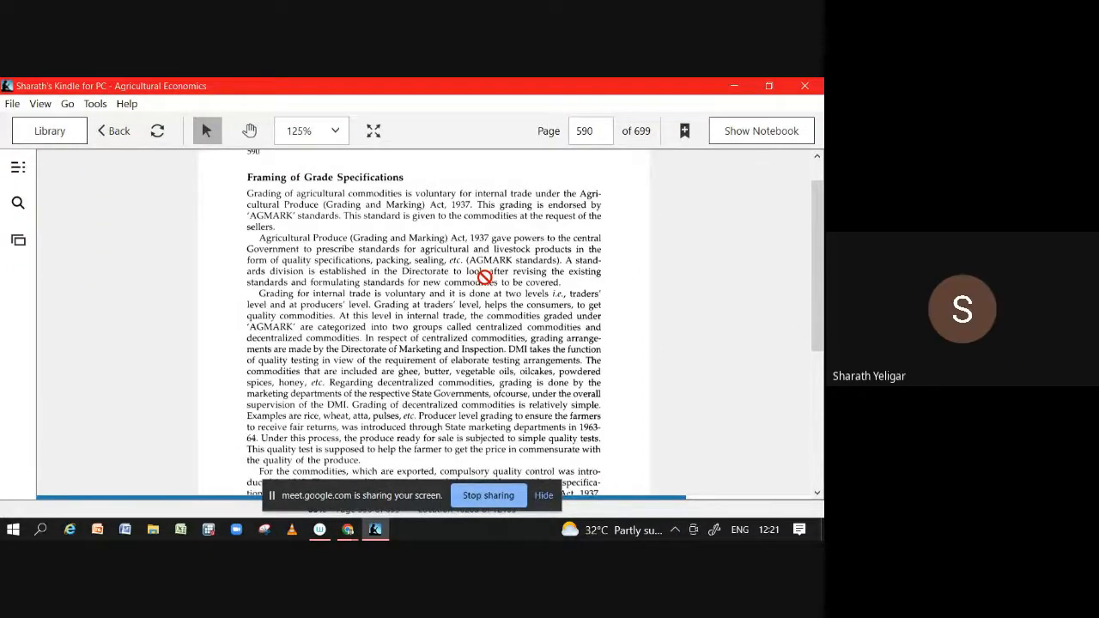
scroll(down, 3)
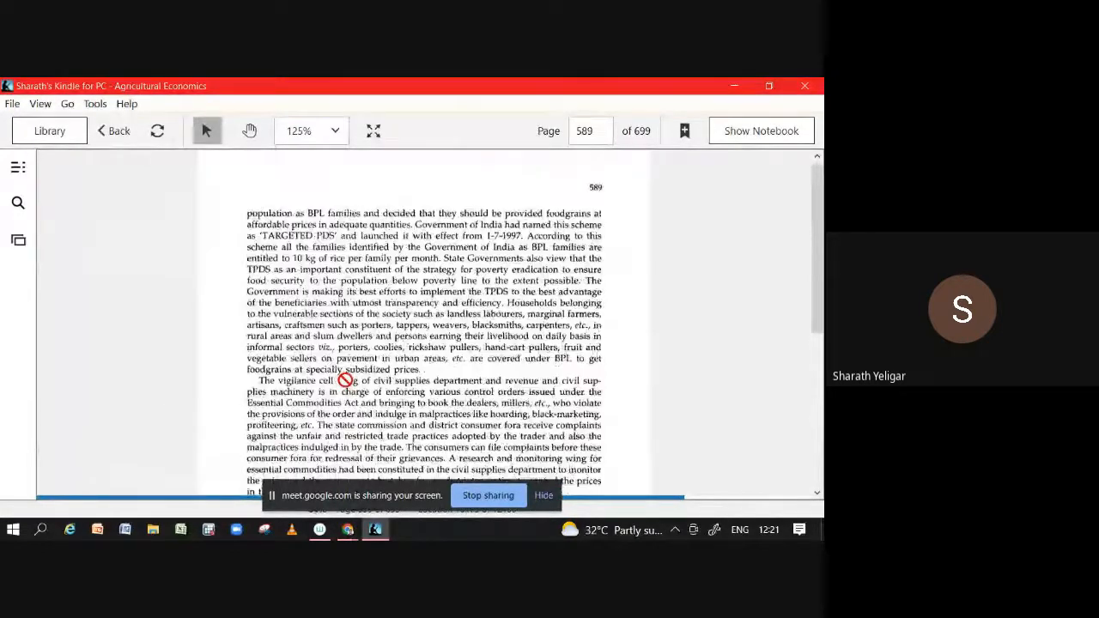
Scroll through the Functions of DMI to the AGMARK Laboratories section on page 590.
scroll(down, 3)
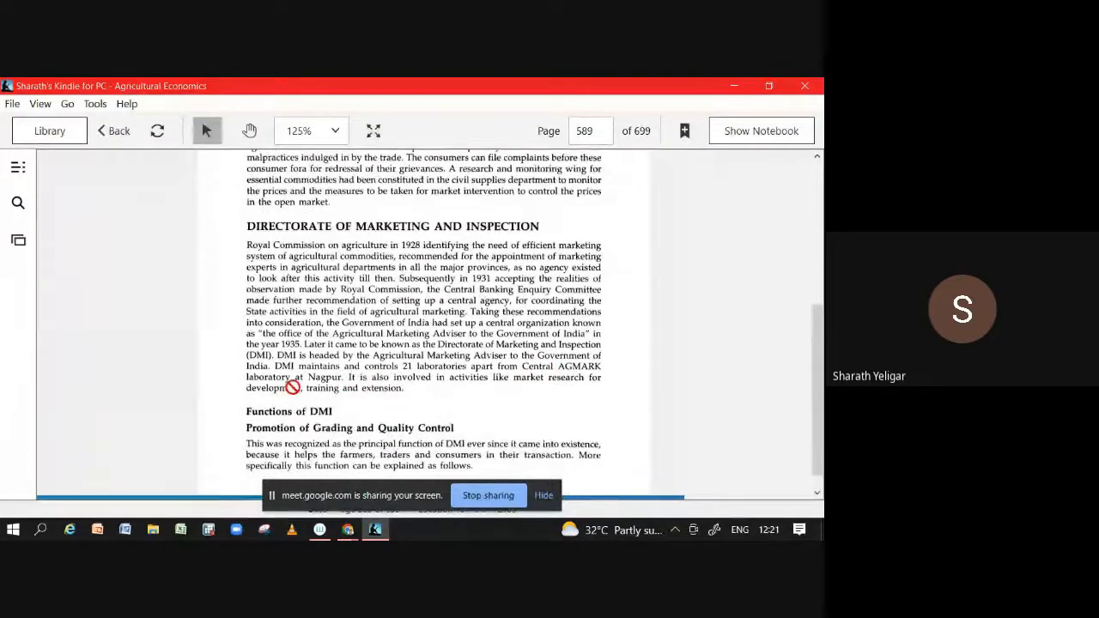
mouse_move(370, 333)
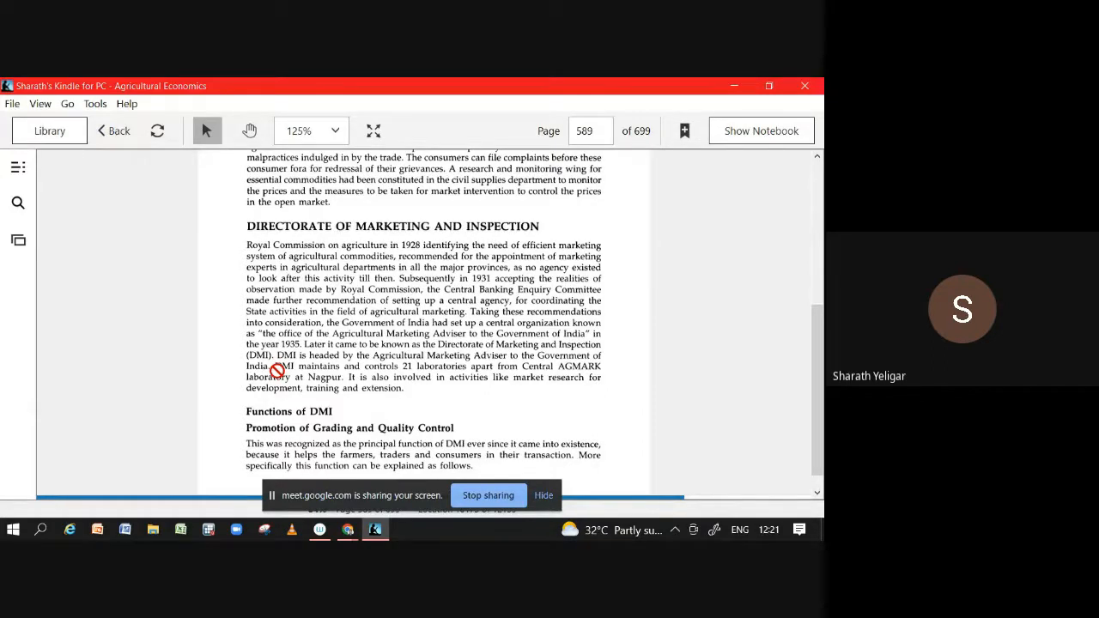
scroll(down, 3)
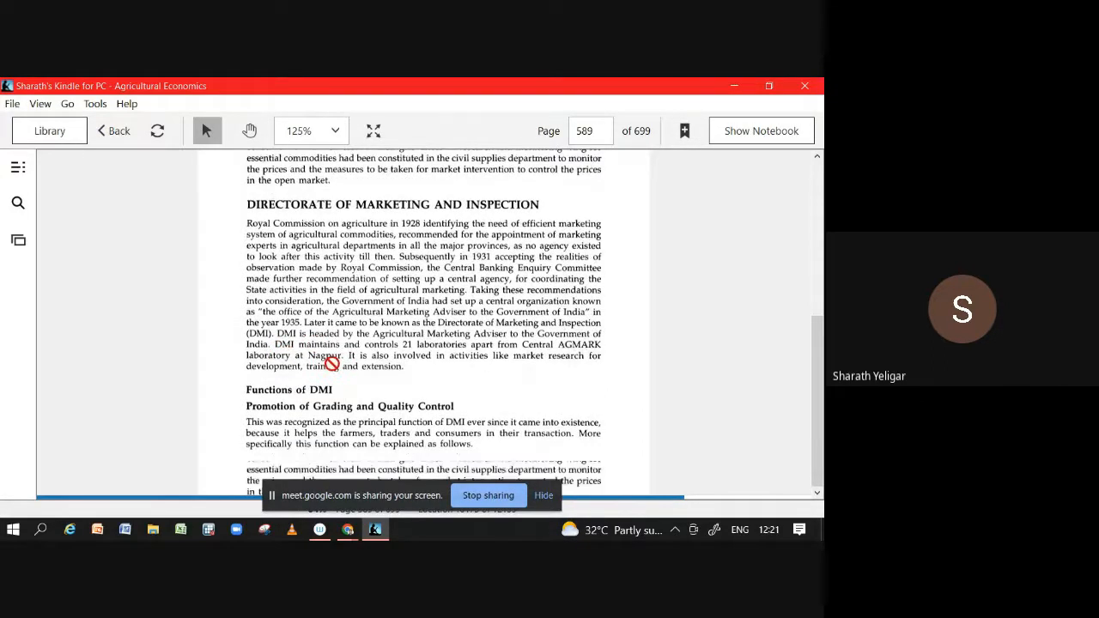
scroll(down, 3)
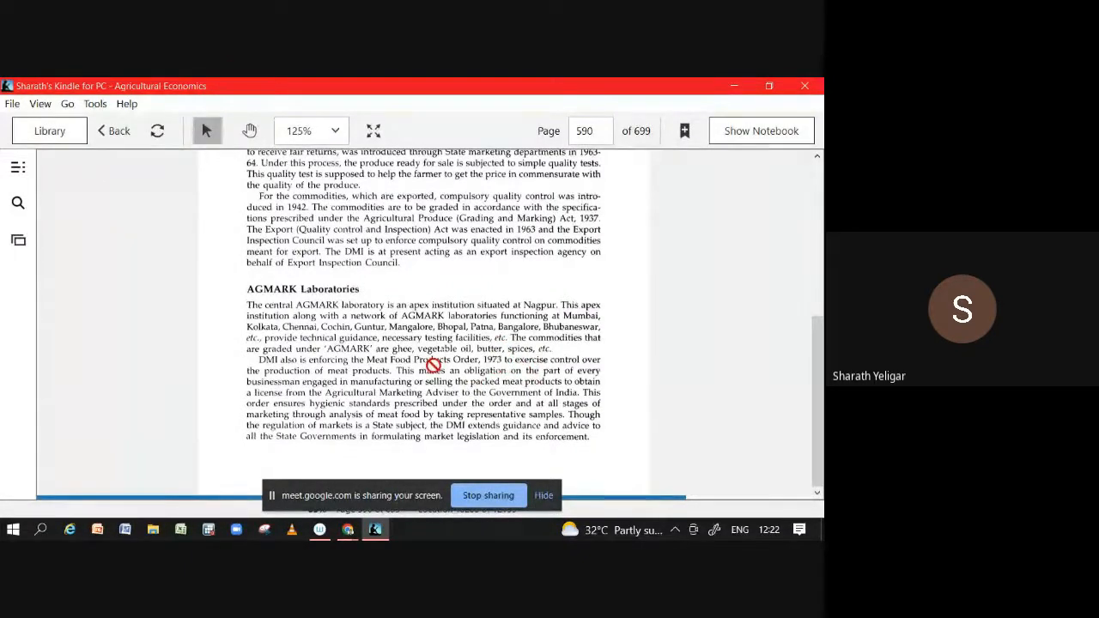
mouse_move(403, 371)
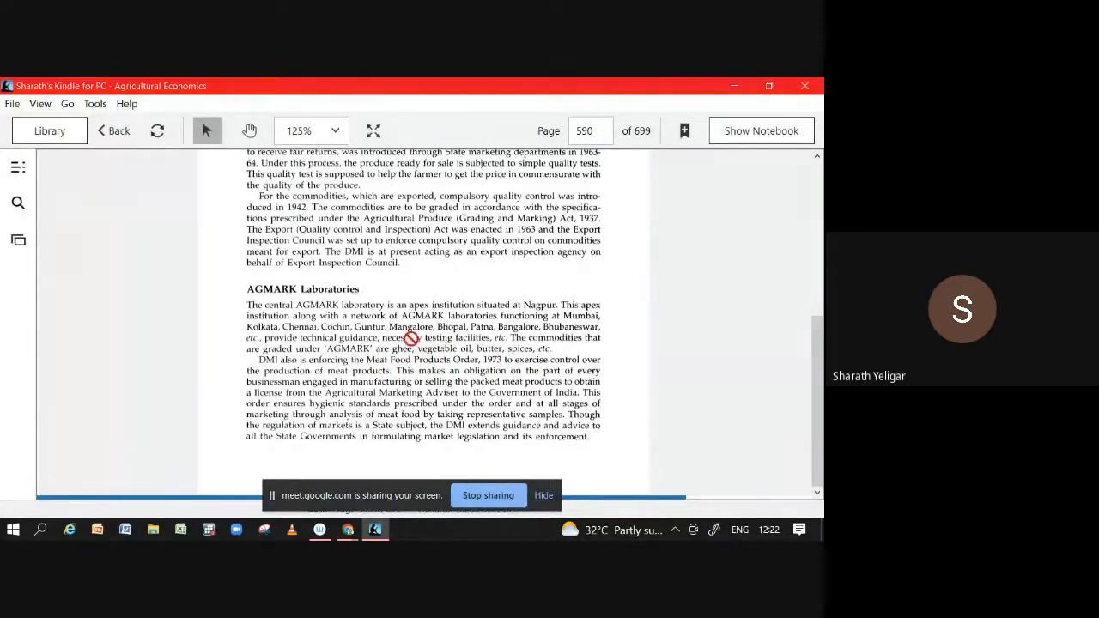
mouse_move(404, 349)
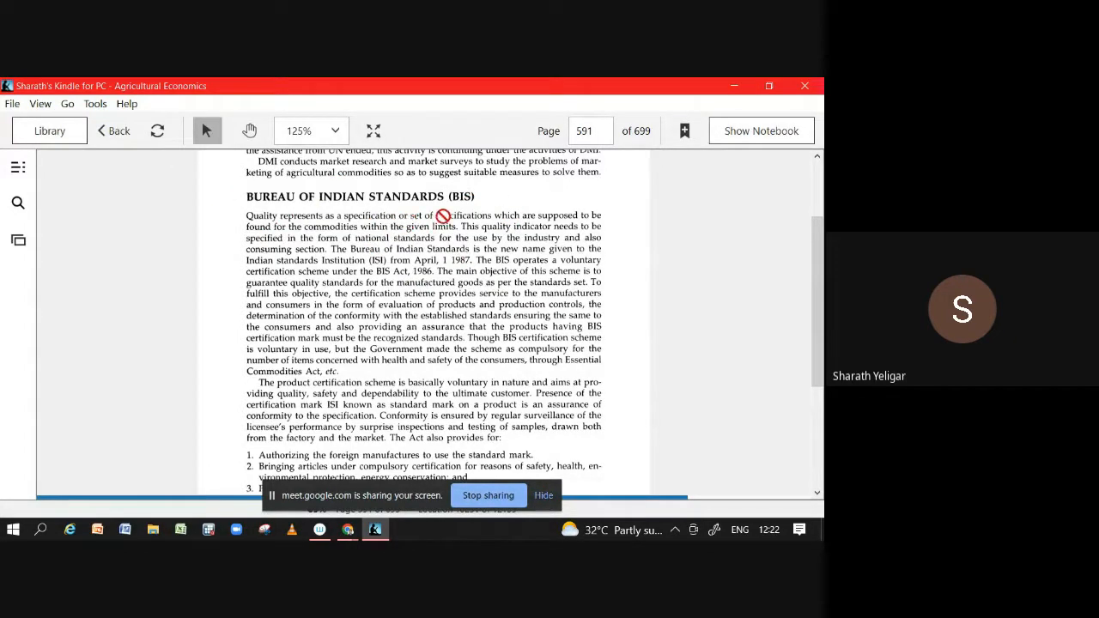
mouse_move(369, 251)
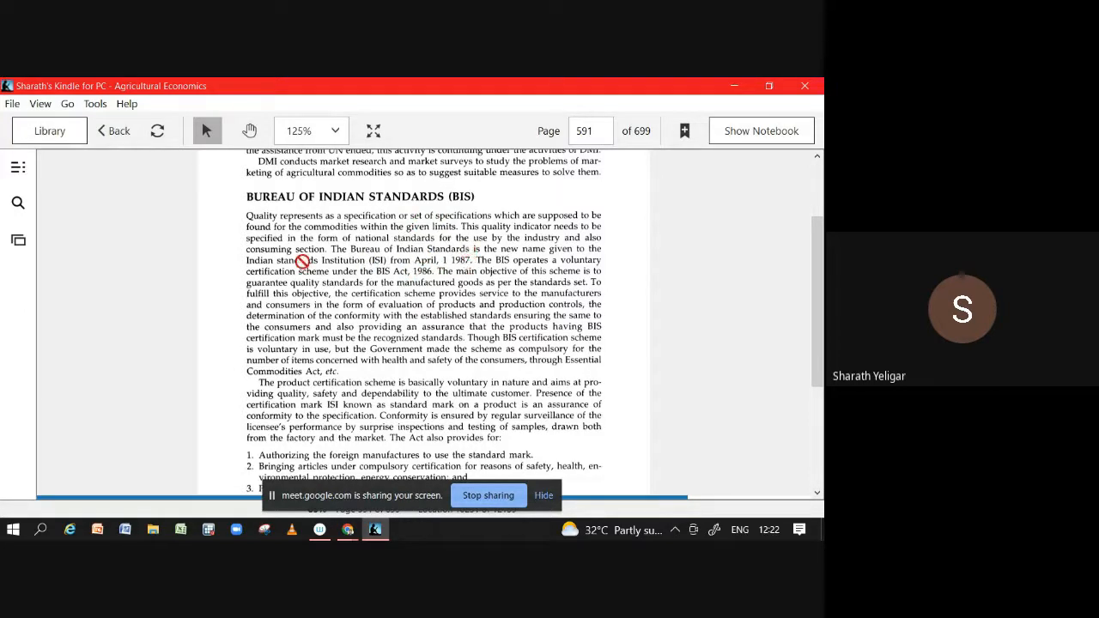
Scroll past the Bureau of Indian Standards section to the ECO Mark section on page 591 and mark it.
scroll(down, 3)
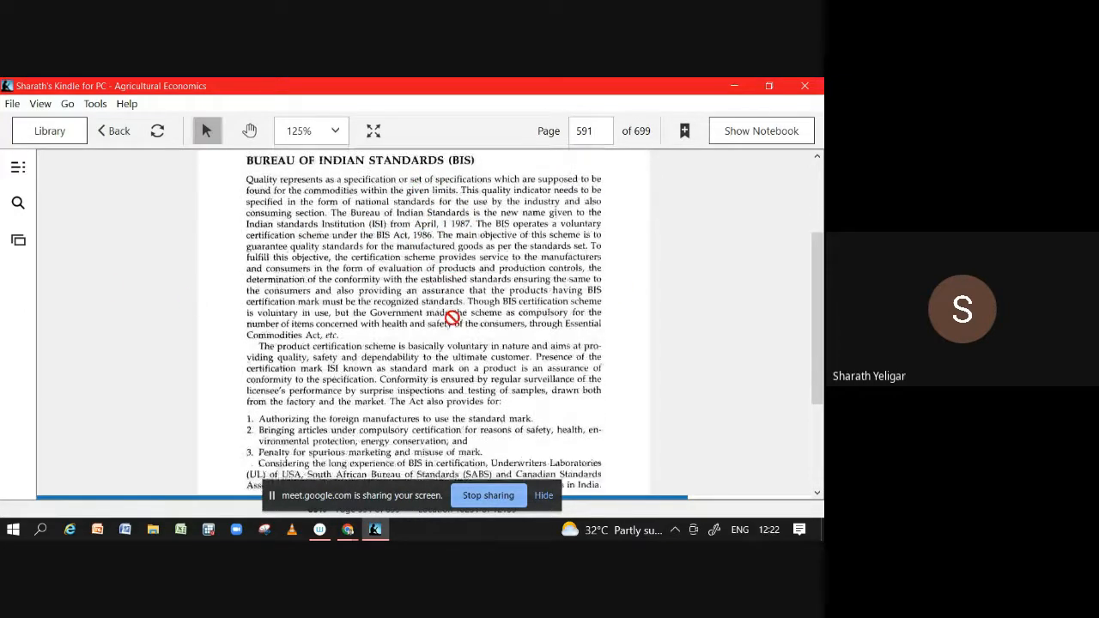
scroll(down, 3)
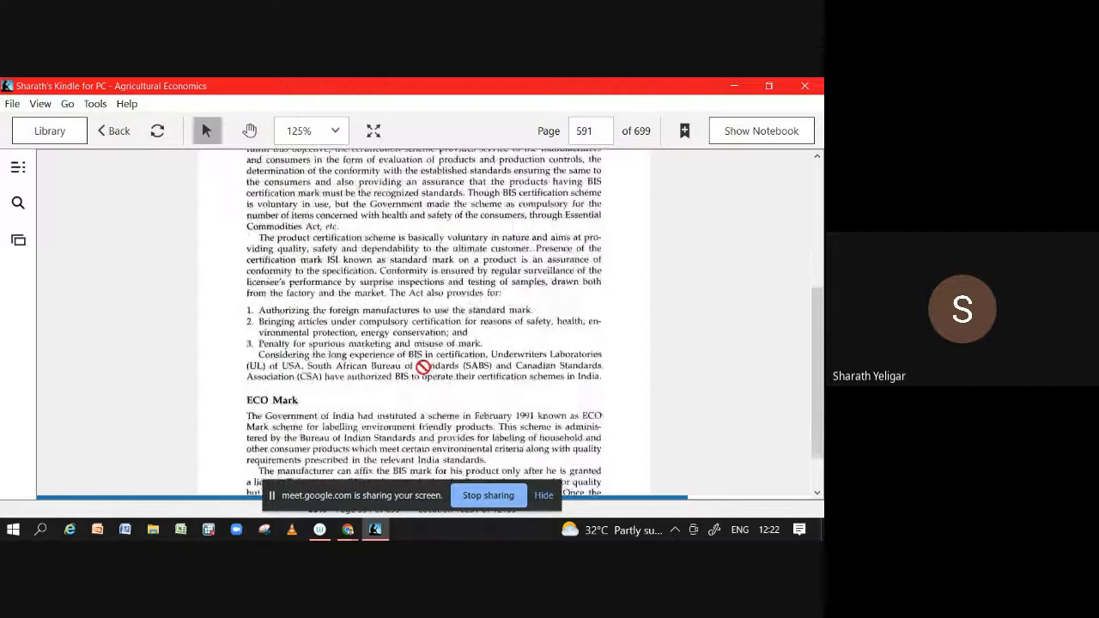
scroll(down, 3)
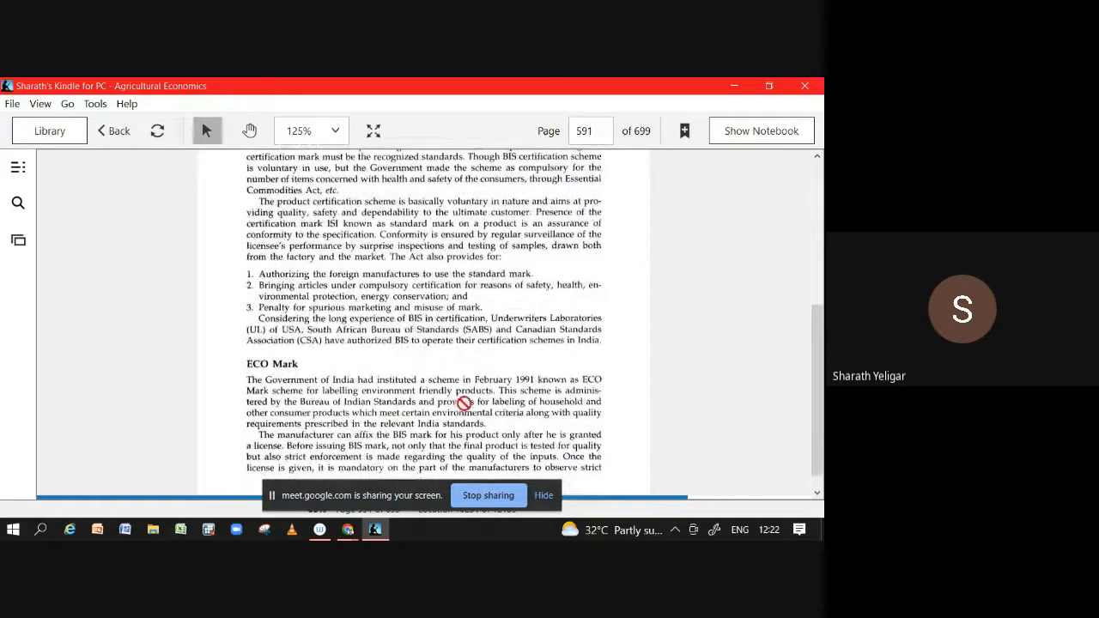
mouse_move(426, 418)
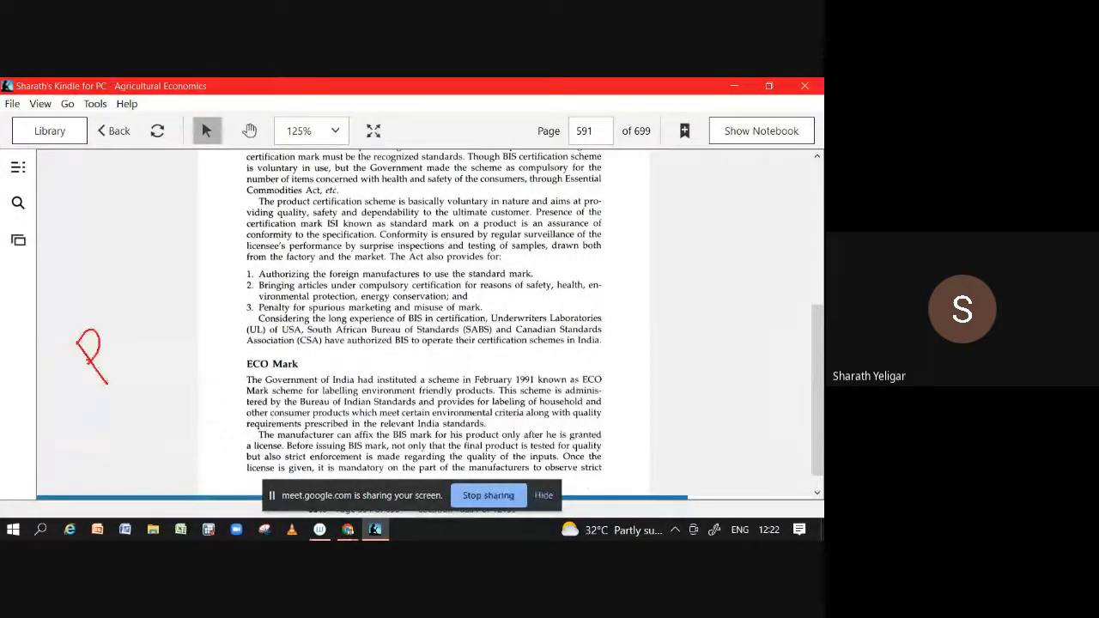
drag(73, 344, 180, 404)
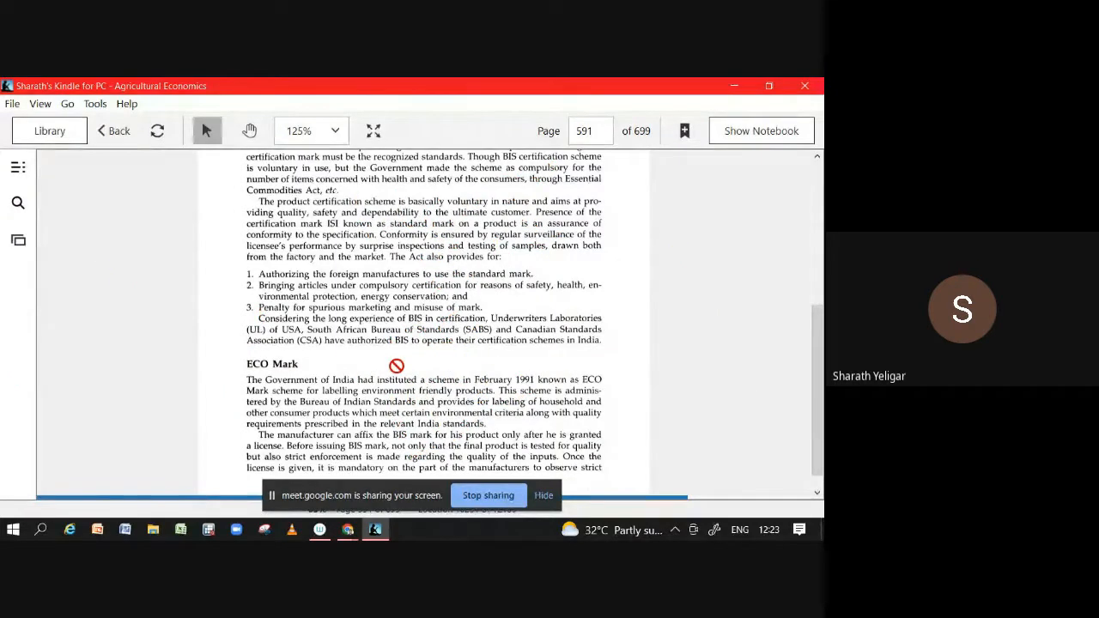
mouse_move(564, 355)
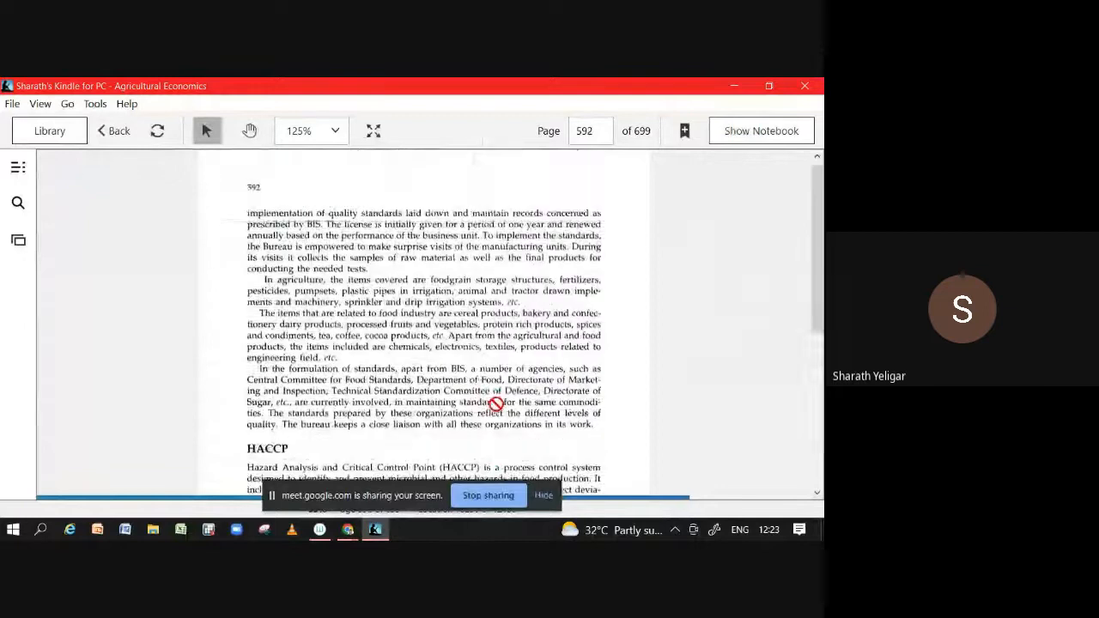
Scroll through the HACCP text on page 592 until the Commodity Boards and Tobacco Board headings appear.
scroll(down, 3)
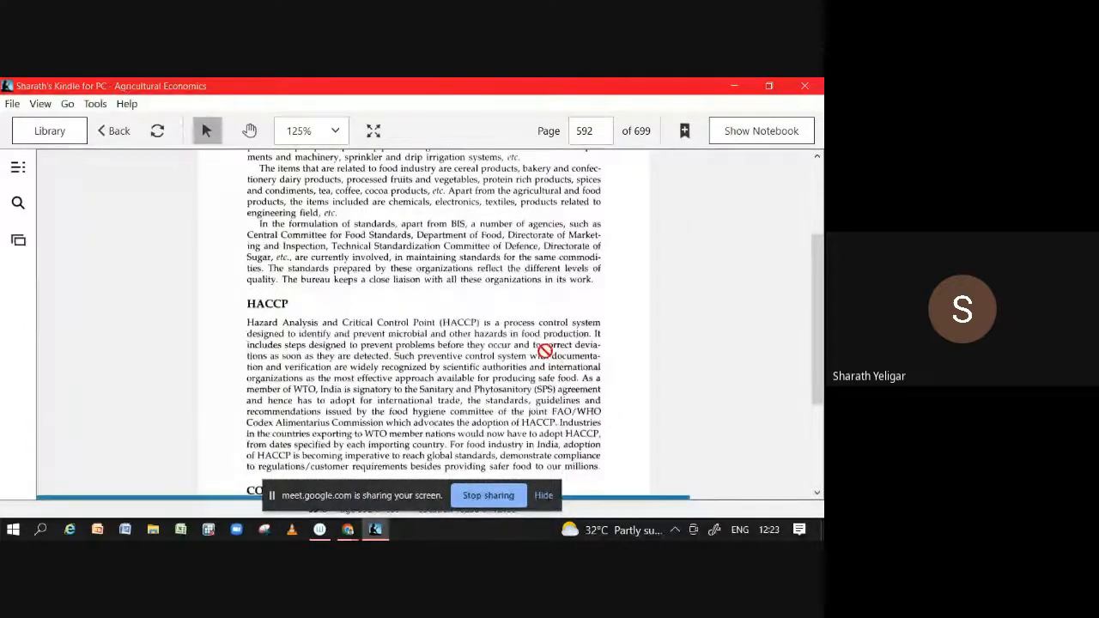
scroll(down, 3)
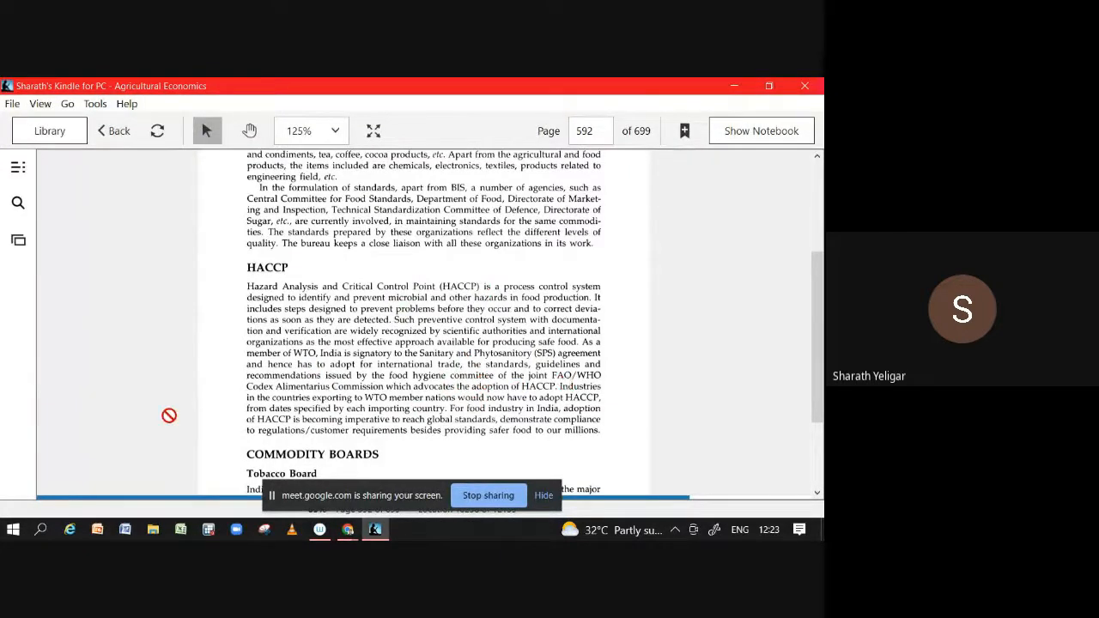
mouse_move(265, 392)
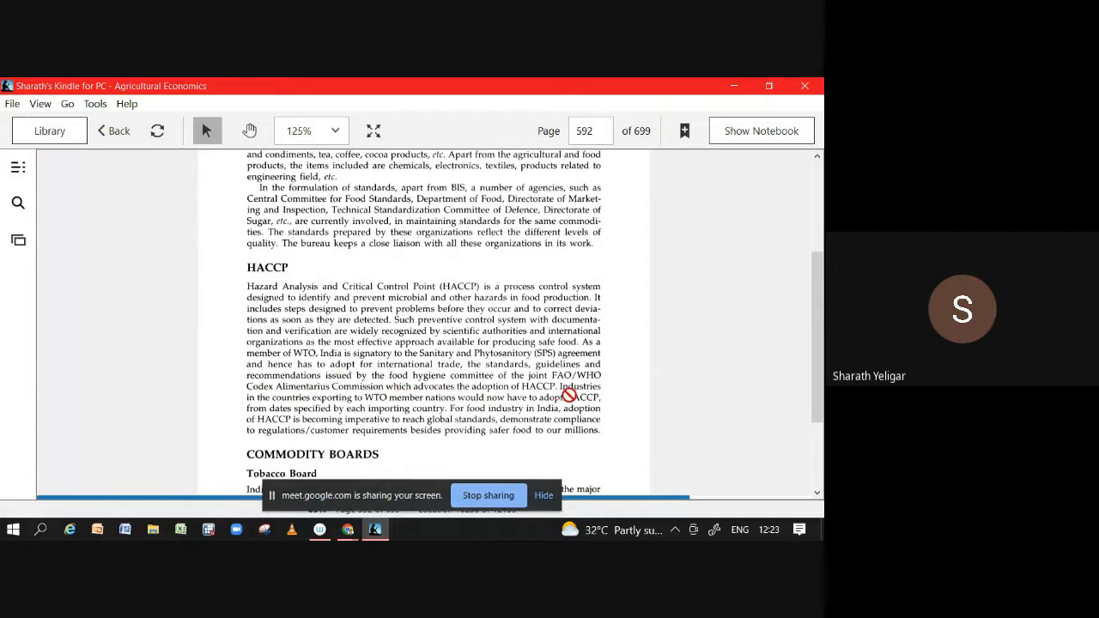
mouse_move(35, 398)
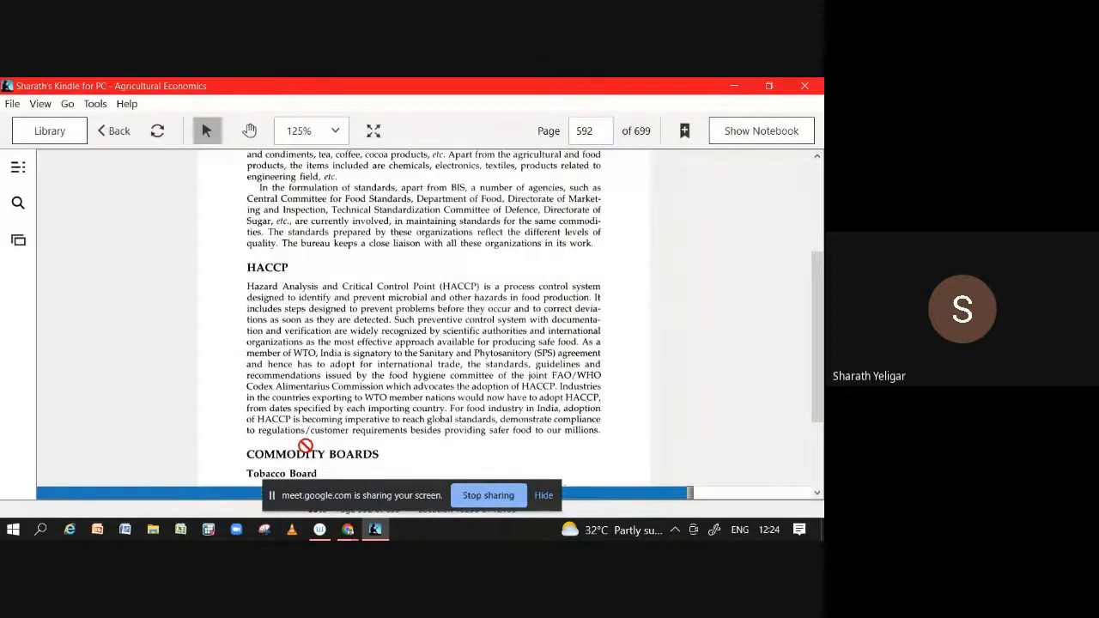
scroll(down, 3)
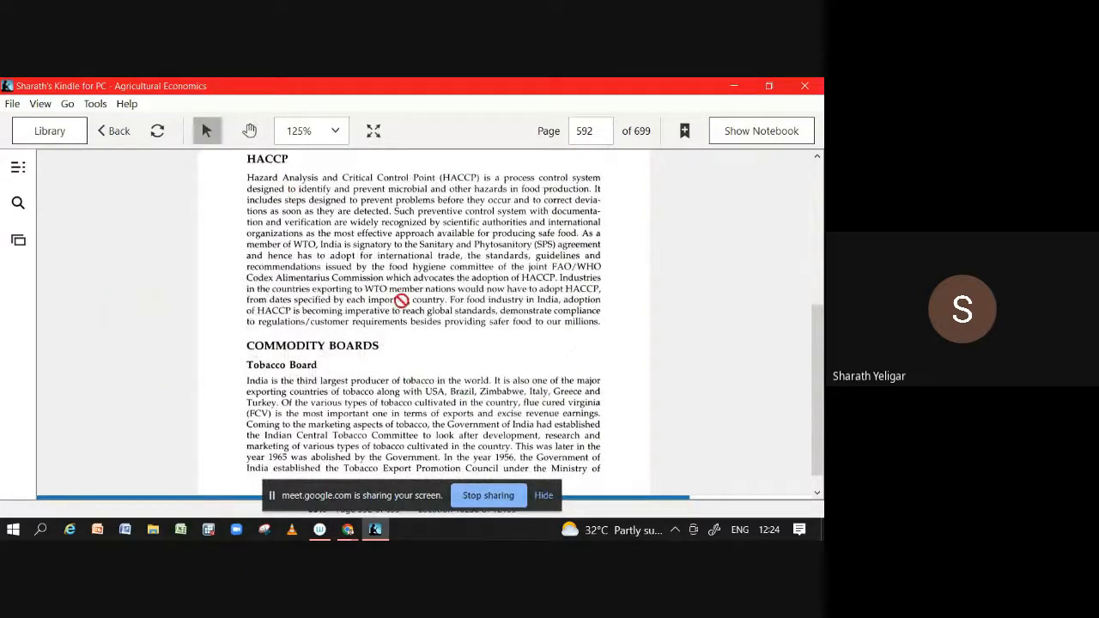
mouse_move(371, 321)
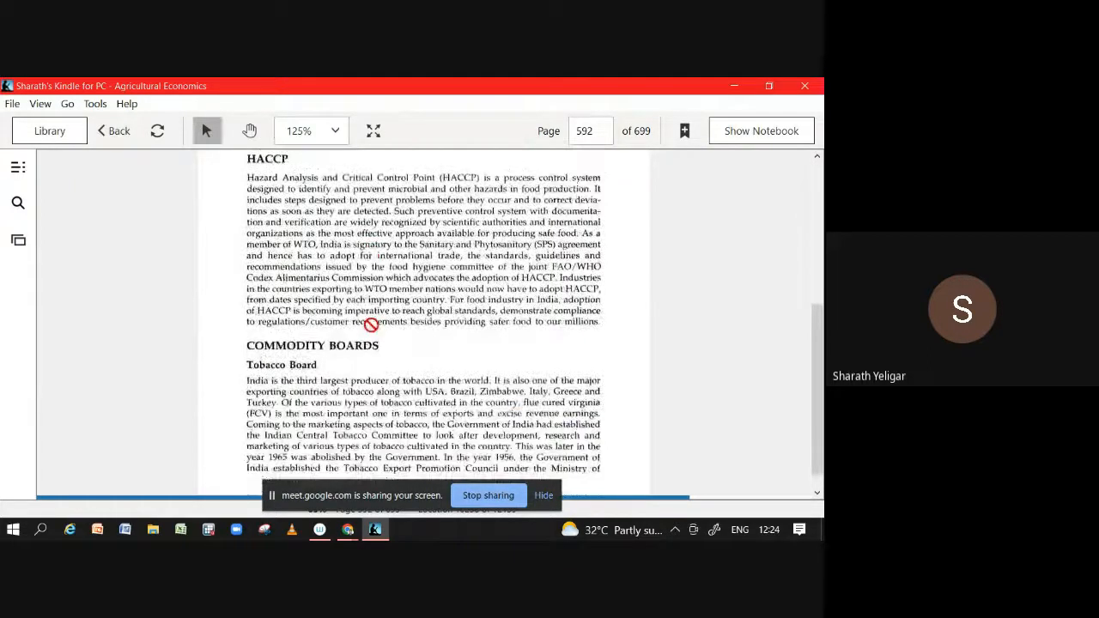
mouse_move(491, 468)
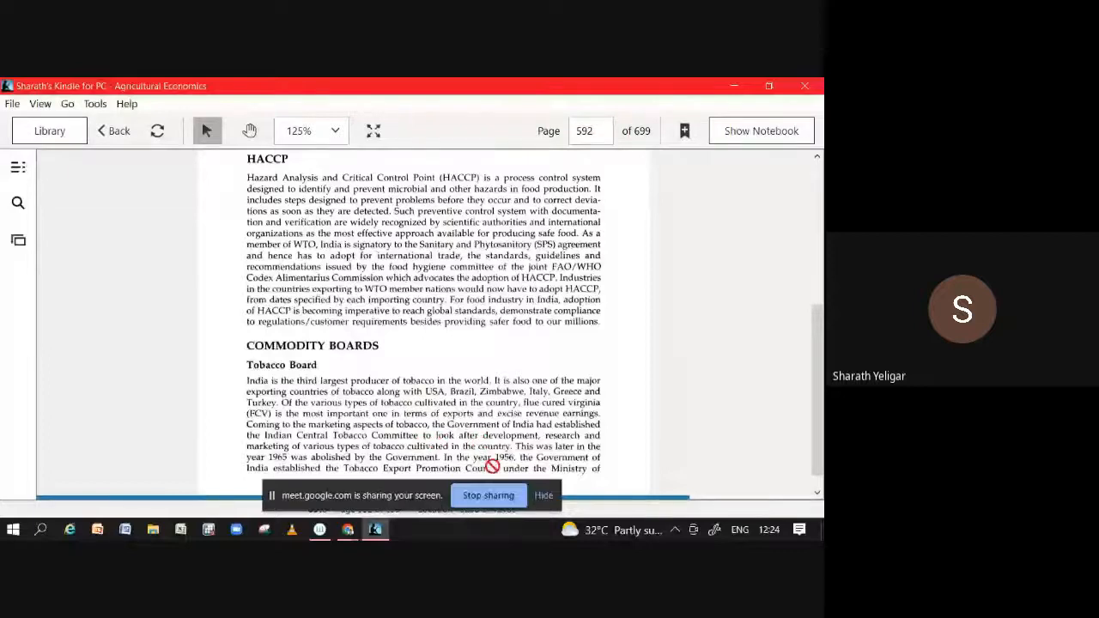
Scroll pages 593–597 past the Spices Board and Coffee Board to the NDDB heading.
scroll(down, 3)
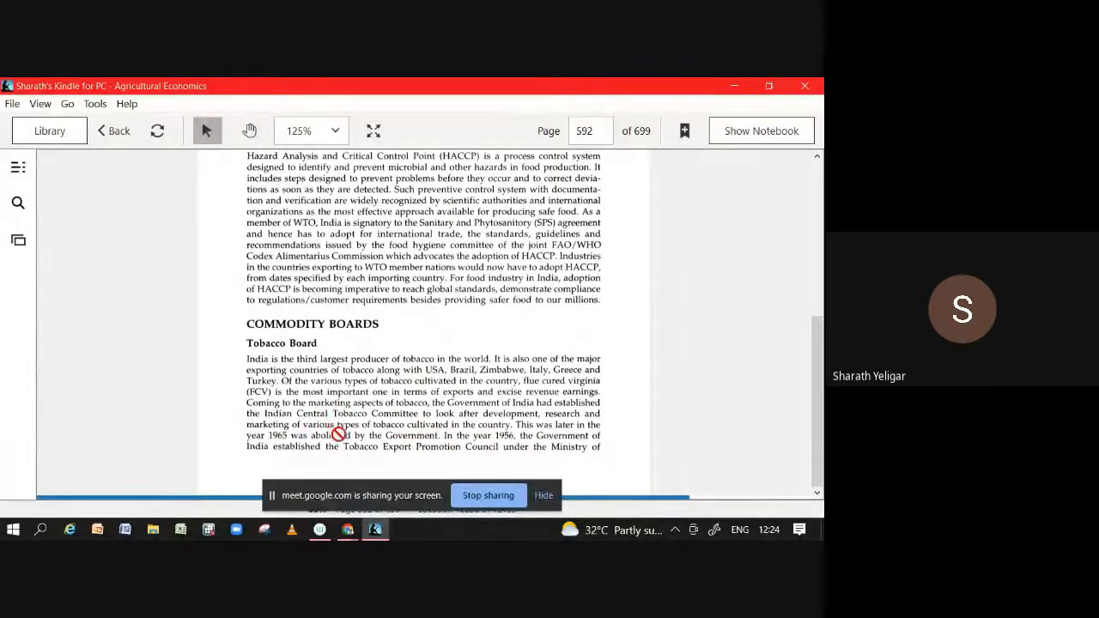
scroll(down, 3)
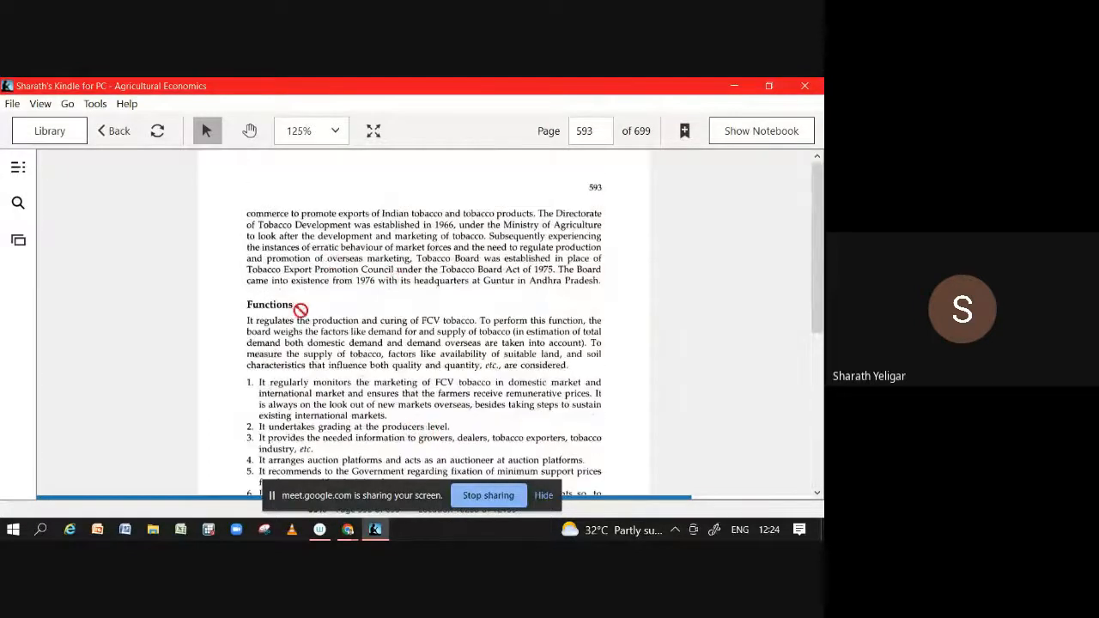
scroll(down, 3)
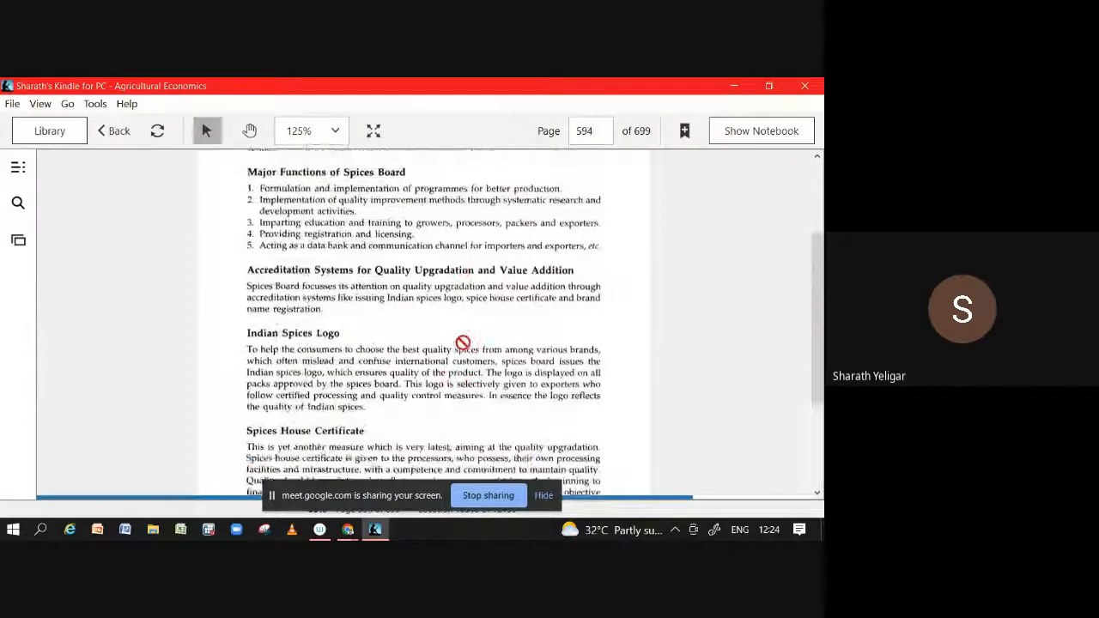
scroll(down, 3)
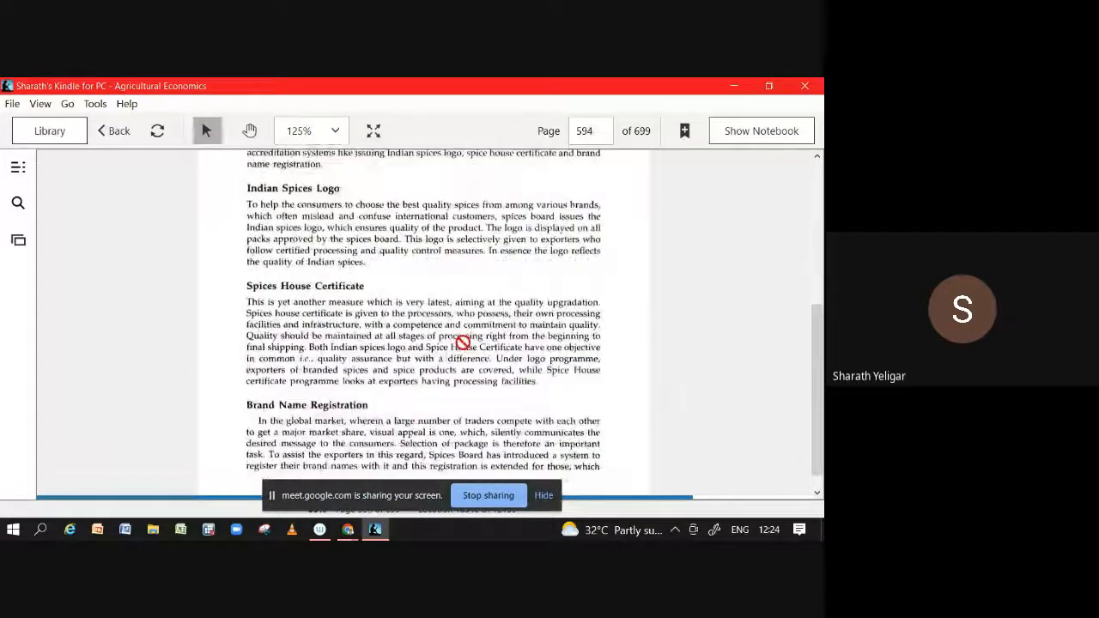
scroll(down, 3)
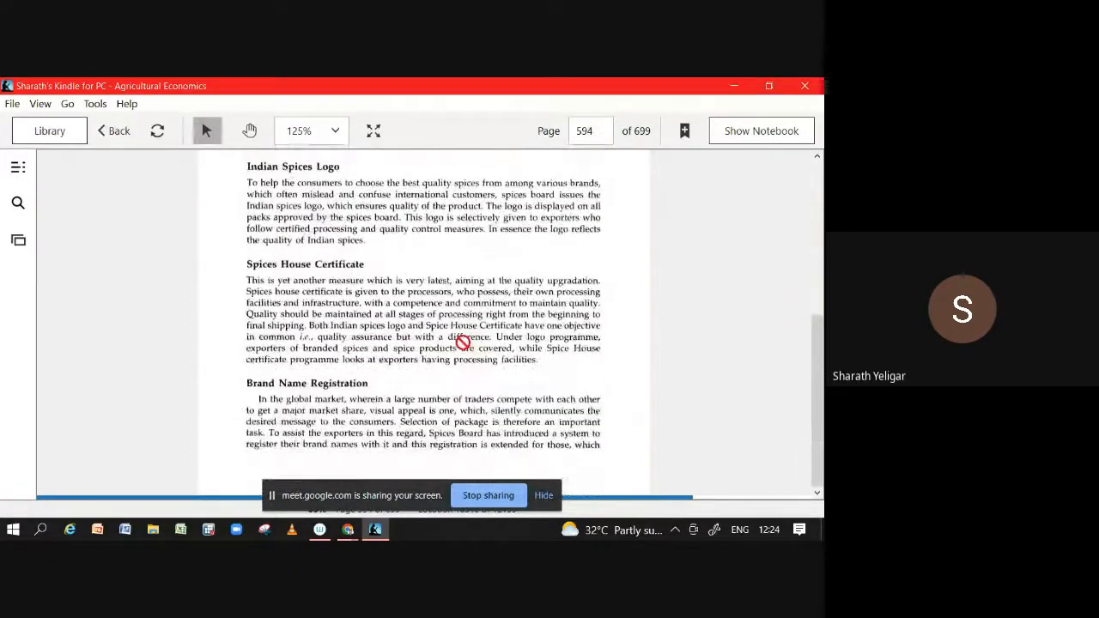
scroll(down, 3)
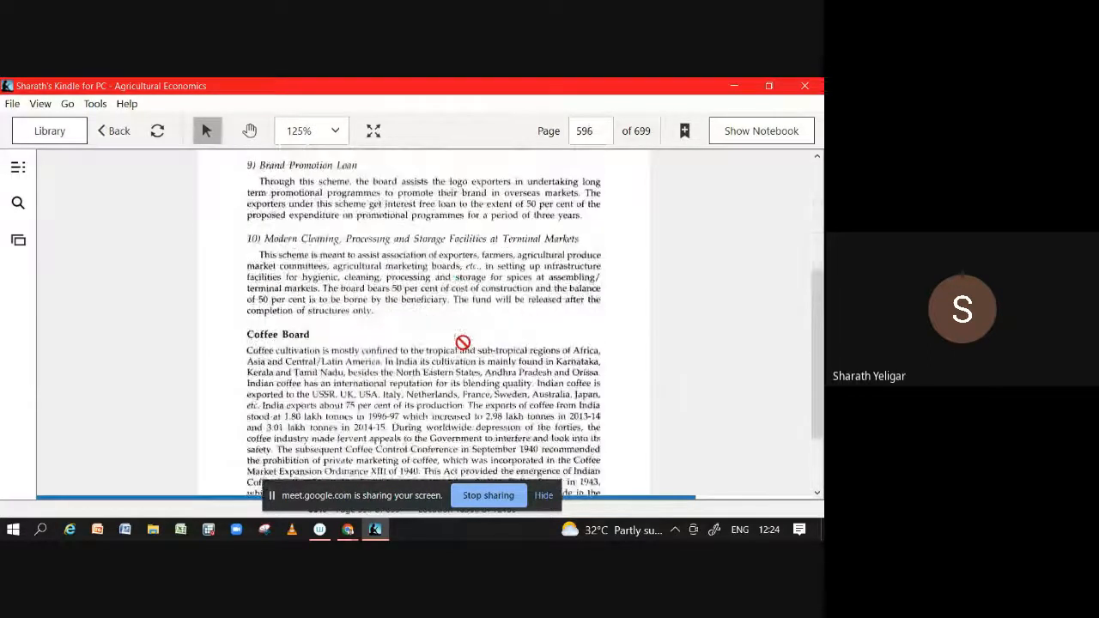
scroll(down, 3)
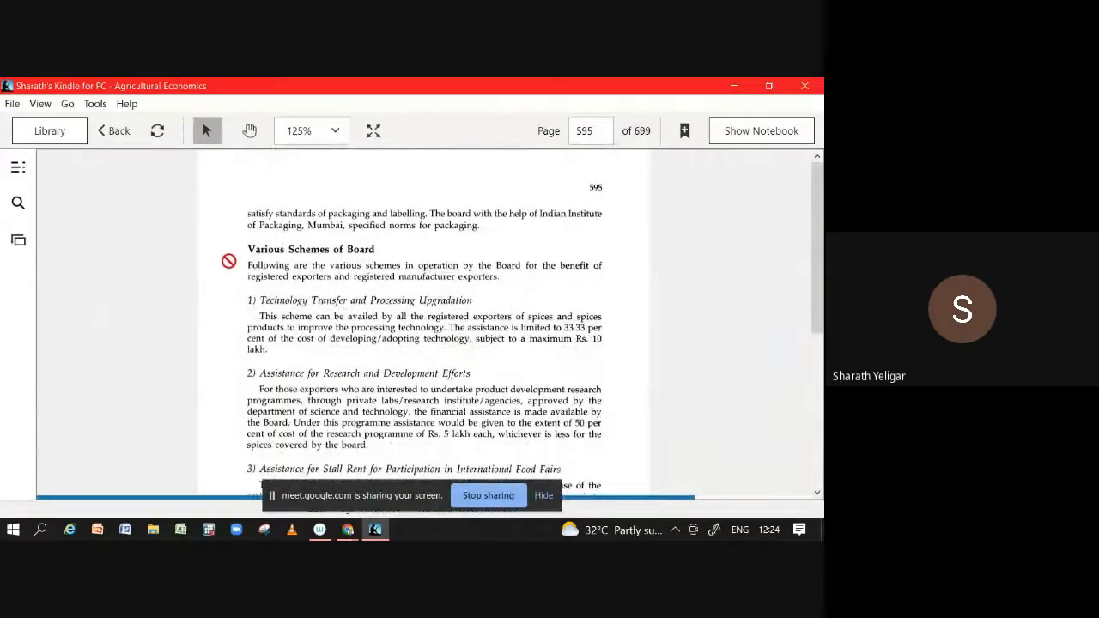
scroll(down, 3)
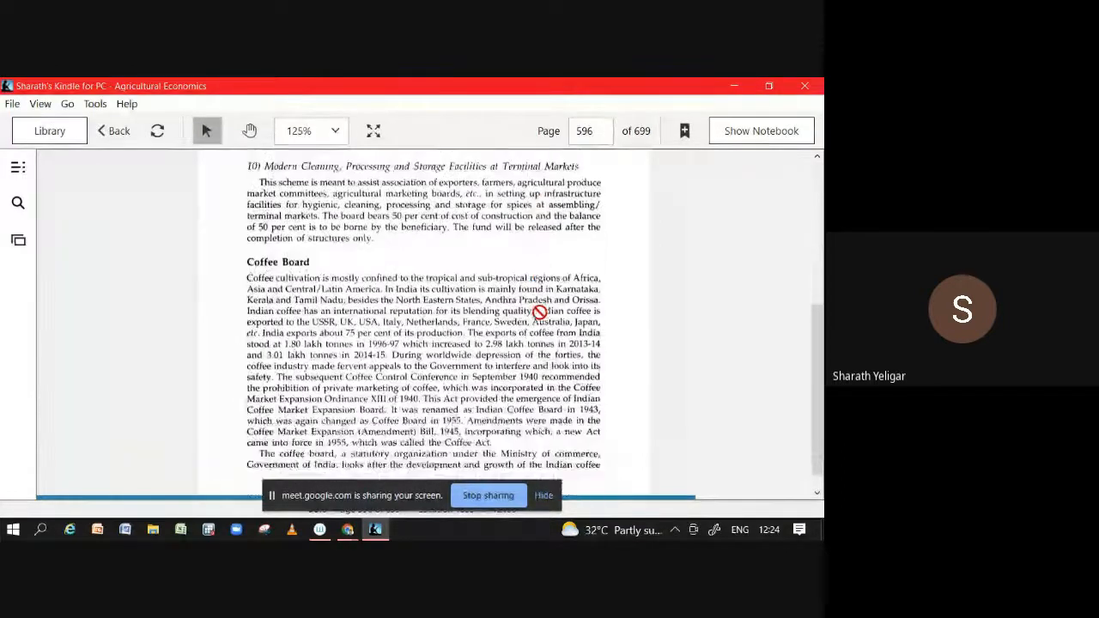
scroll(down, 3)
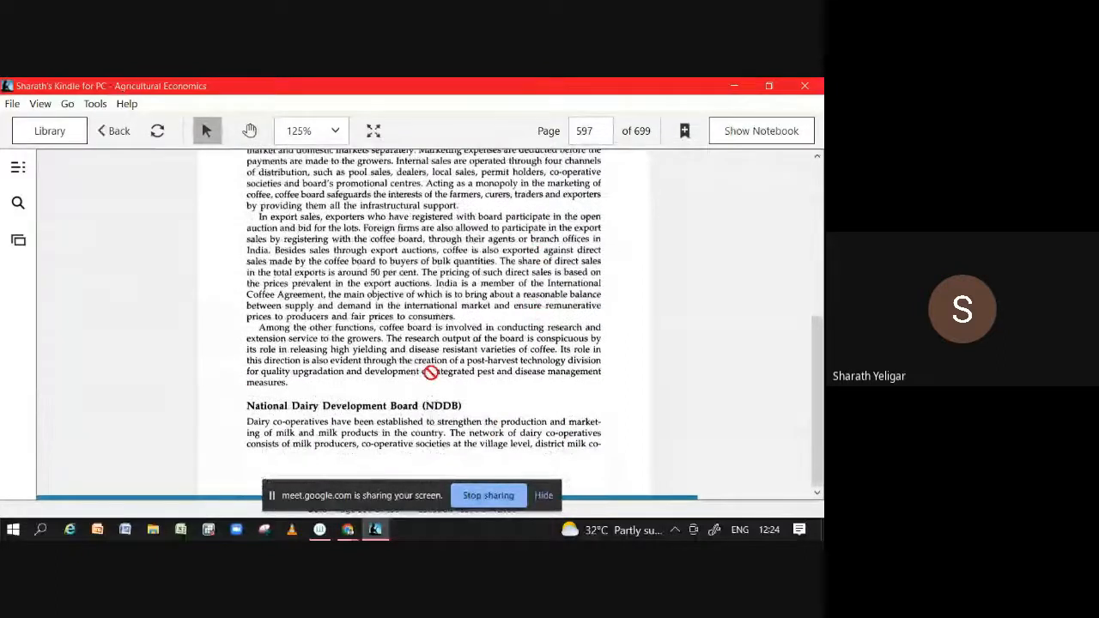
Scroll through the NDDB objectives on page 598.
scroll(down, 3)
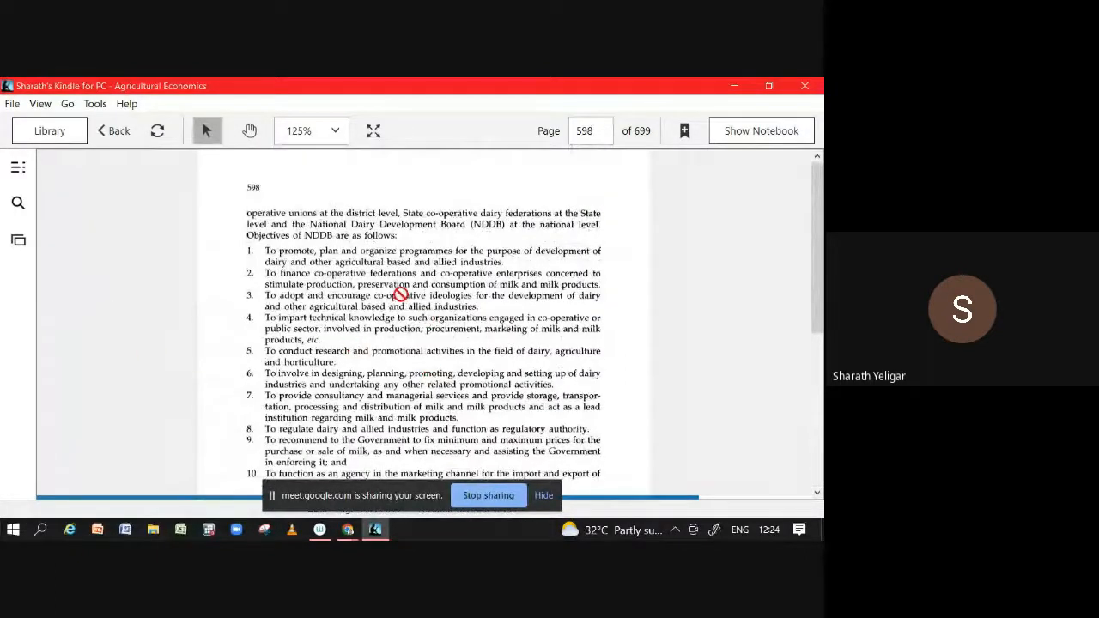
scroll(down, 3)
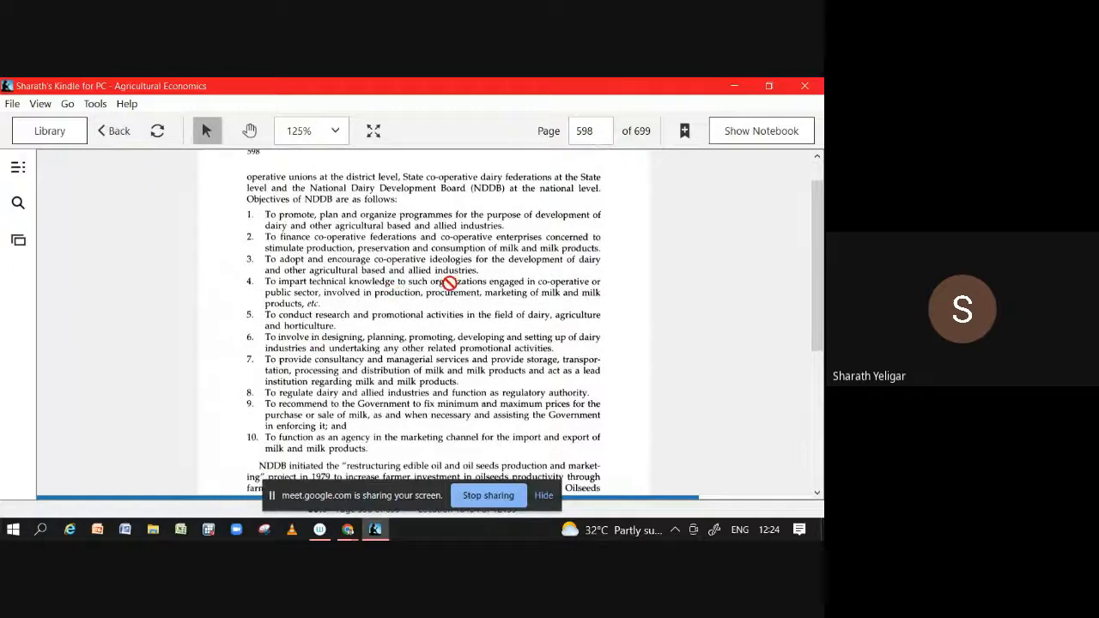
mouse_move(454, 227)
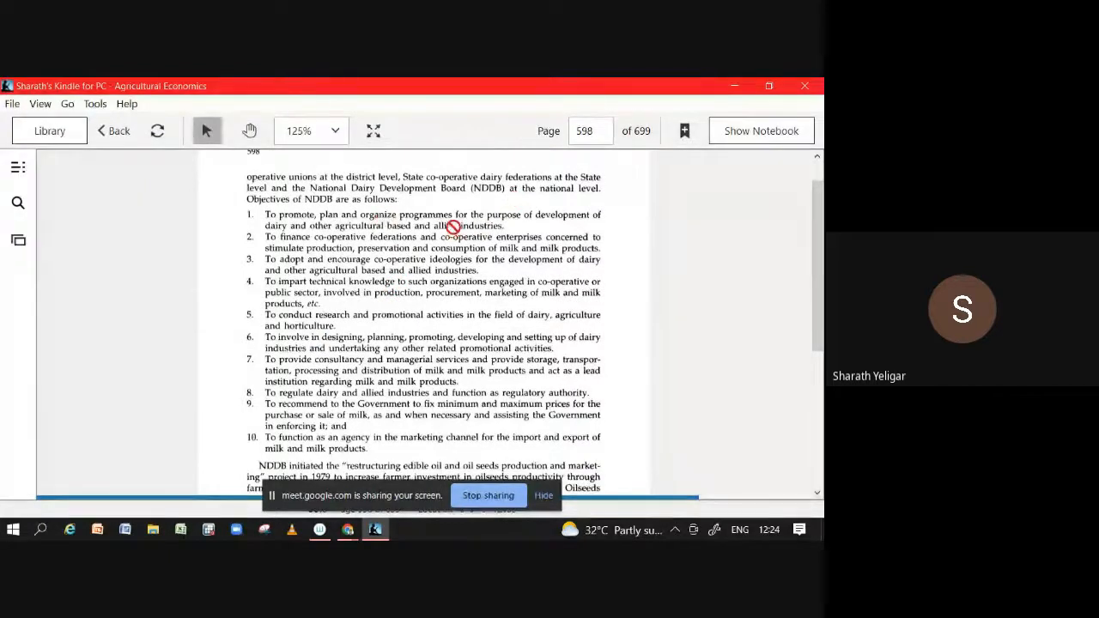
scroll(down, 3)
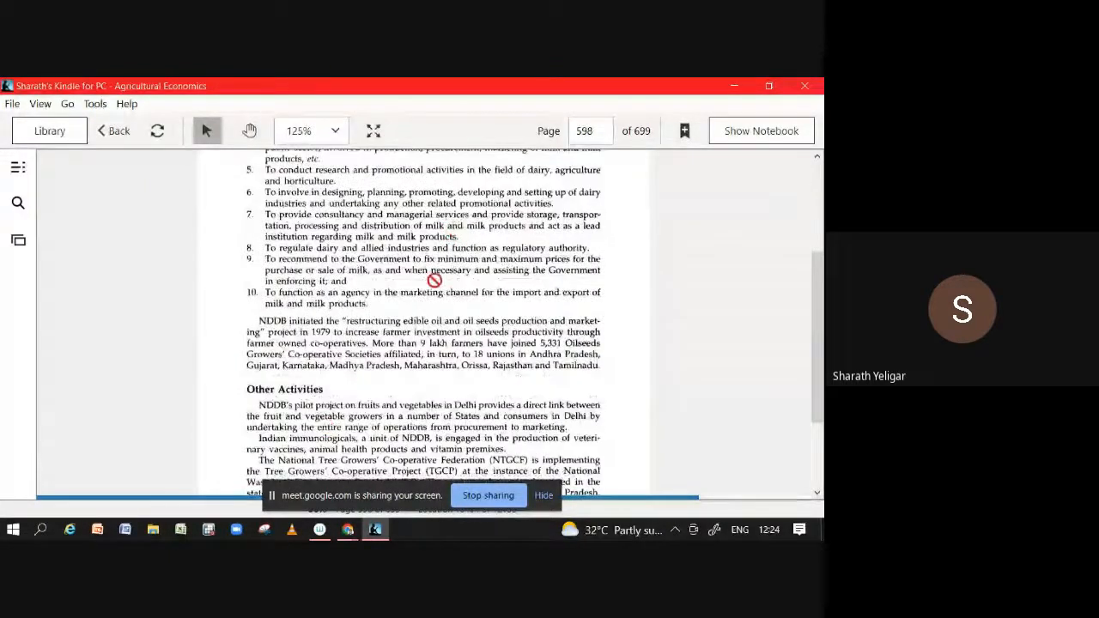
mouse_move(385, 364)
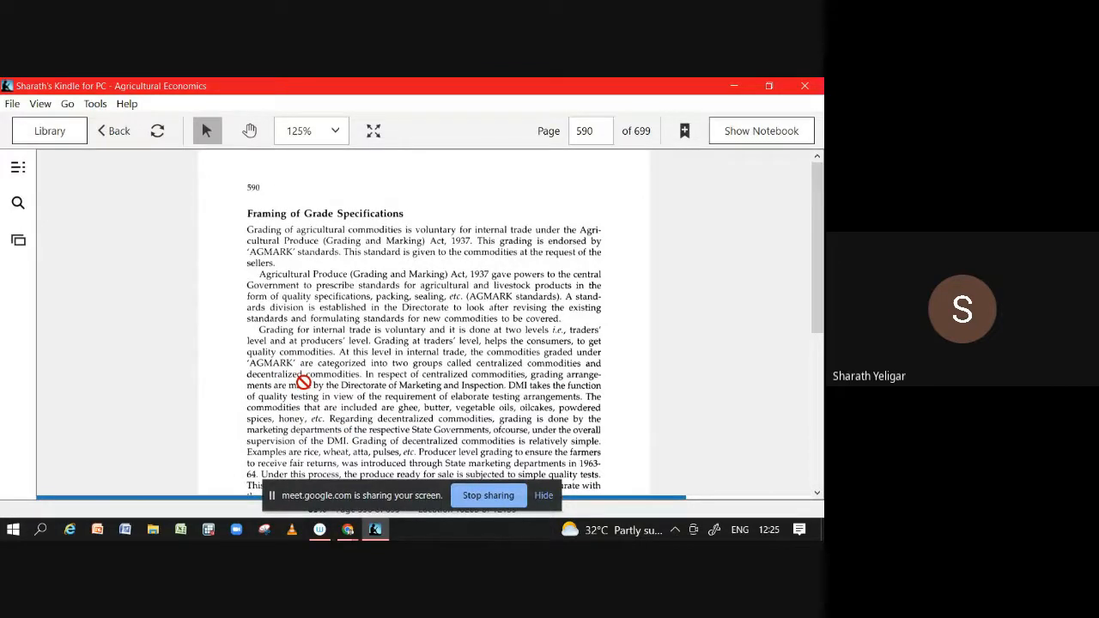
mouse_move(323, 488)
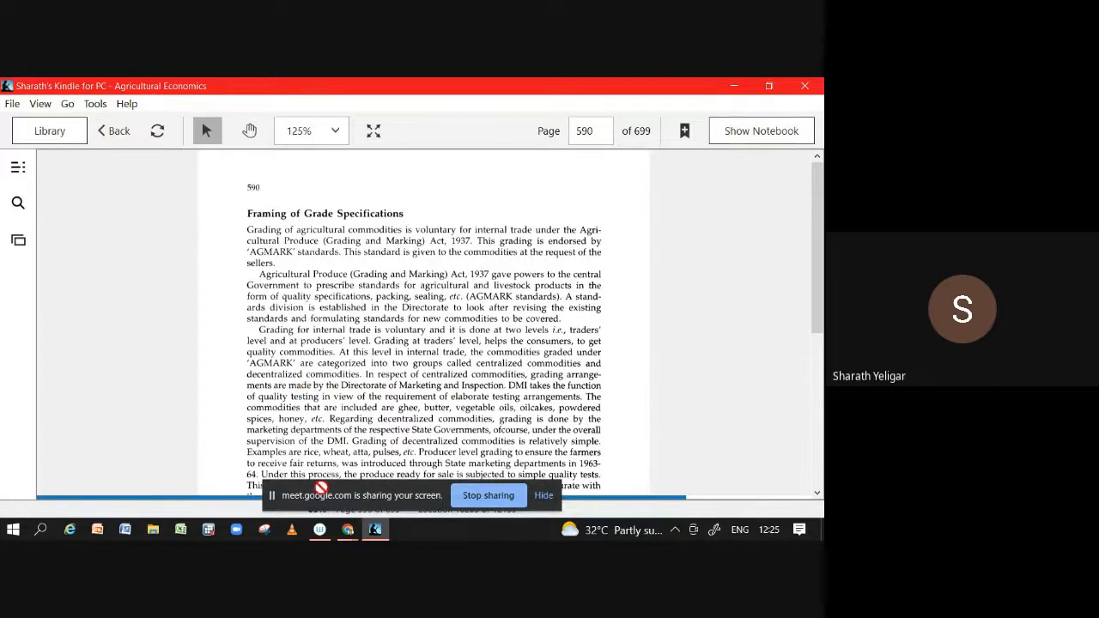
Switch to the Google Meet call and request to stop the recording, raising the confirmation prompt.
click(347, 529)
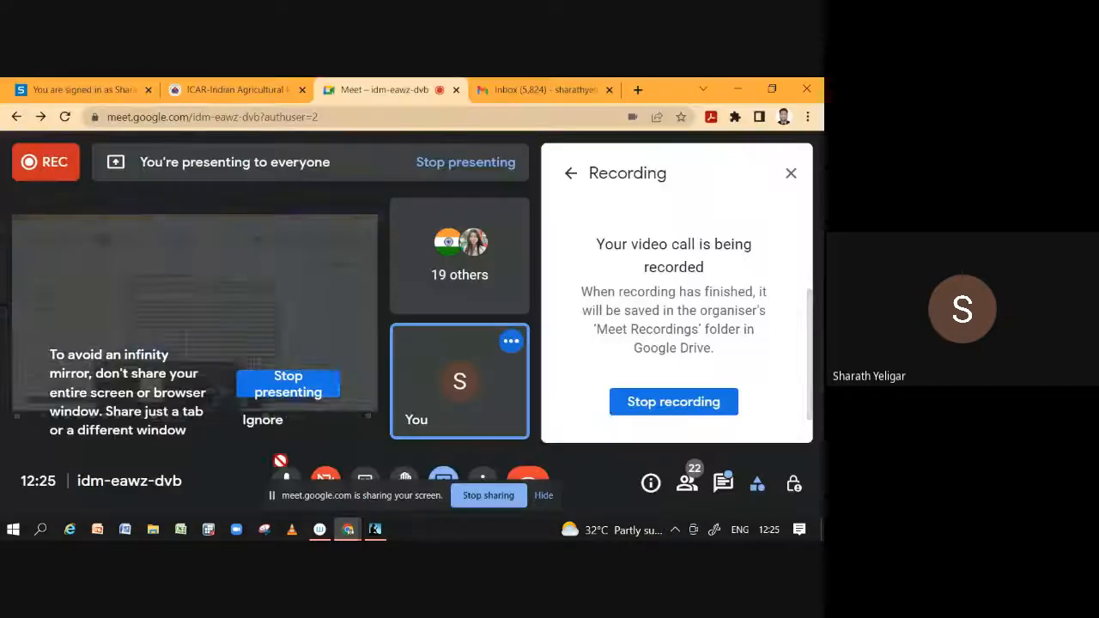
click(674, 402)
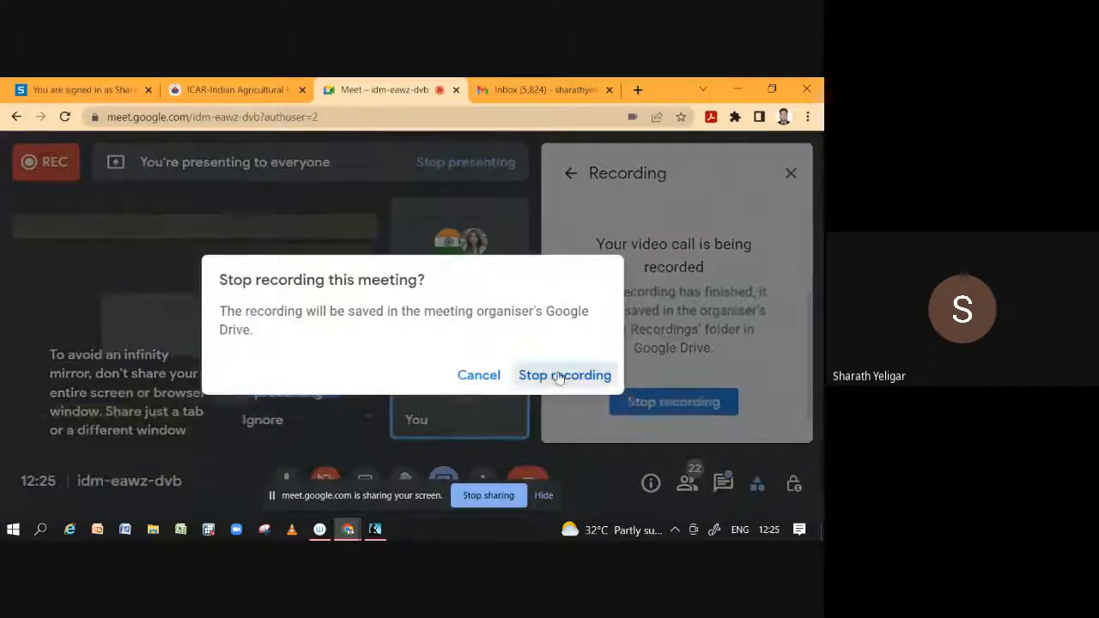